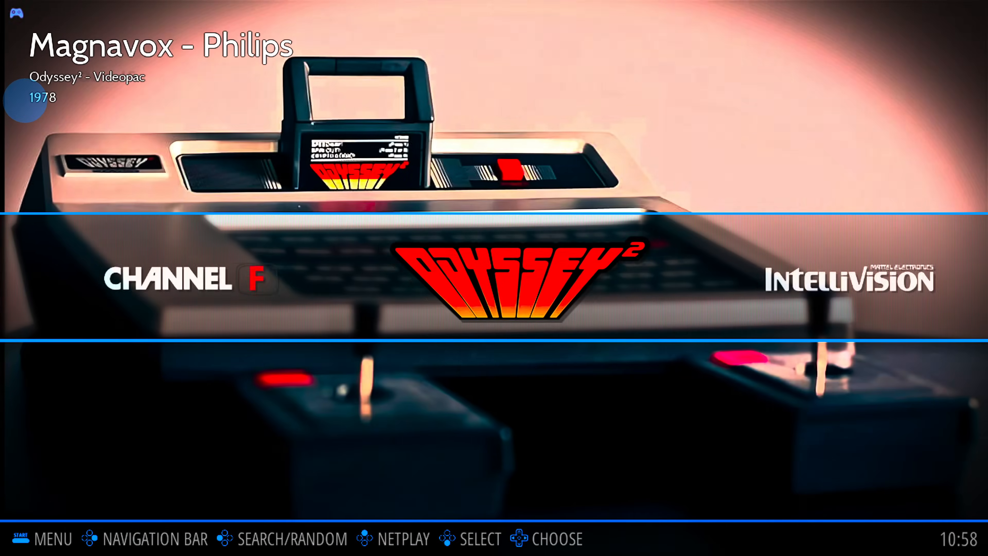
Step: Scroll through the RetroBat system carousel before heading to the itch.io page
scroll(right, 3)
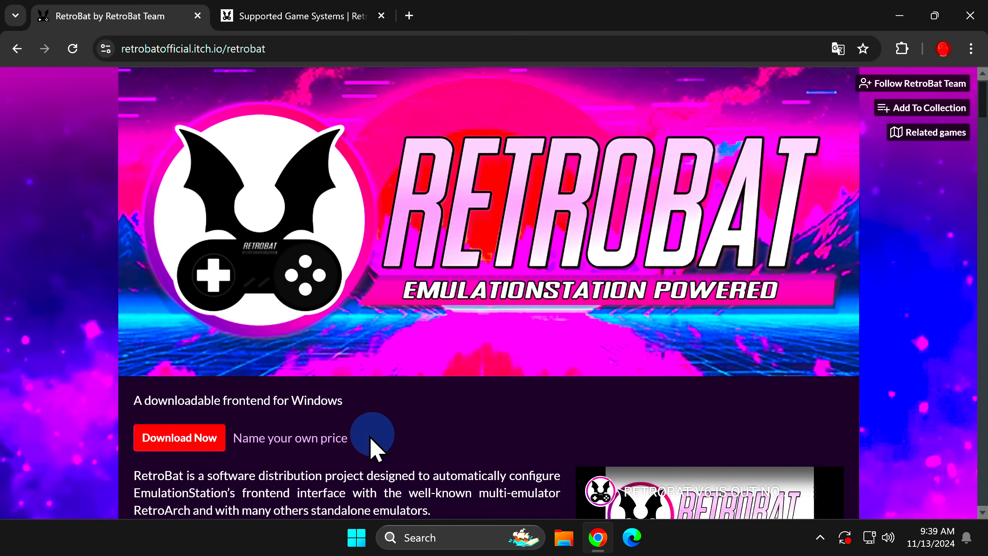
mouse_move(177, 444)
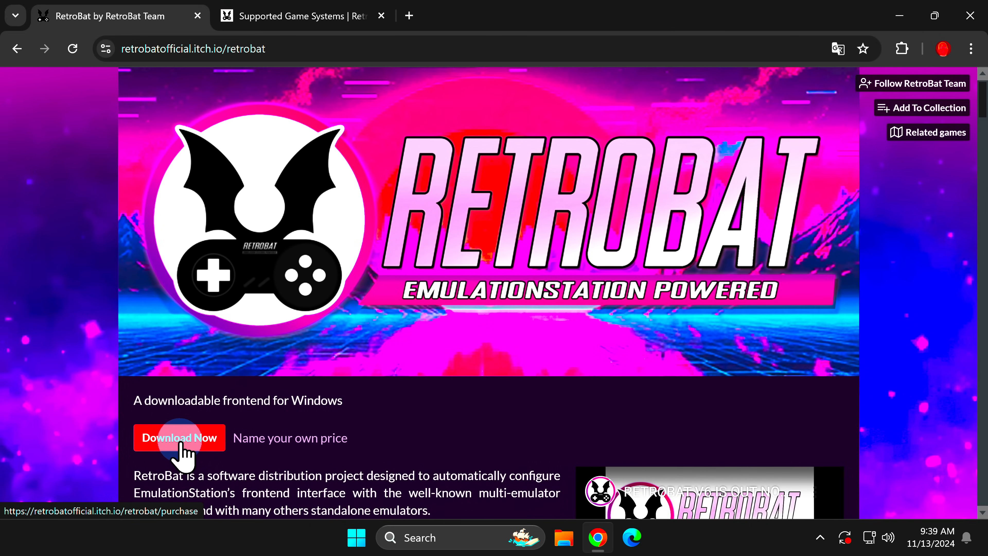
Step: Choose Download Now to reach RetroBat's download options without paying
click(178, 437)
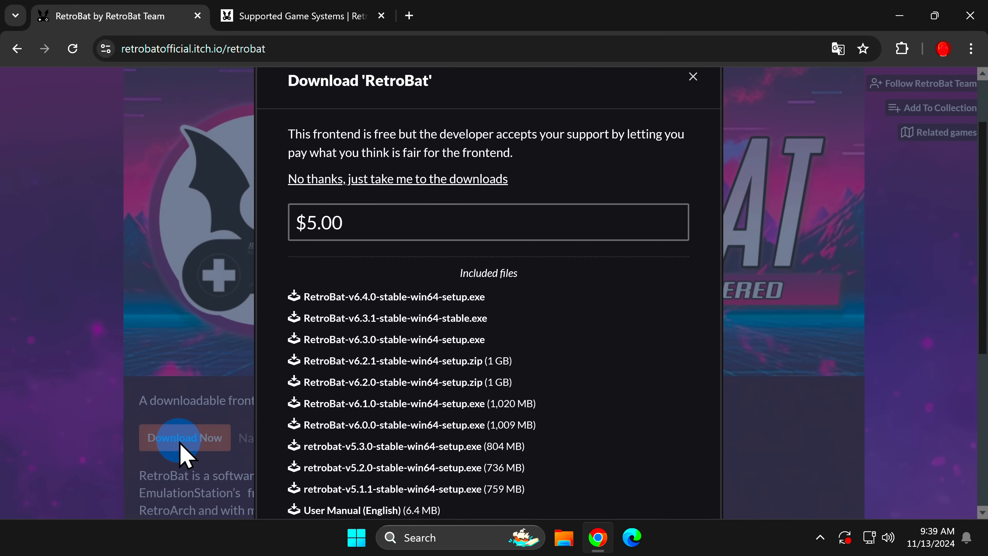
mouse_move(335, 271)
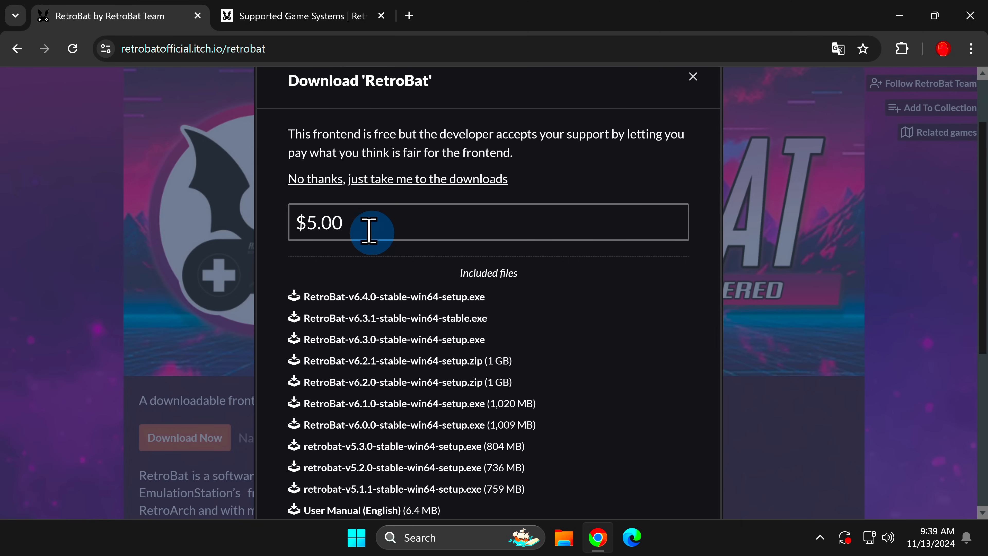
mouse_move(366, 201)
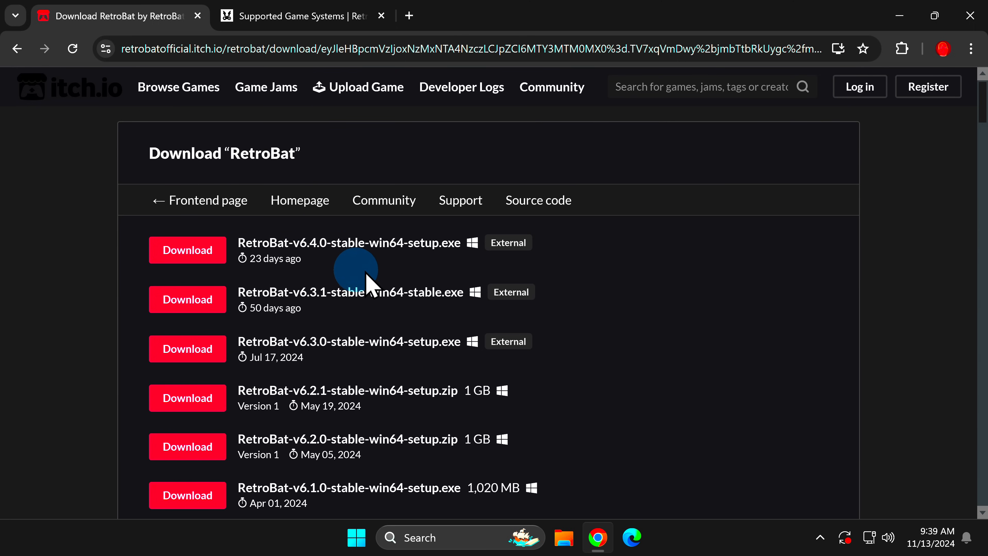
mouse_move(394, 283)
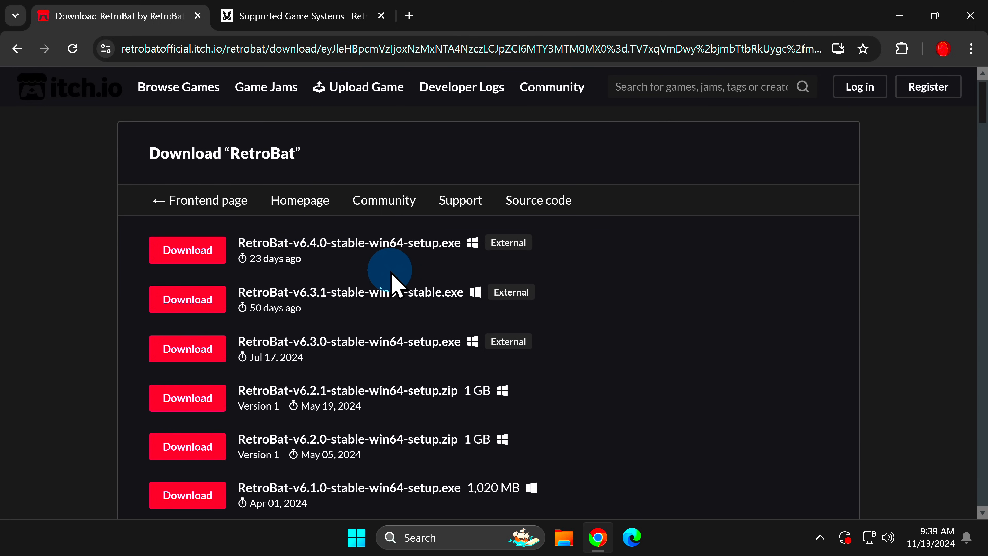
Step: Download the RetroBat-v6.4.0-stable-win64-setup.exe installer from the release list
click(179, 253)
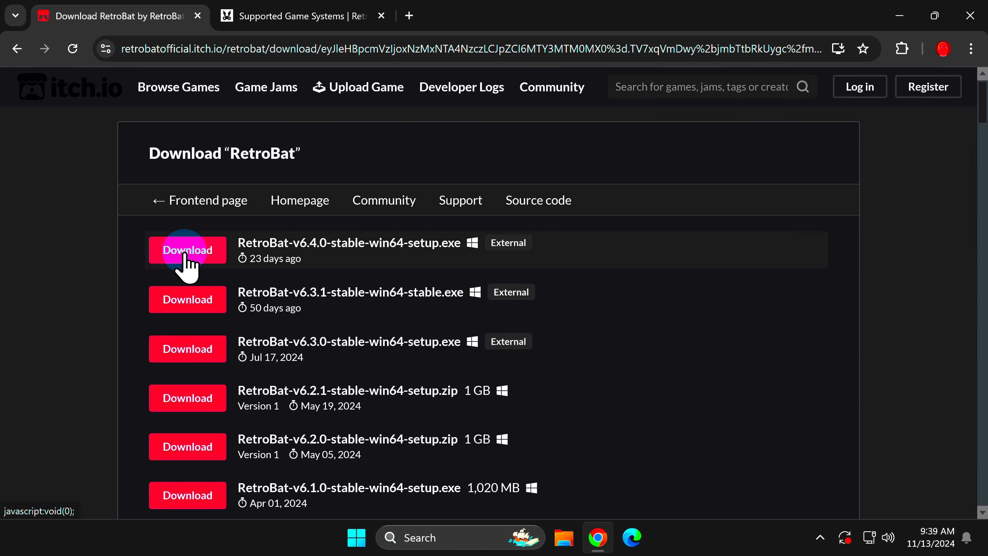
click(187, 250)
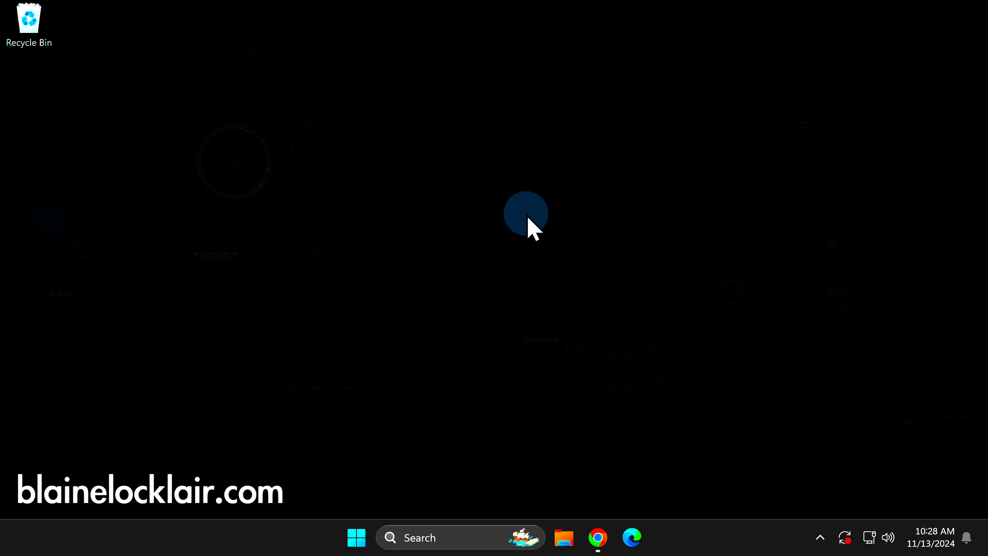
mouse_move(459, 294)
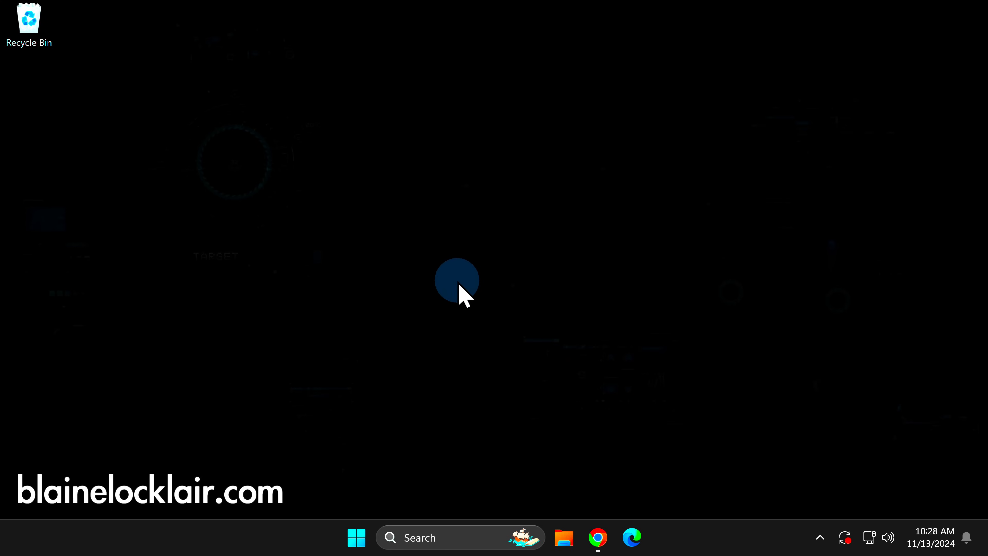
Step: Run the RetroBat setup exe from Downloads, choosing More info and Run anyway past SmartScreen
click(564, 538)
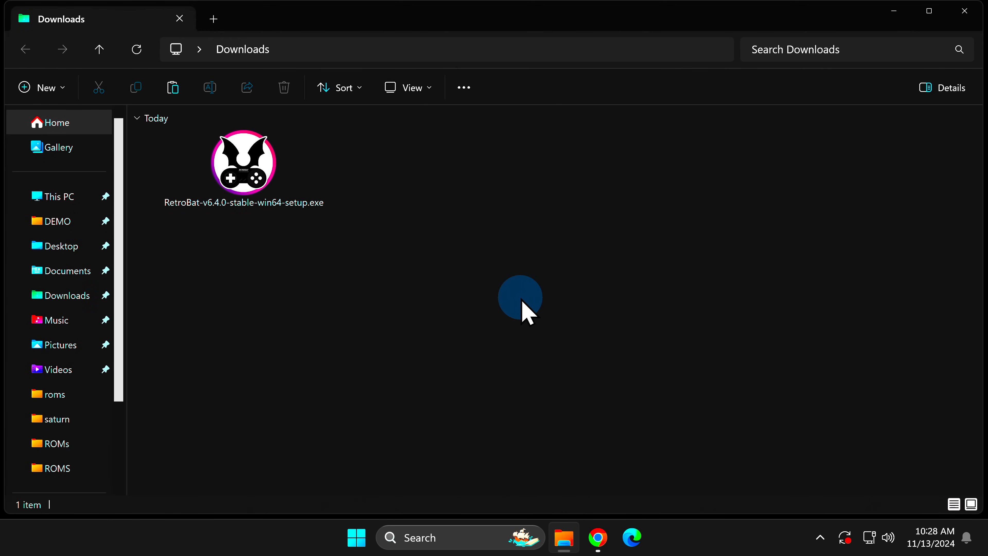
mouse_move(251, 176)
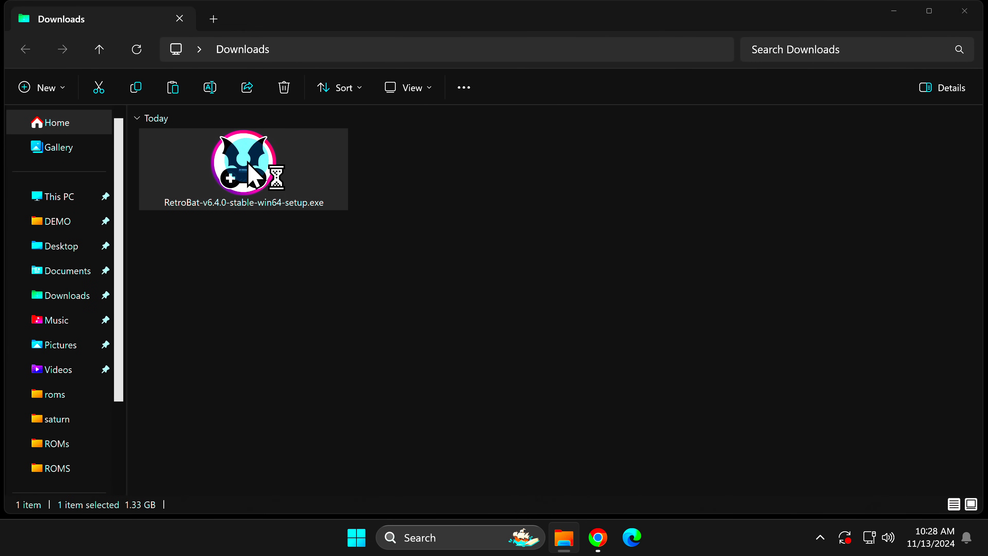
double_click(243, 167)
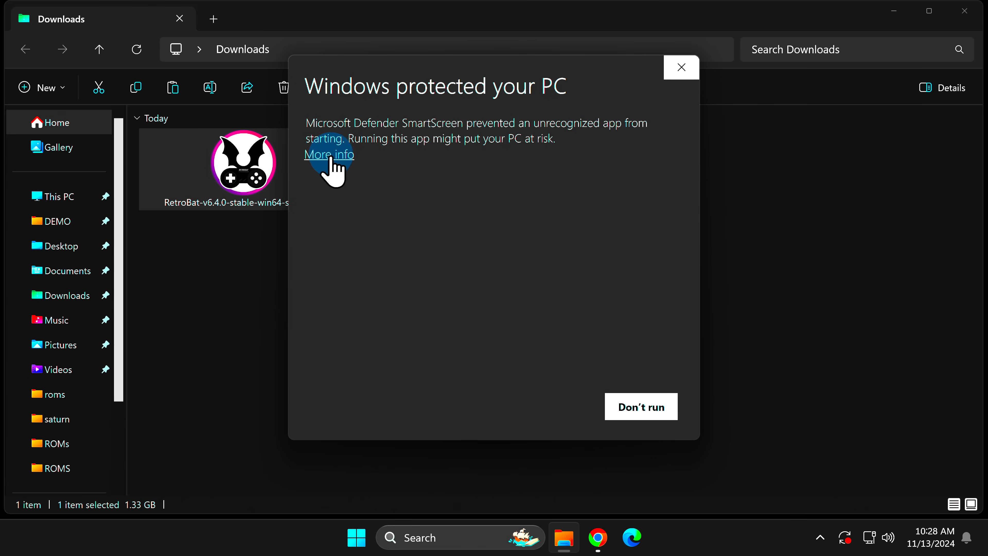
click(329, 154)
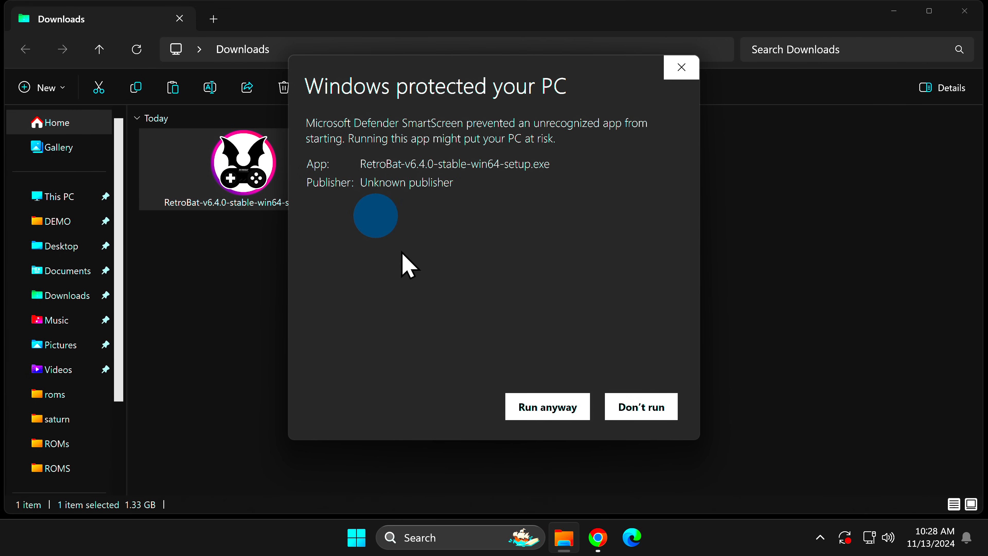
click(544, 406)
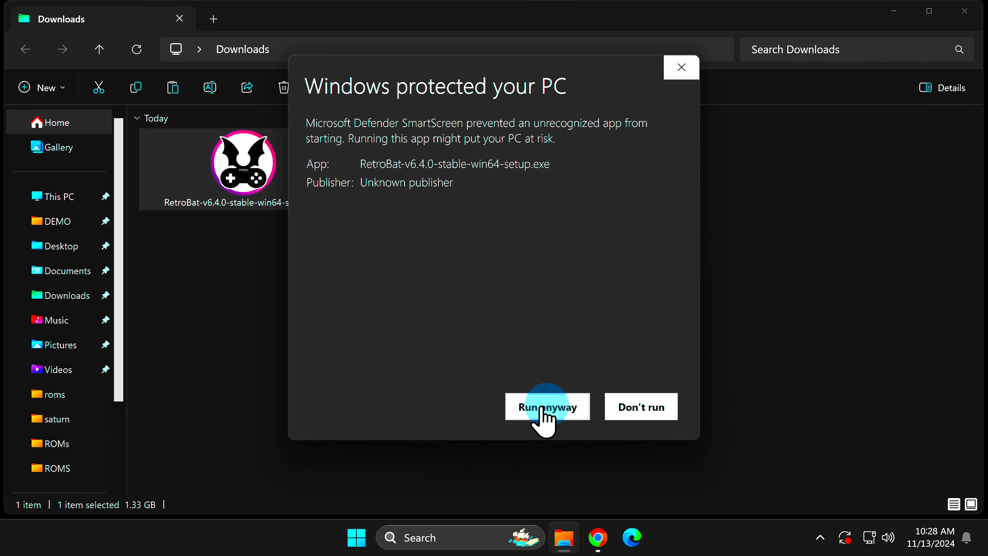
click(548, 406)
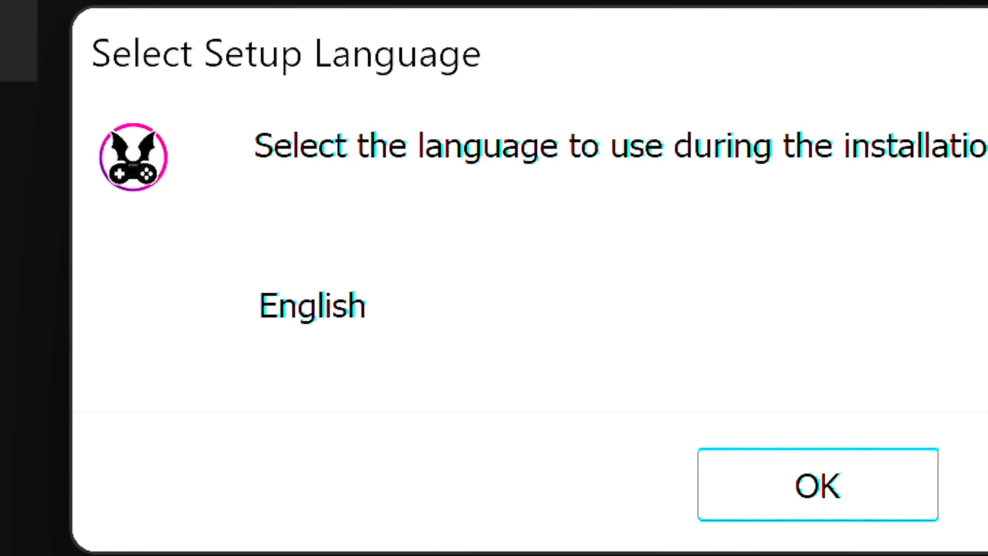
Step: Confirm English, pass the welcome page, accept the license agreement and reach the destination folder page
click(501, 416)
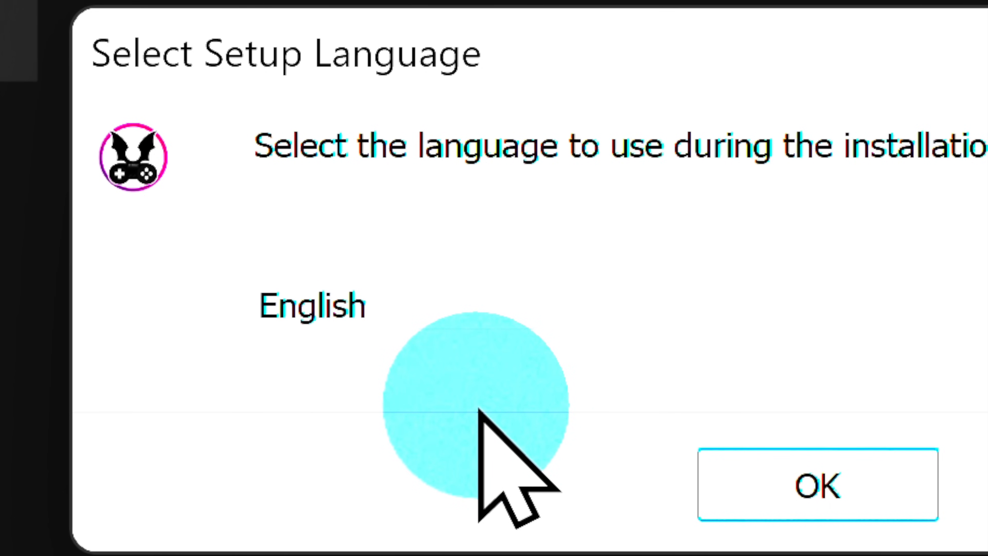
mouse_move(816, 485)
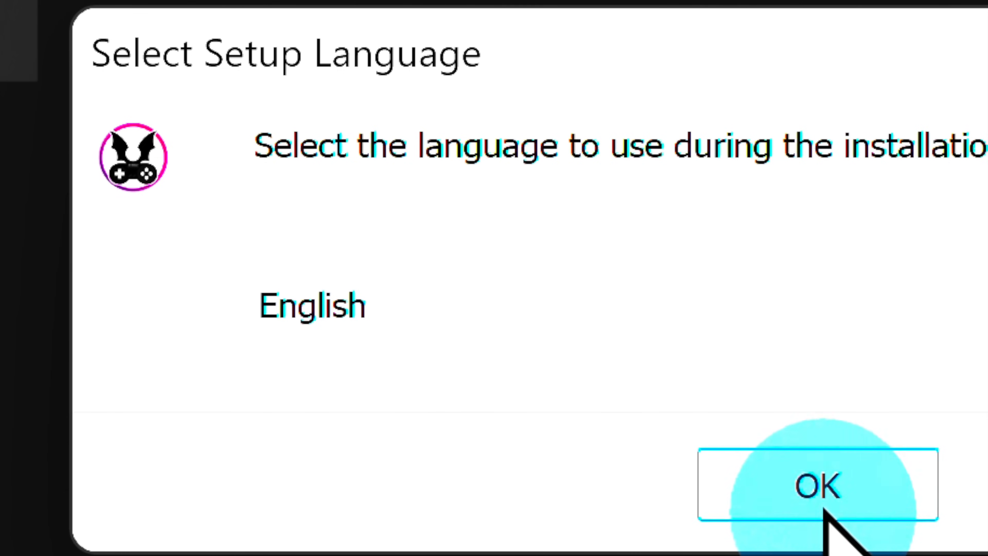
click(816, 487)
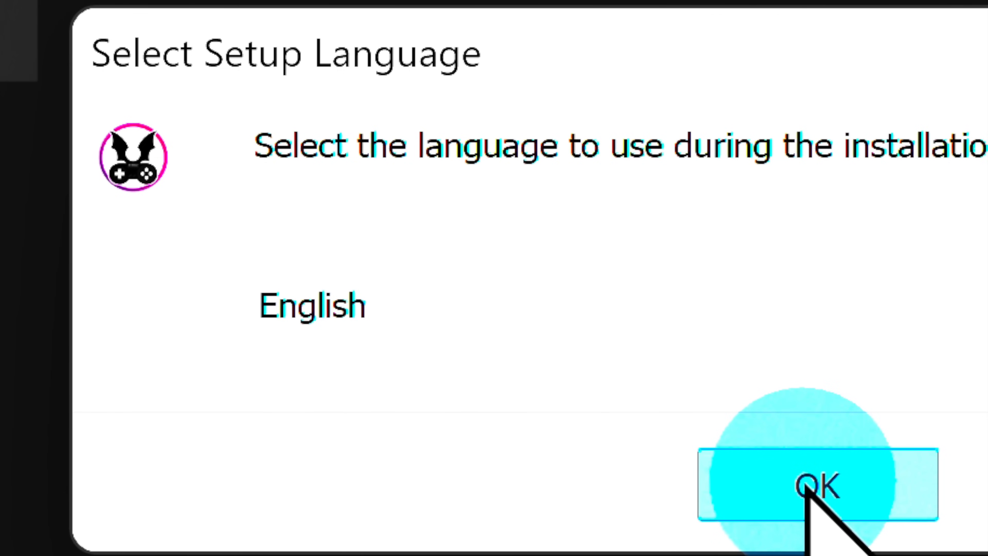
click(813, 485)
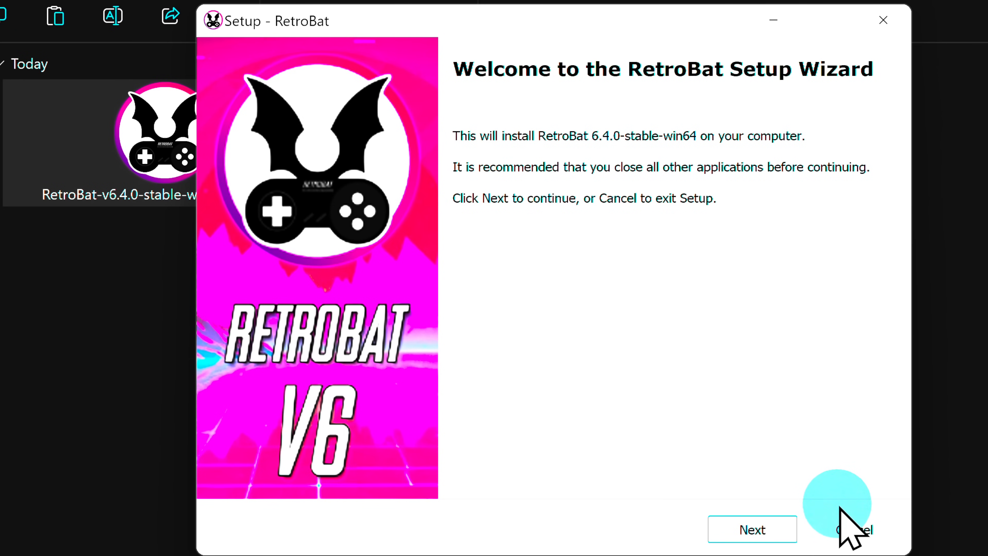
mouse_move(859, 529)
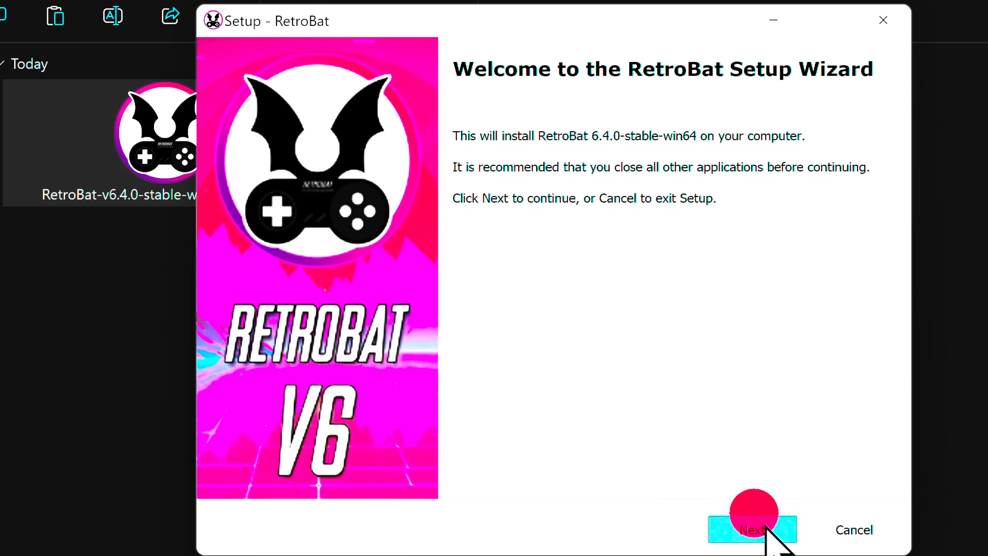
click(753, 530)
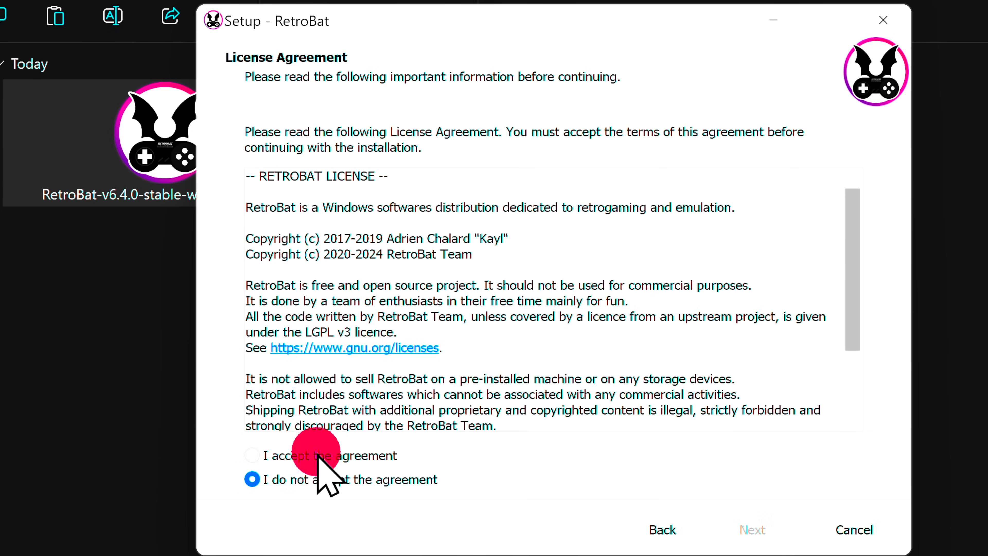
click(252, 454)
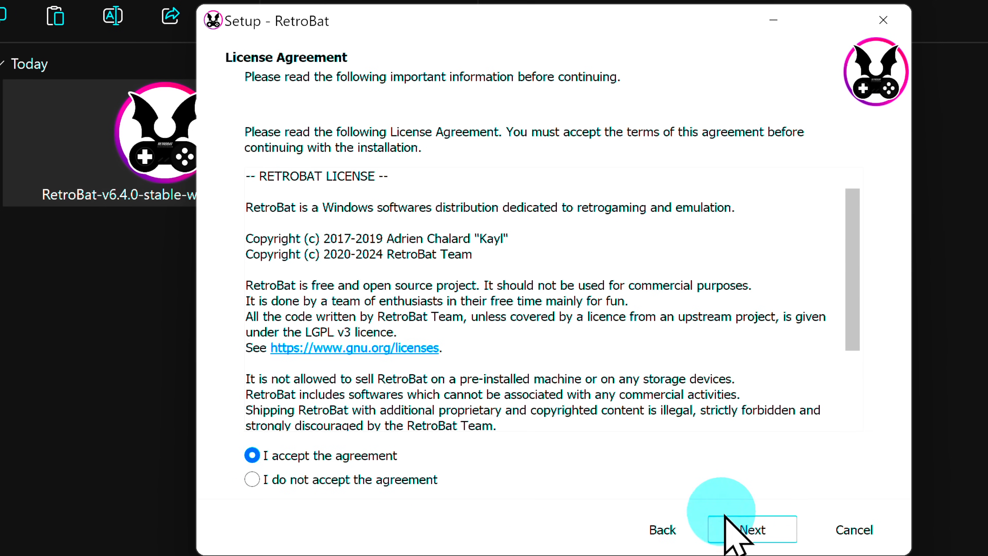
click(751, 529)
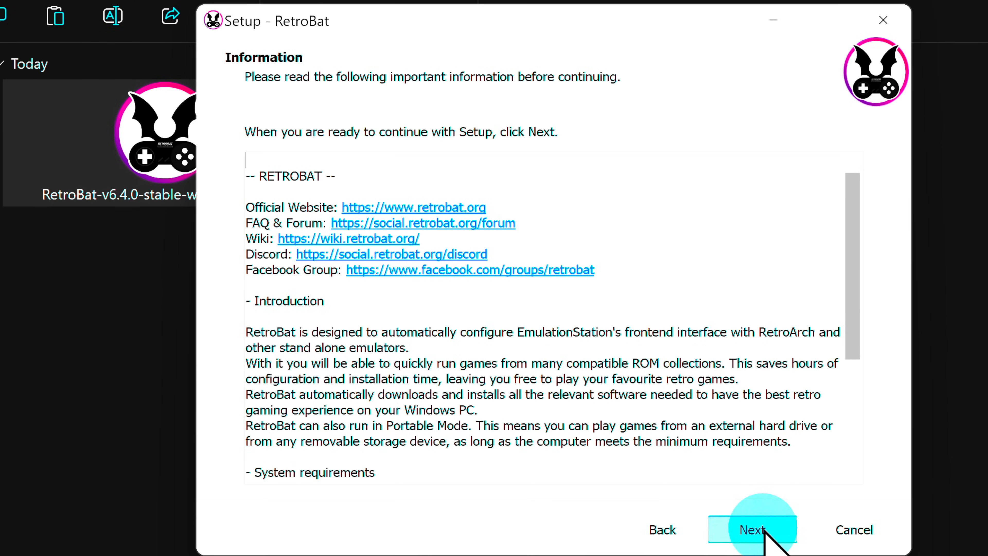
click(752, 530)
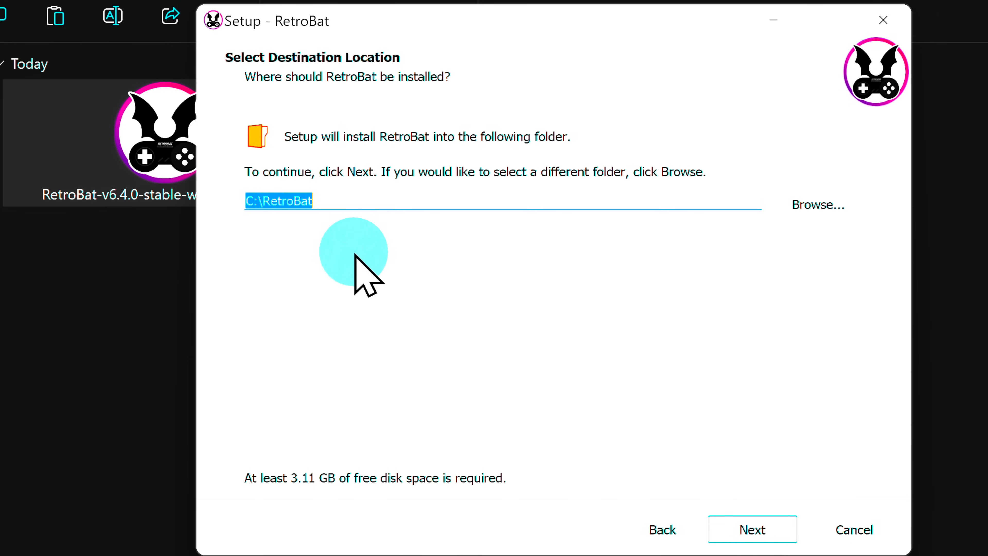
Step: Set the install folder to D:\RetroBat, keep all components and the desktop shortcut, and start installing
click(252, 201)
text(D)
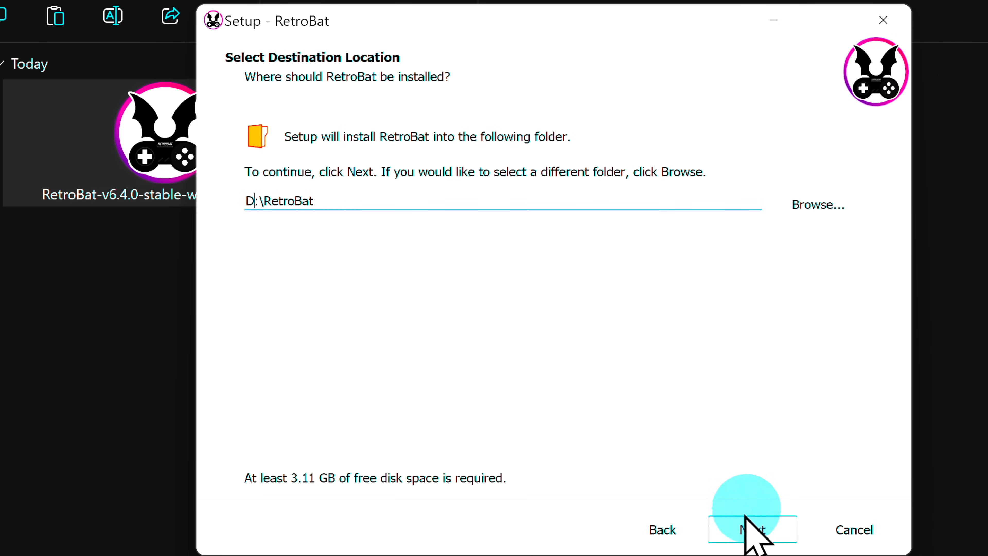
click(751, 530)
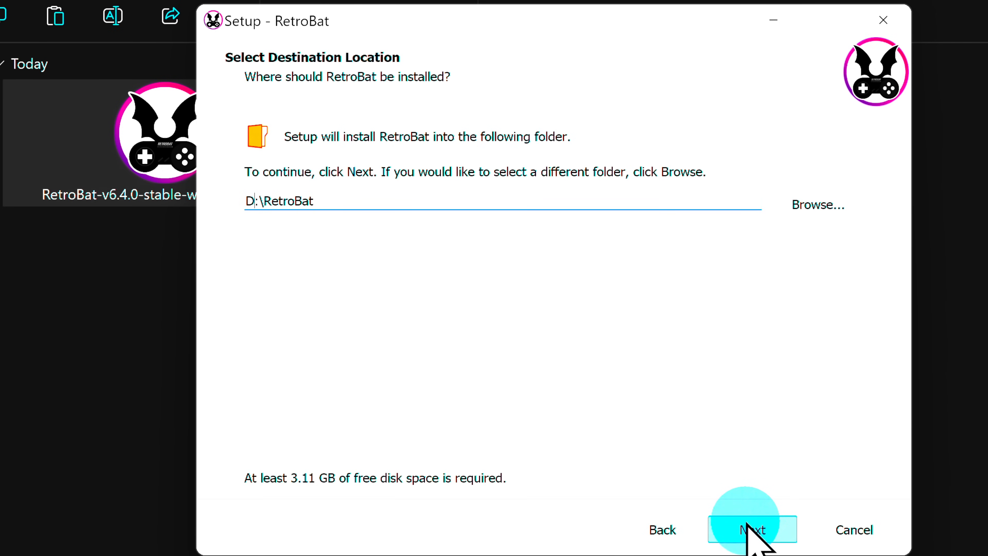
click(752, 530)
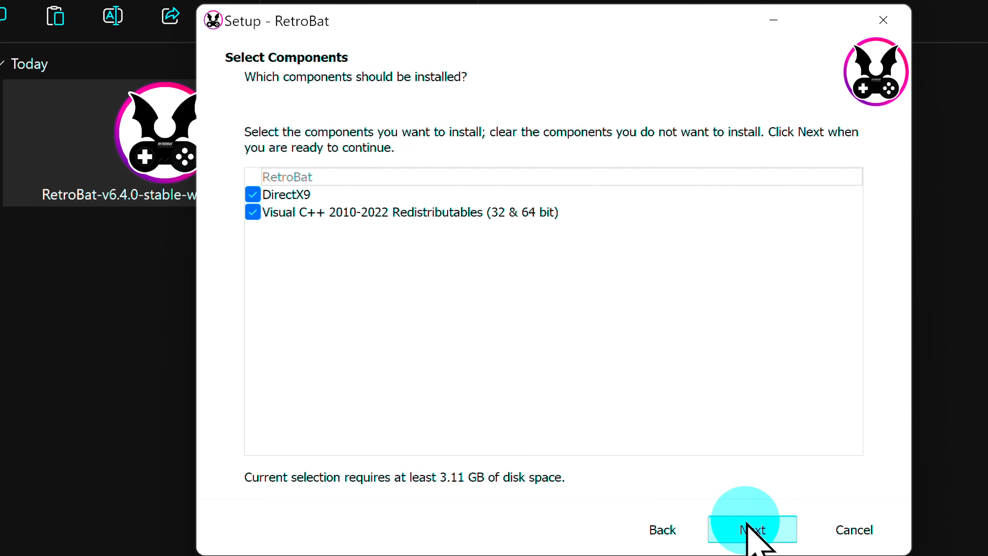
click(750, 530)
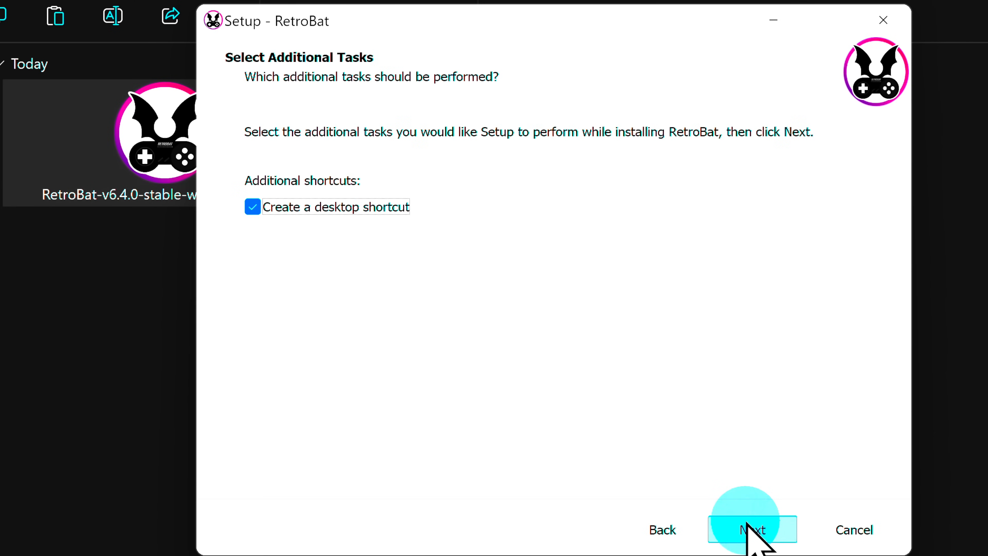
click(750, 530)
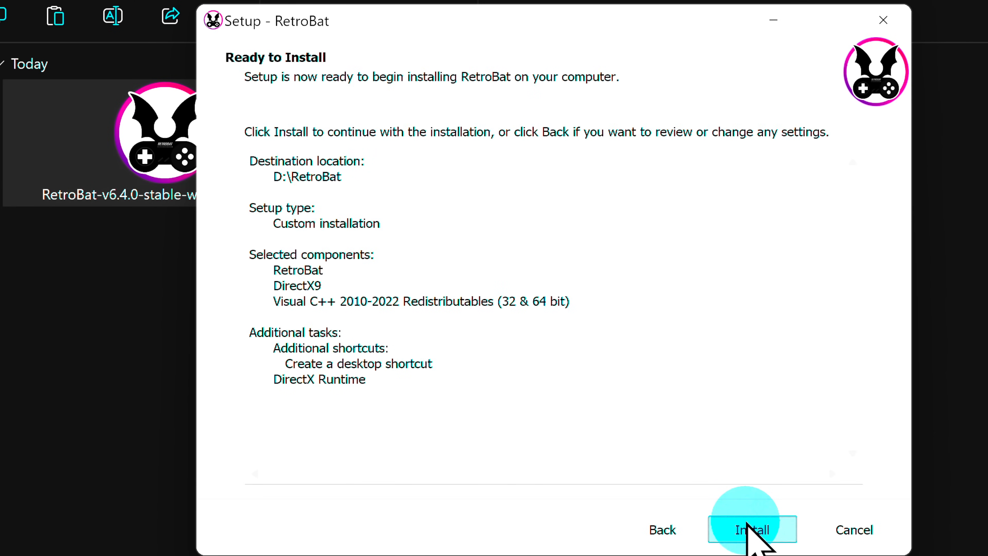
click(751, 530)
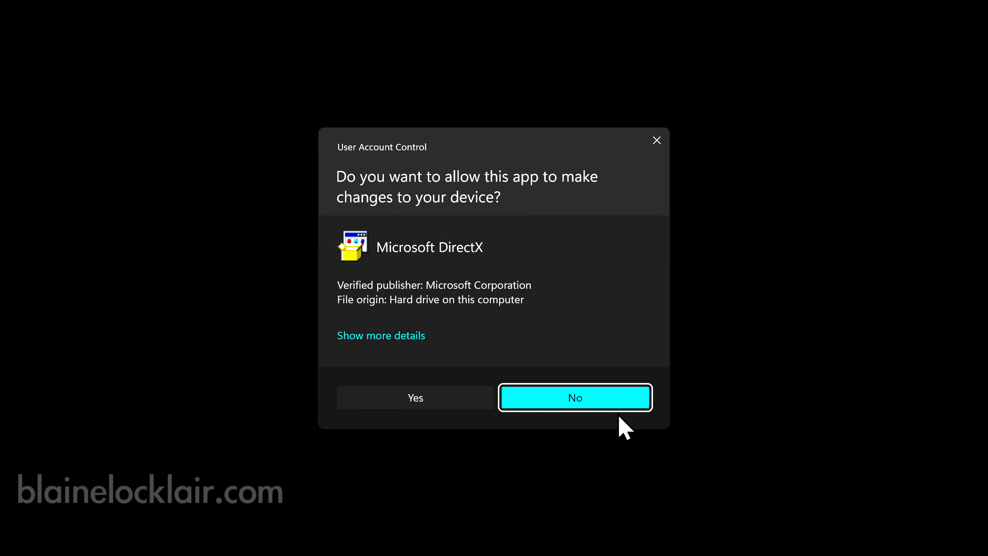
mouse_move(444, 401)
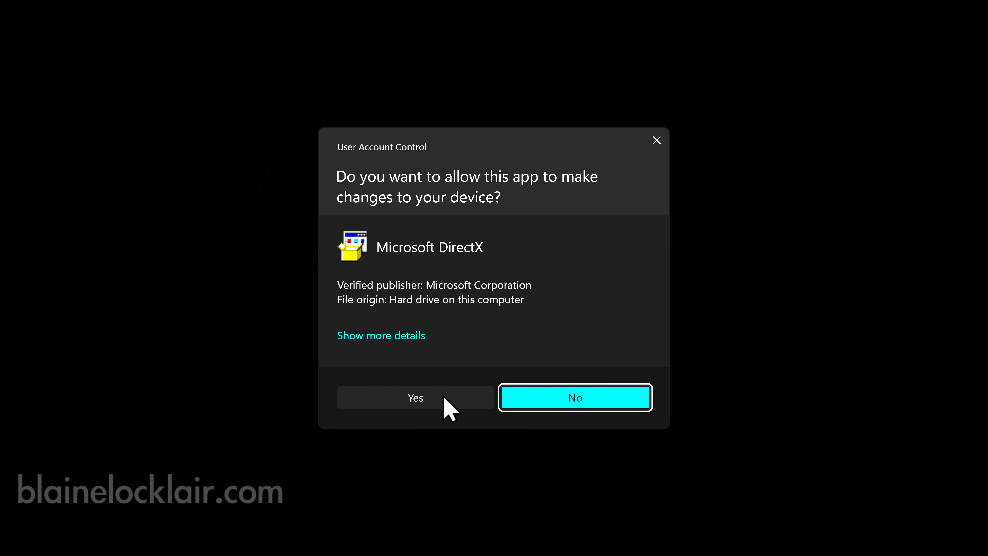
Step: Allow the DirectX runtime to install and finish the completed RetroBat setup wizard
click(415, 397)
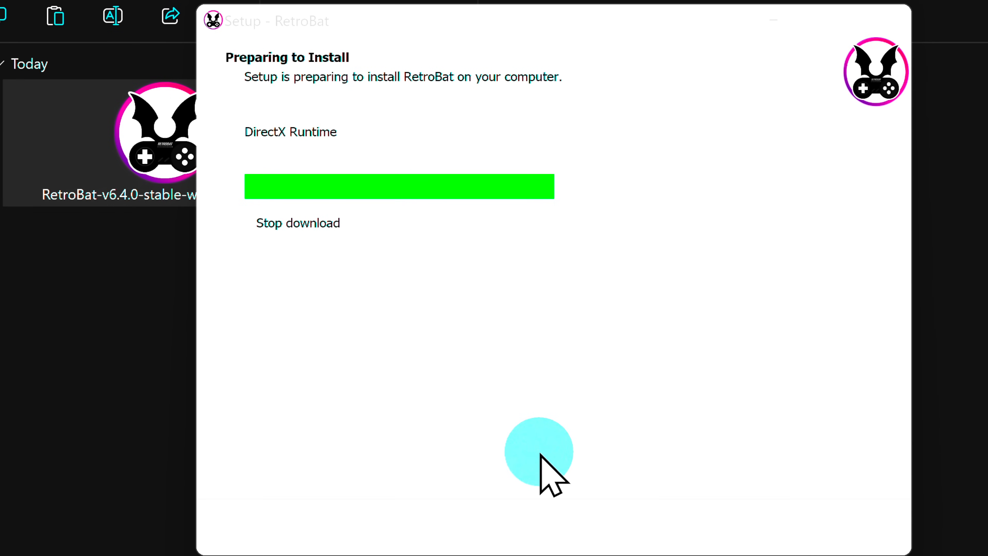
mouse_move(542, 457)
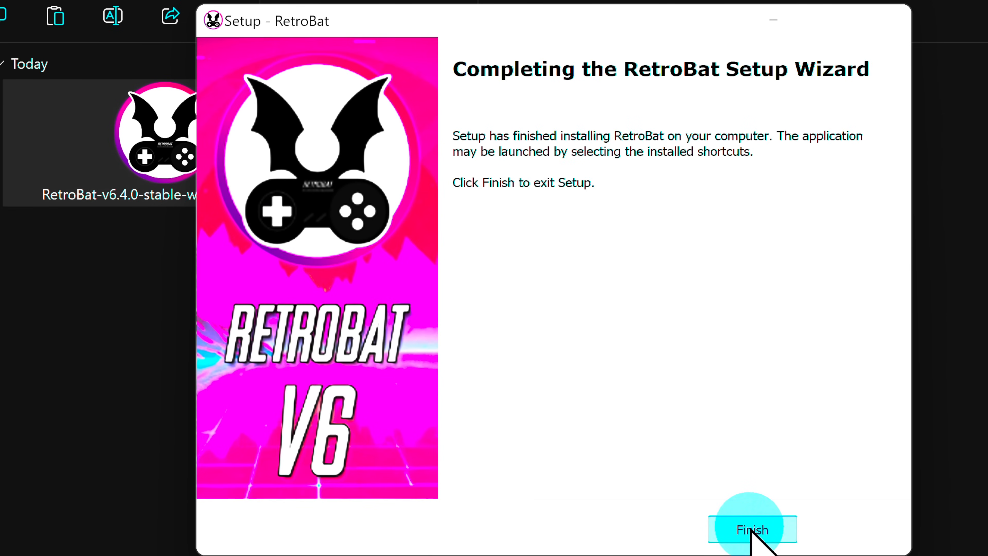
click(751, 530)
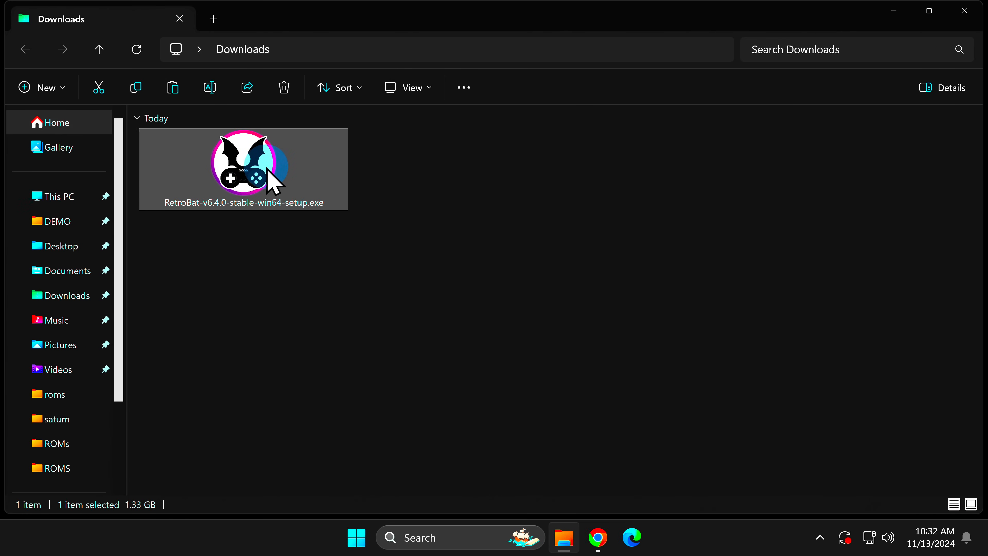
Step: Delete the RetroBat installer from Downloads and bring up File Explorer's taskbar jump list
right_click(270, 179)
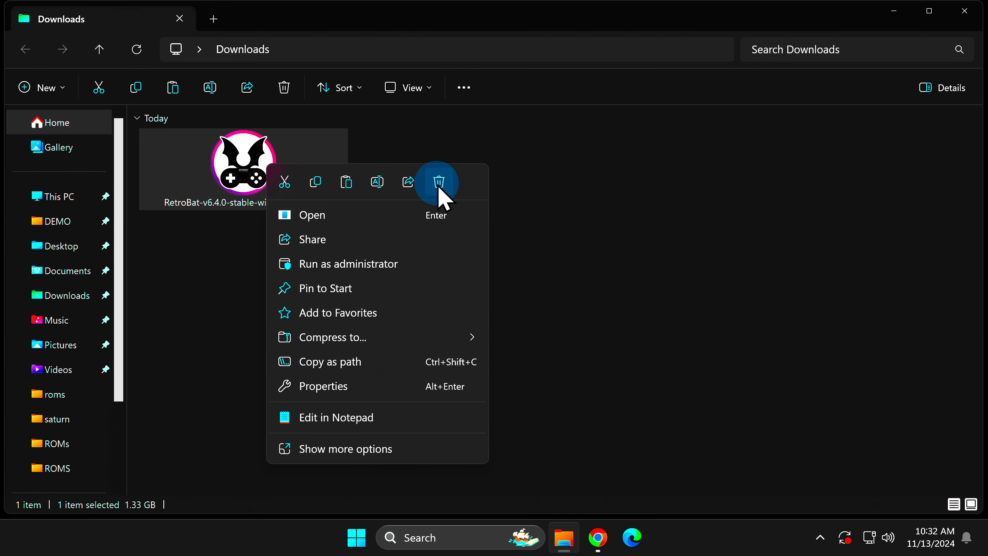
click(439, 182)
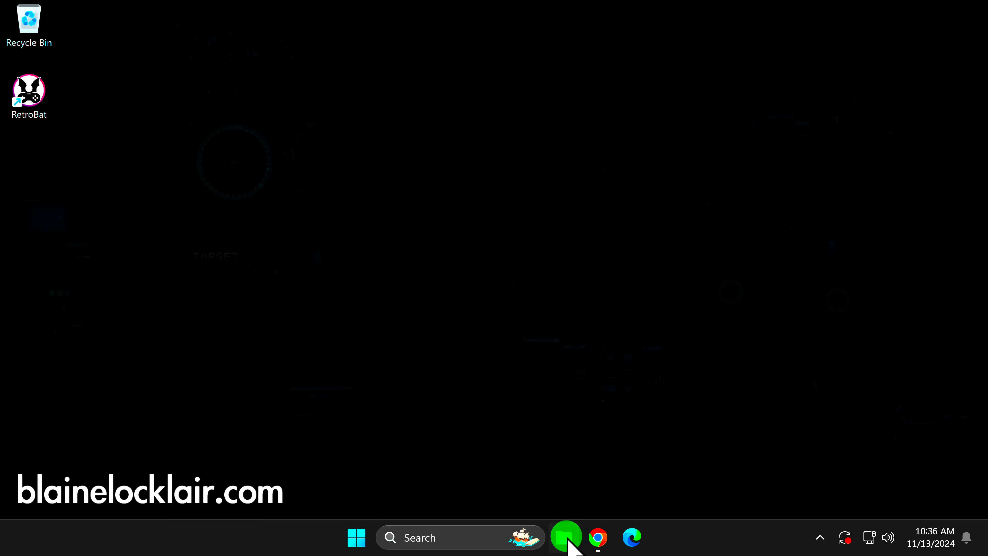
right_click(566, 540)
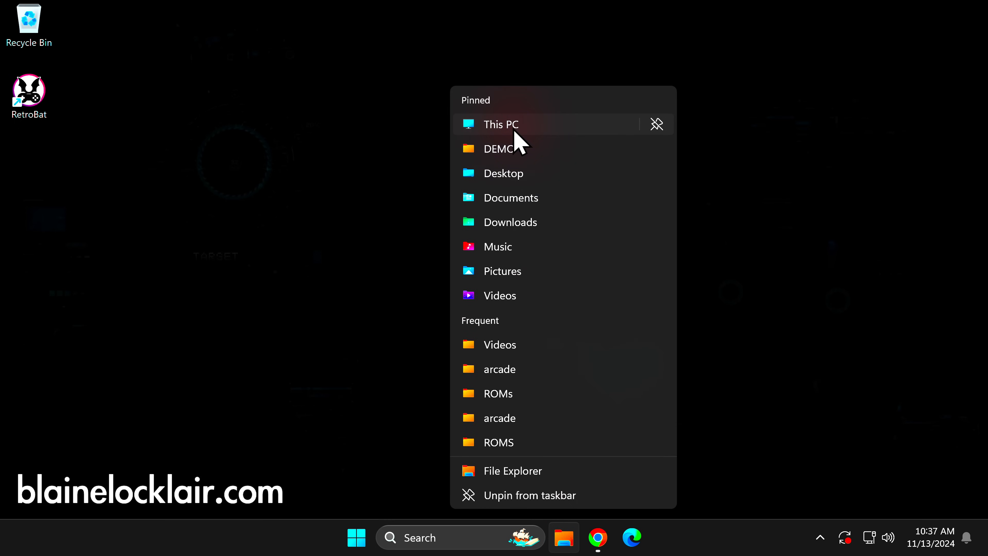
Step: Browse from This PC into WD M2 DATA (D:) and open the RetroBat installation folder
click(500, 125)
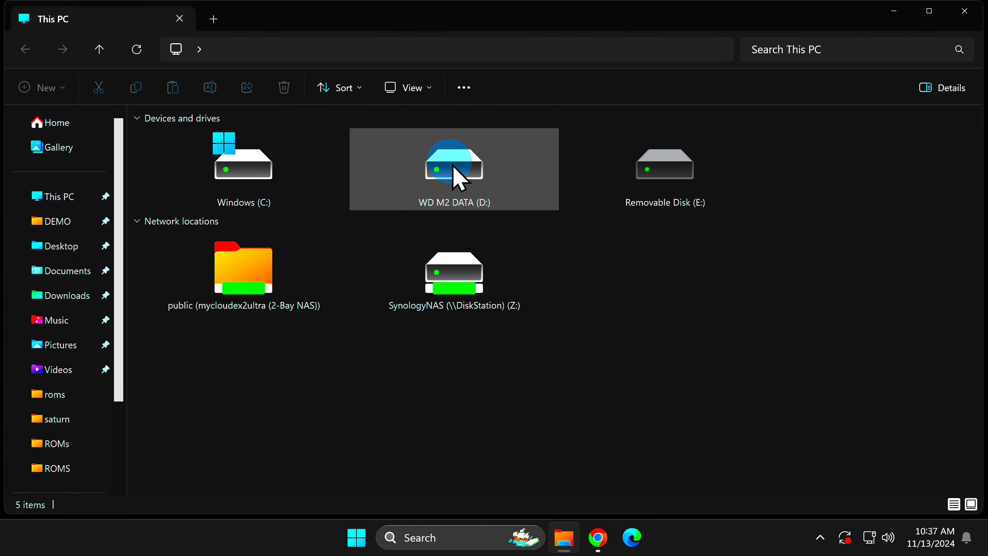
double_click(454, 170)
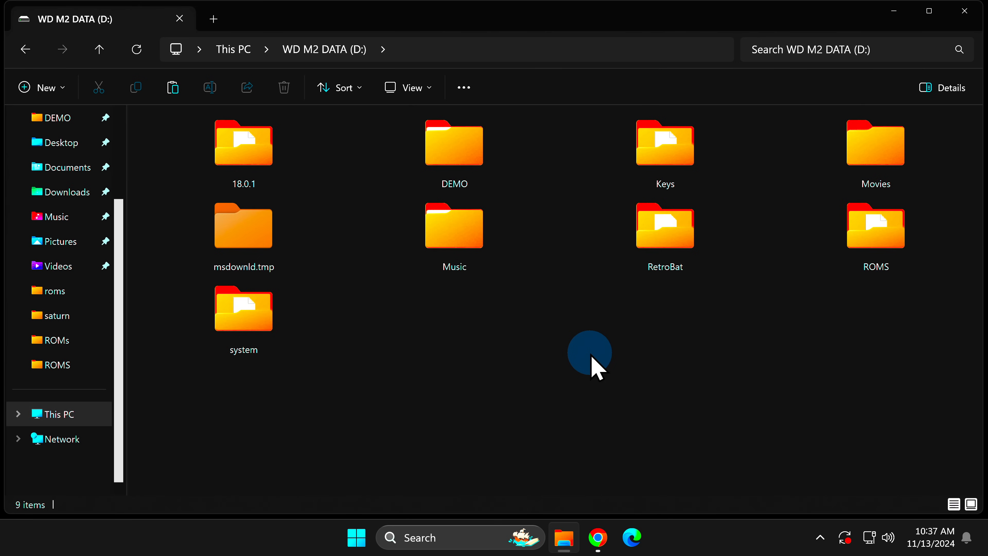
click(668, 229)
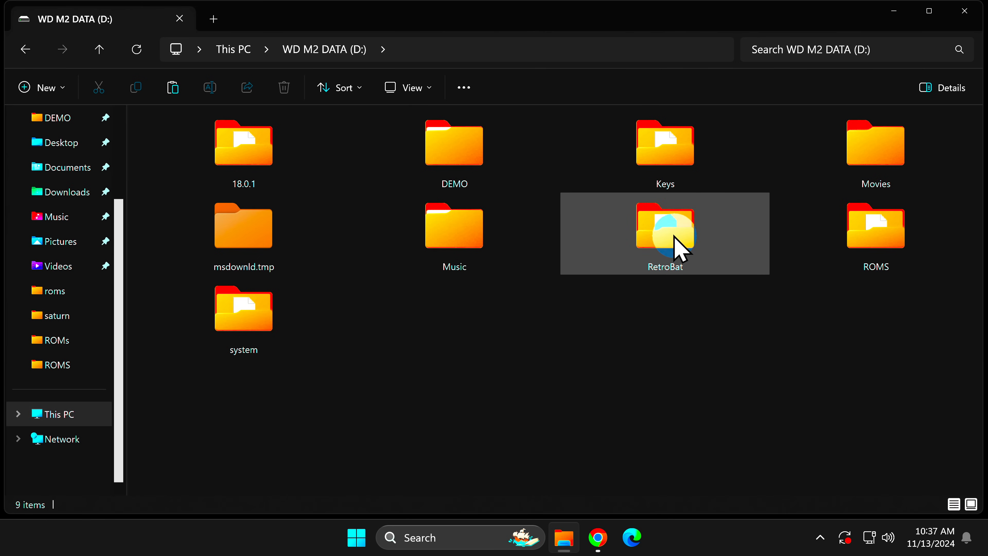
double_click(669, 230)
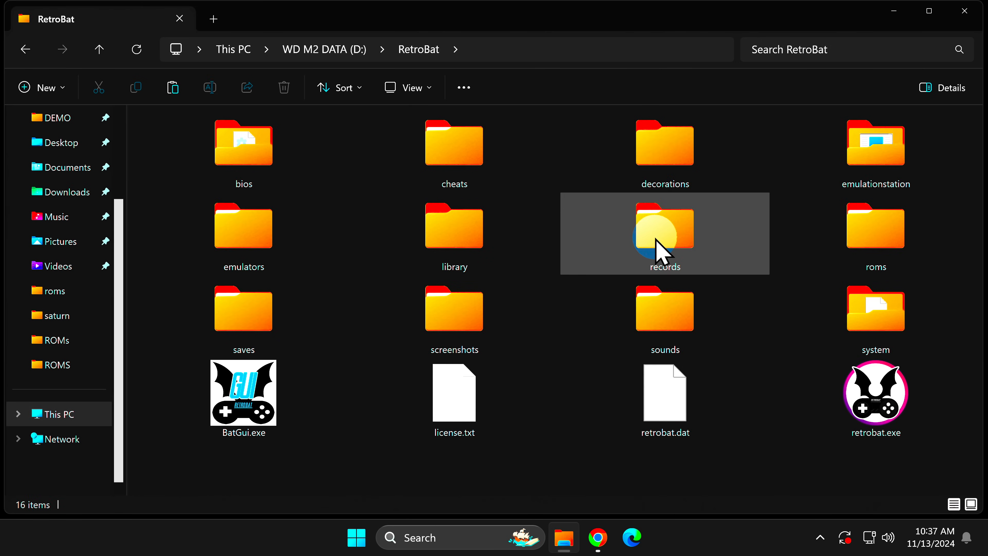
mouse_move(589, 421)
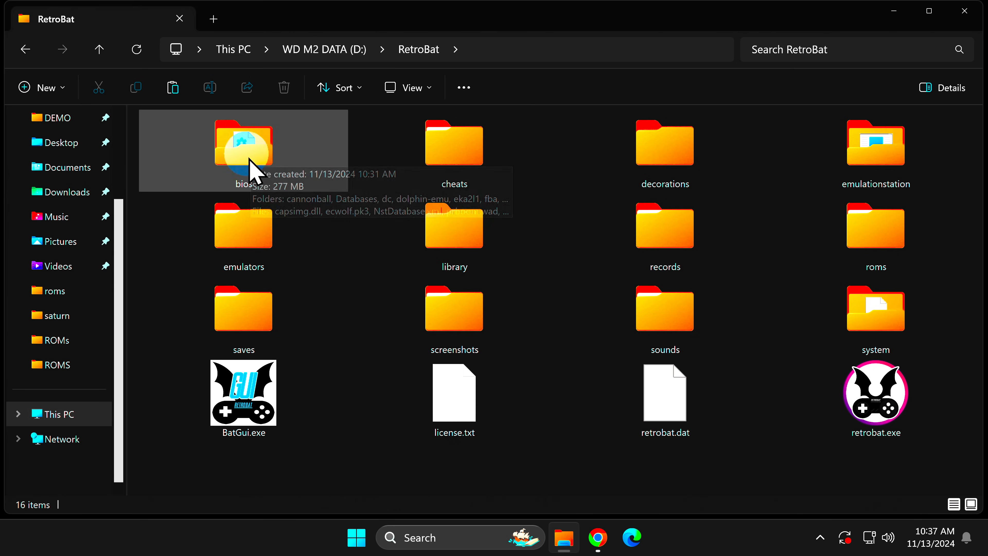
mouse_move(252, 160)
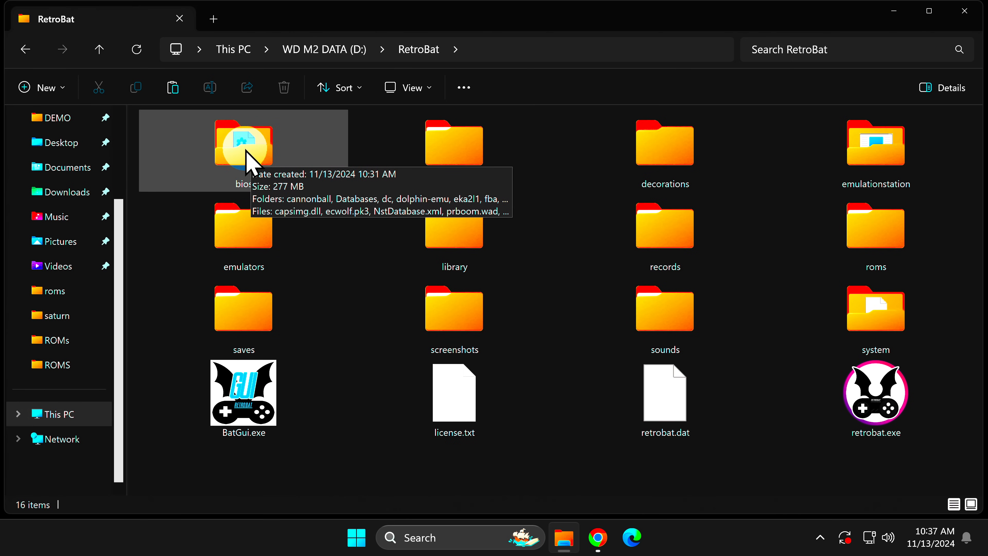
Step: Open RetroBat's bios folder and scroll through its emulator subfolders and BIOS files
double_click(243, 145)
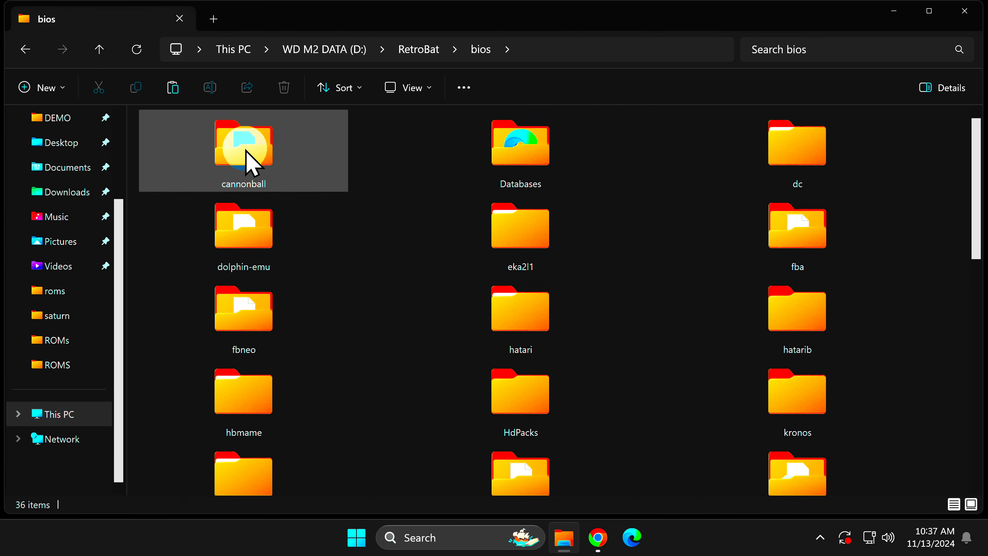
click(244, 228)
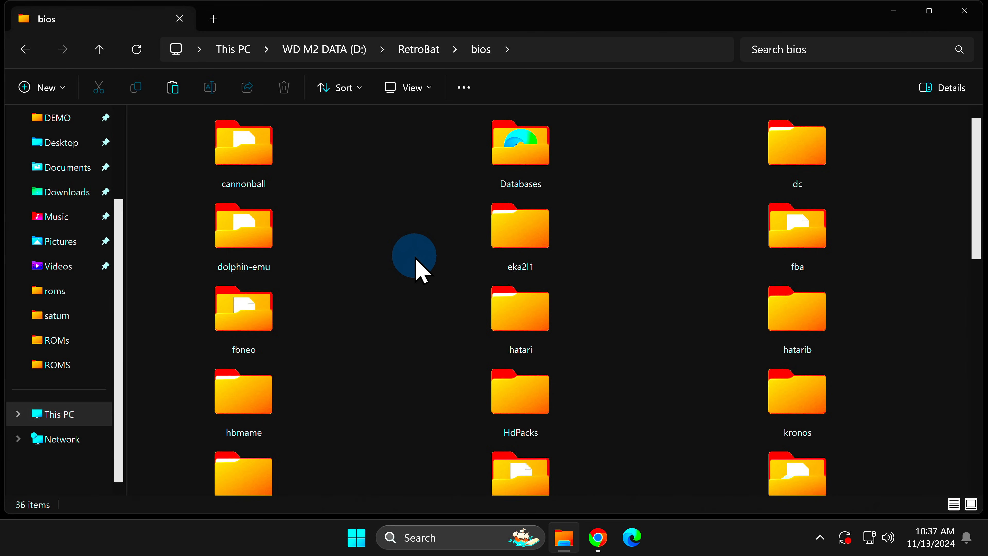
mouse_move(421, 331)
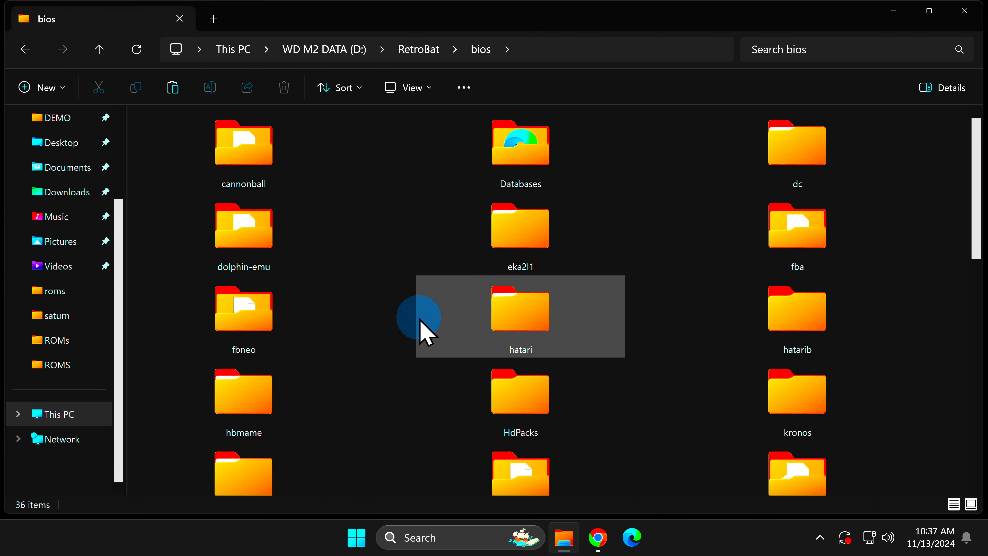
scroll(down, 3)
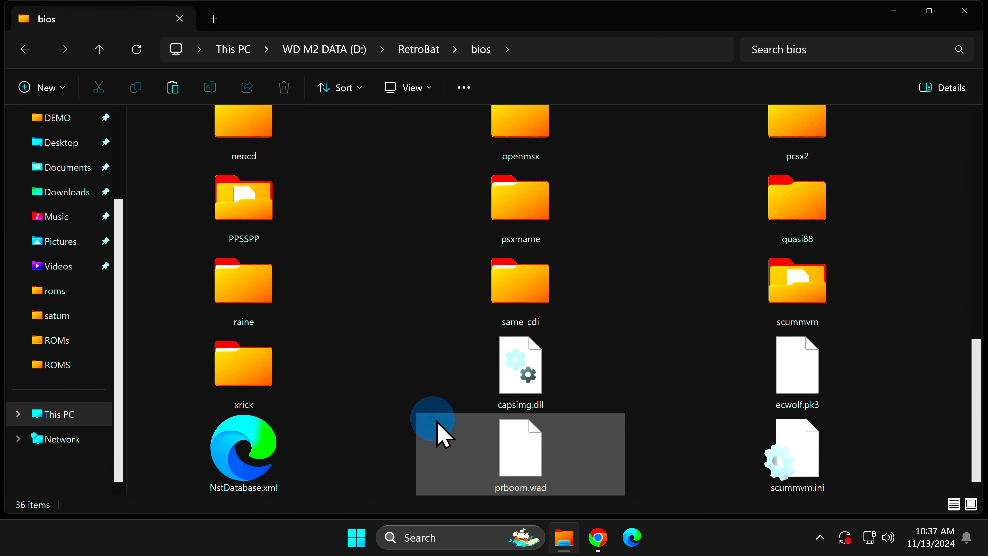
click(599, 537)
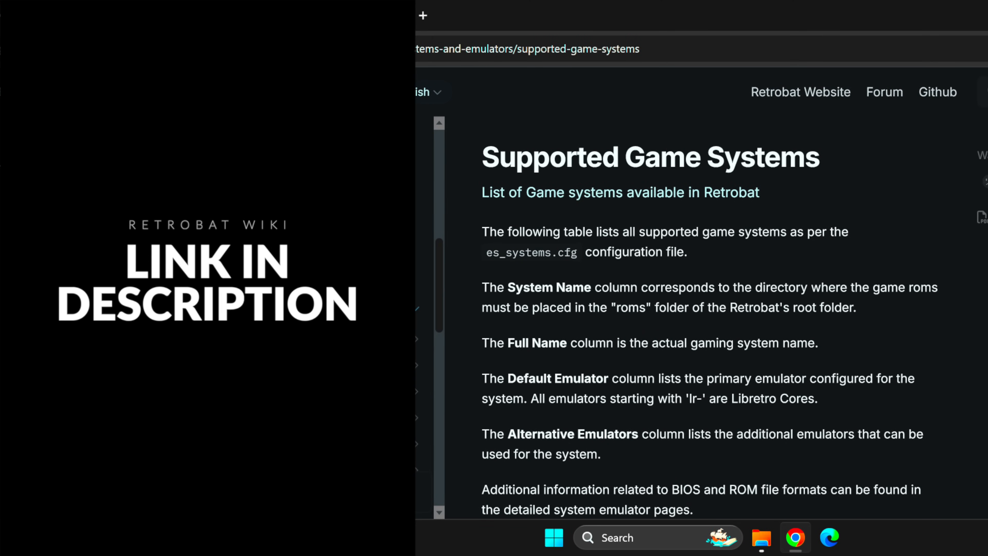
Step: Scroll the Supported Game Systems page down to the System Name / default emulator table
click(832, 165)
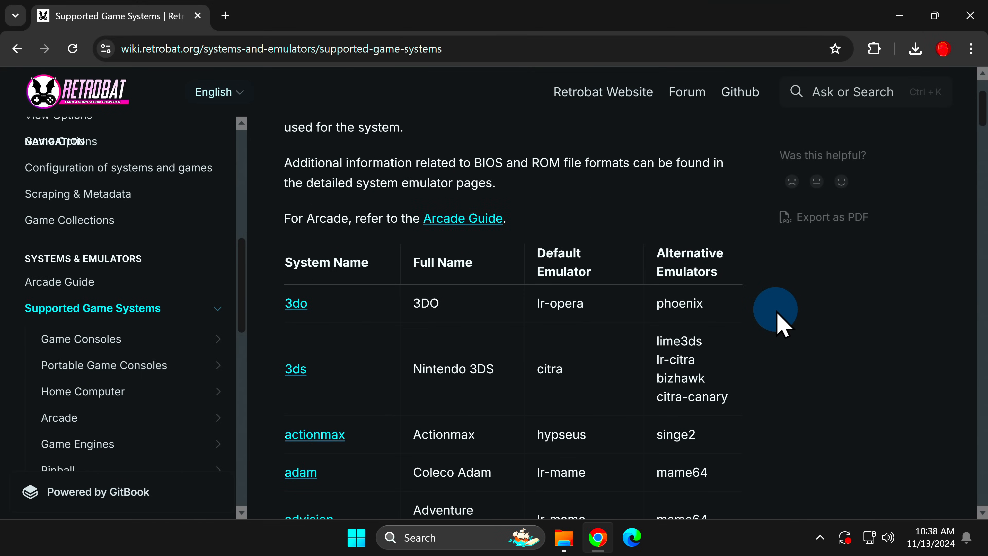
scroll(down, 3)
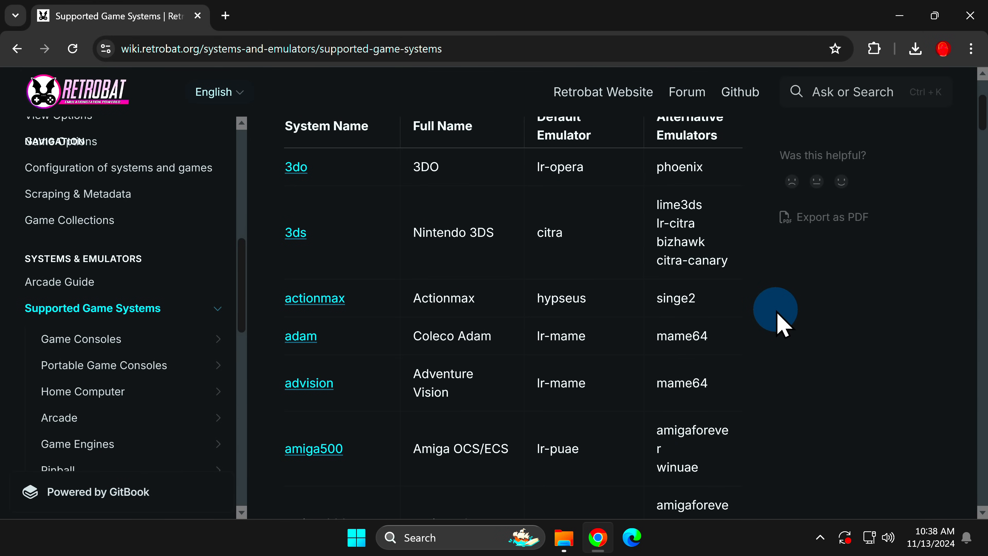
mouse_move(778, 319)
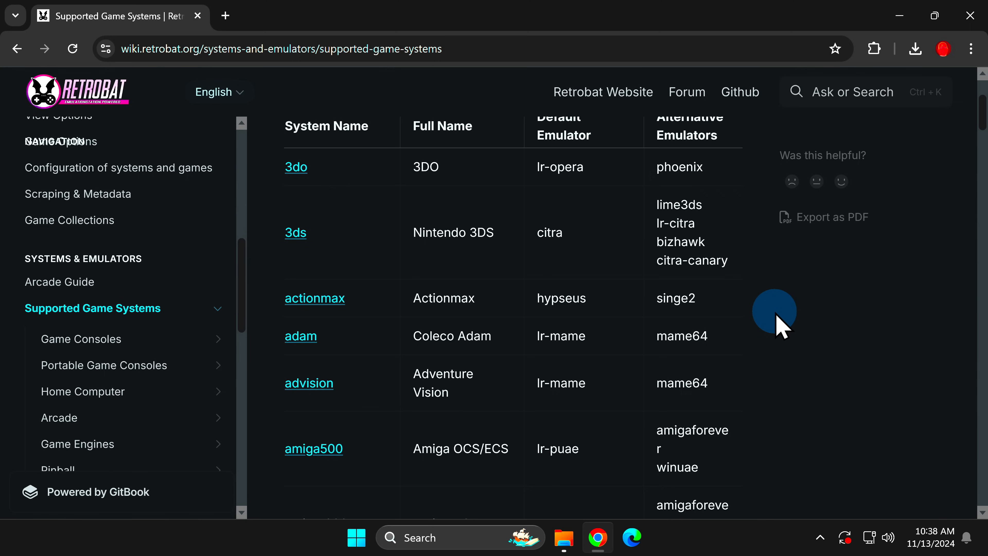
mouse_move(310, 184)
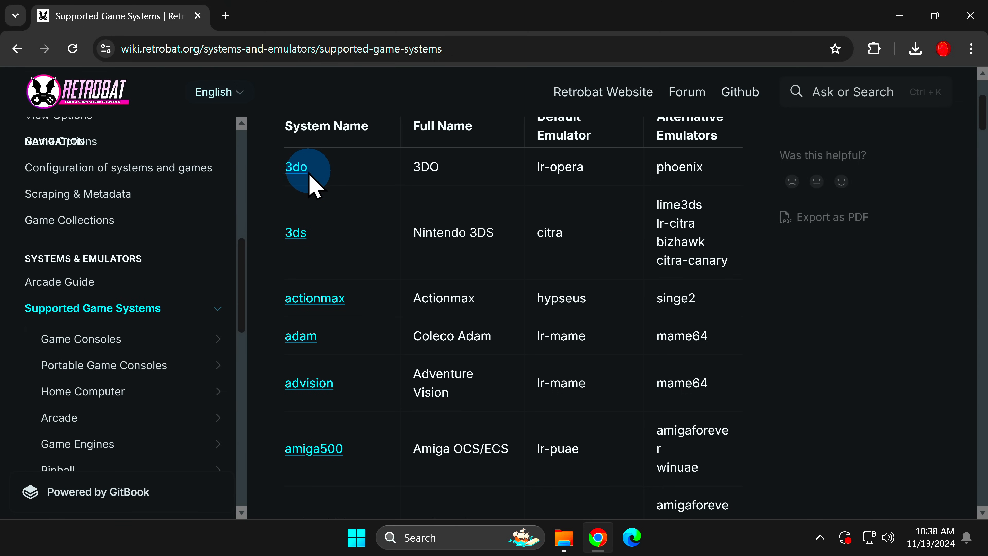
mouse_move(300, 176)
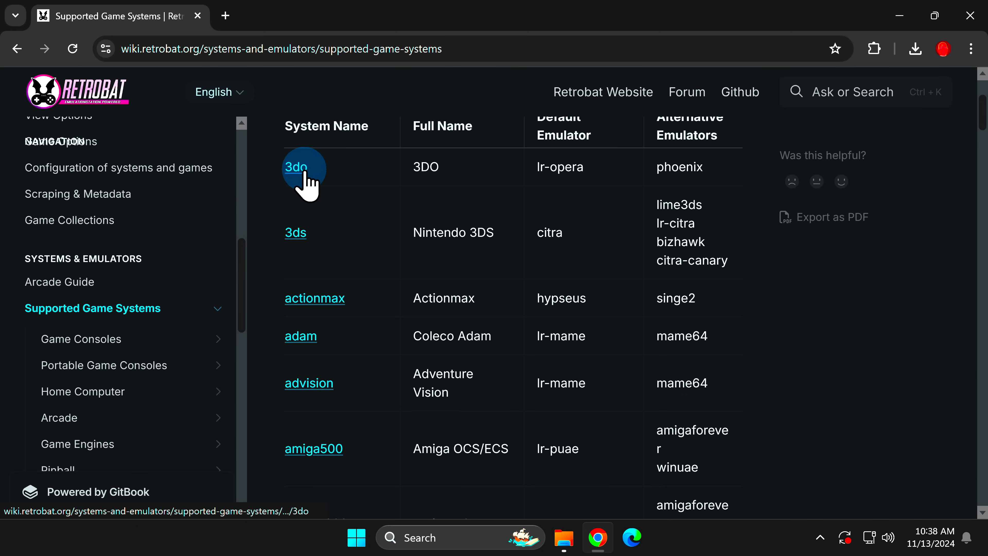
mouse_move(549, 189)
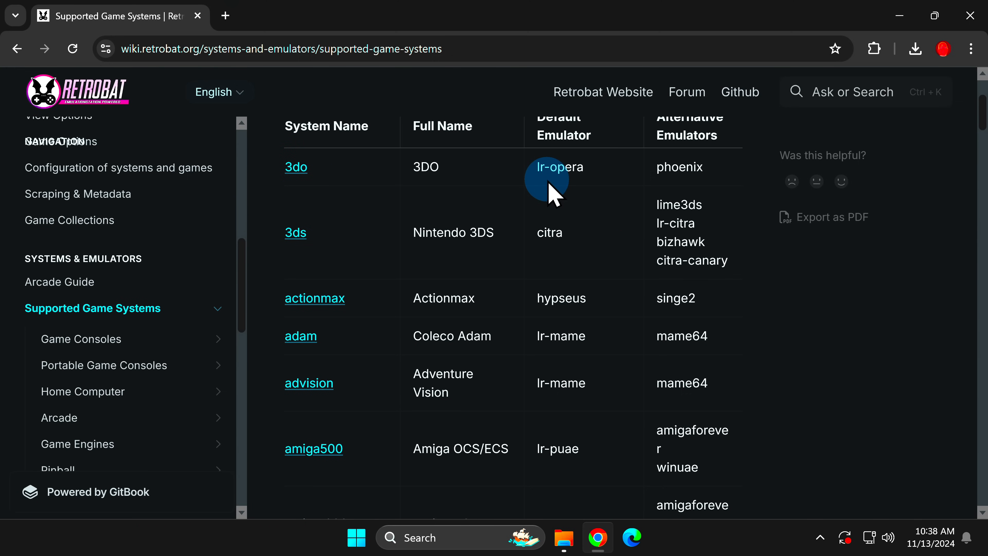
mouse_move(531, 203)
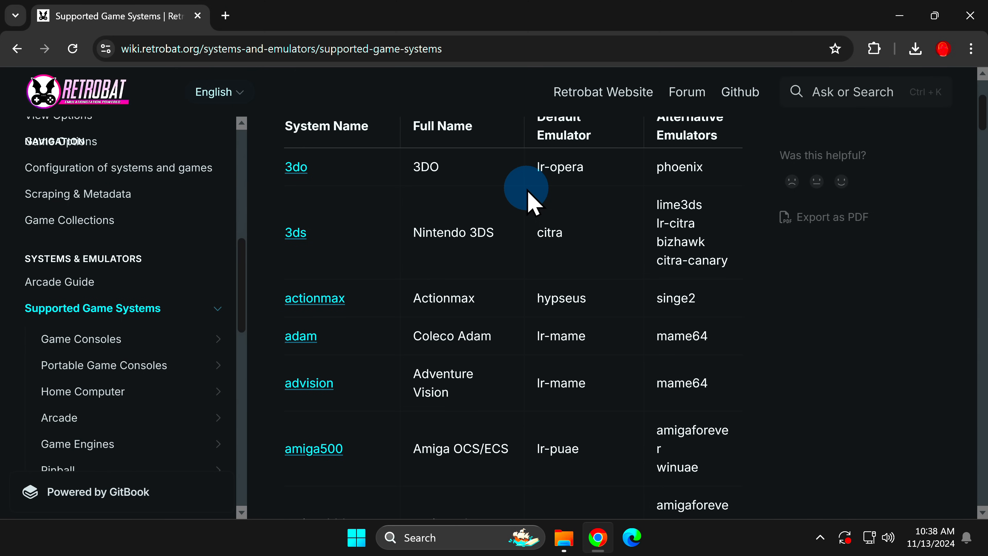
mouse_move(364, 183)
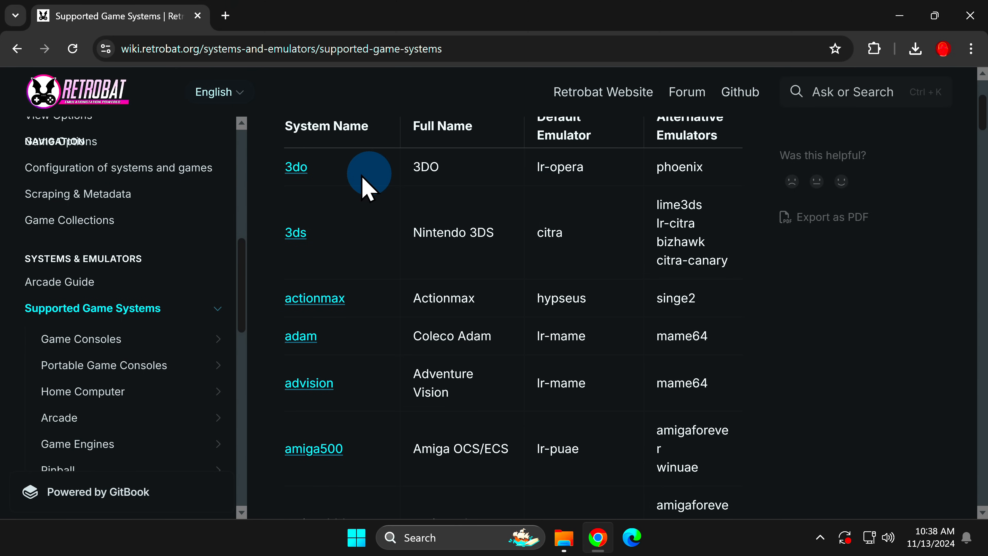
click(296, 167)
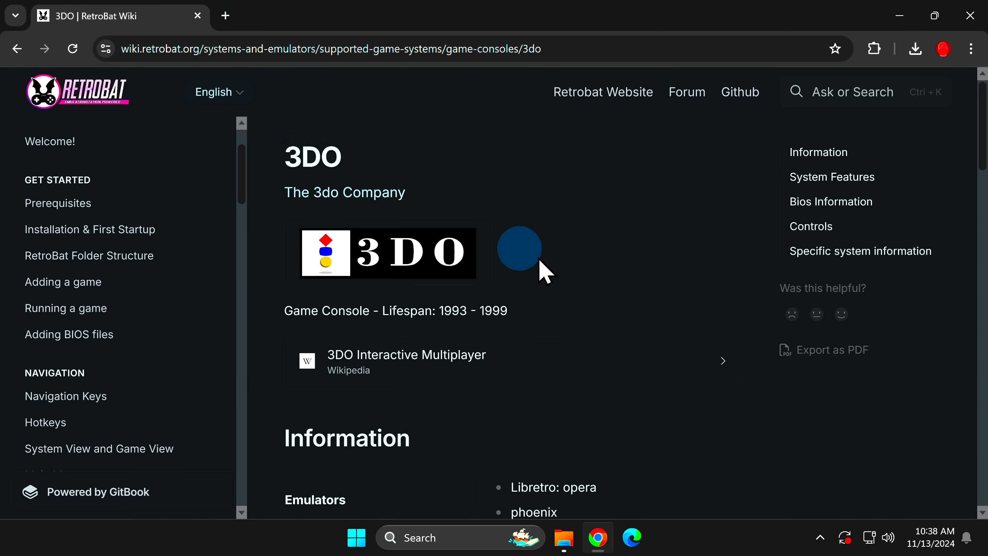
scroll(down, 3)
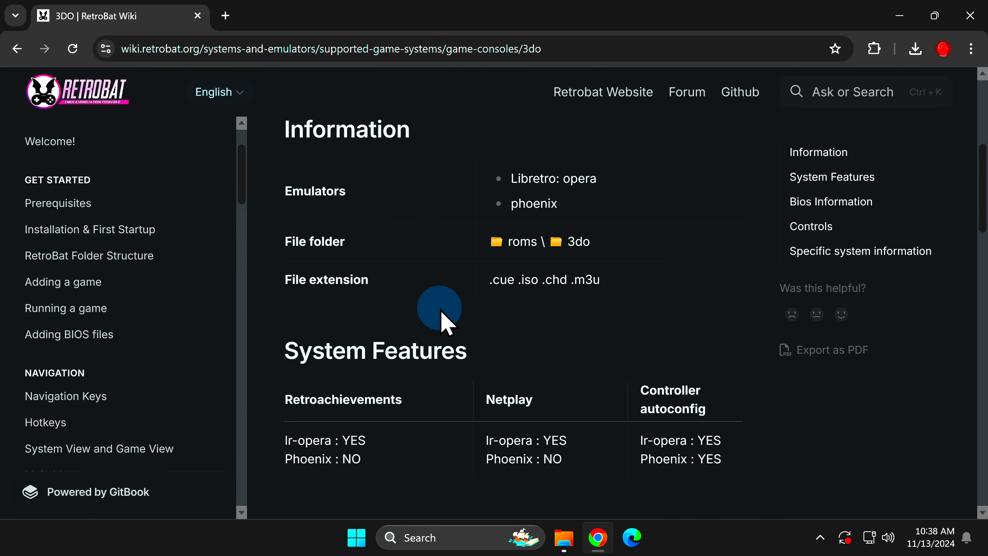
mouse_move(534, 314)
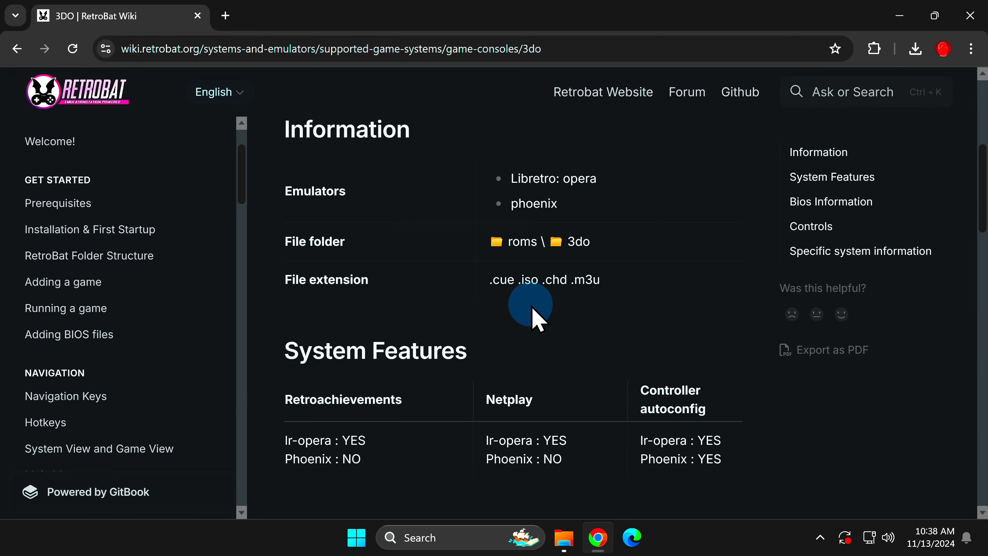
mouse_move(569, 320)
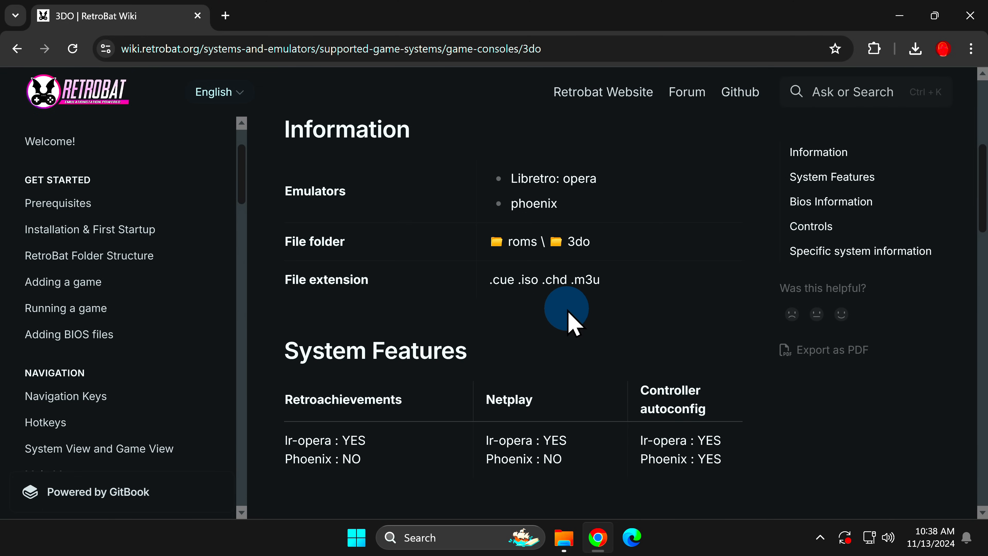
mouse_move(587, 320)
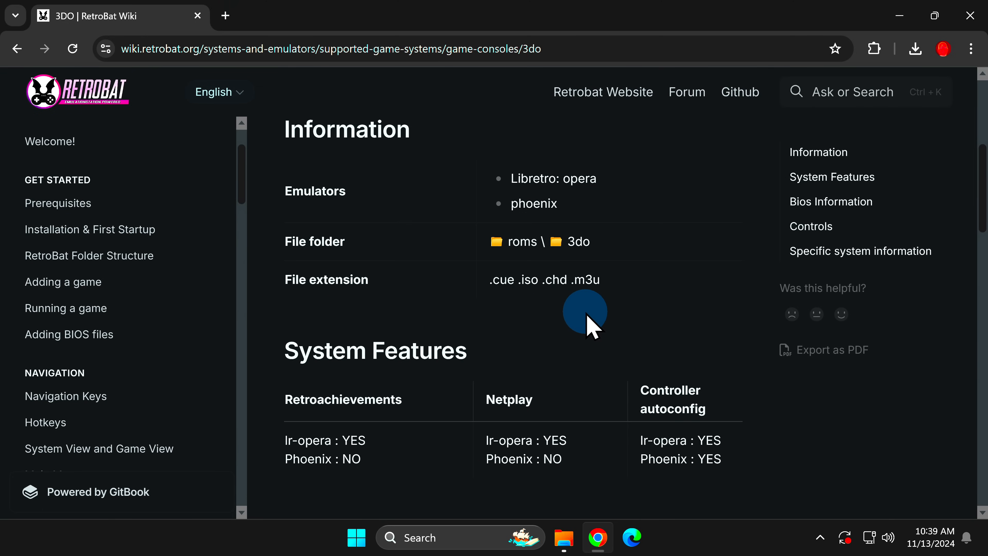
scroll(down, 3)
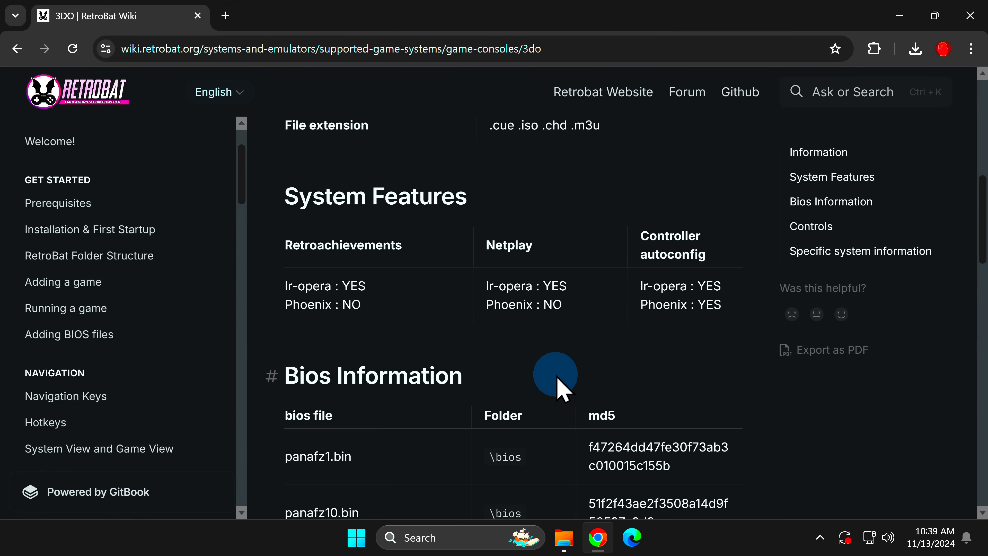
scroll(down, 3)
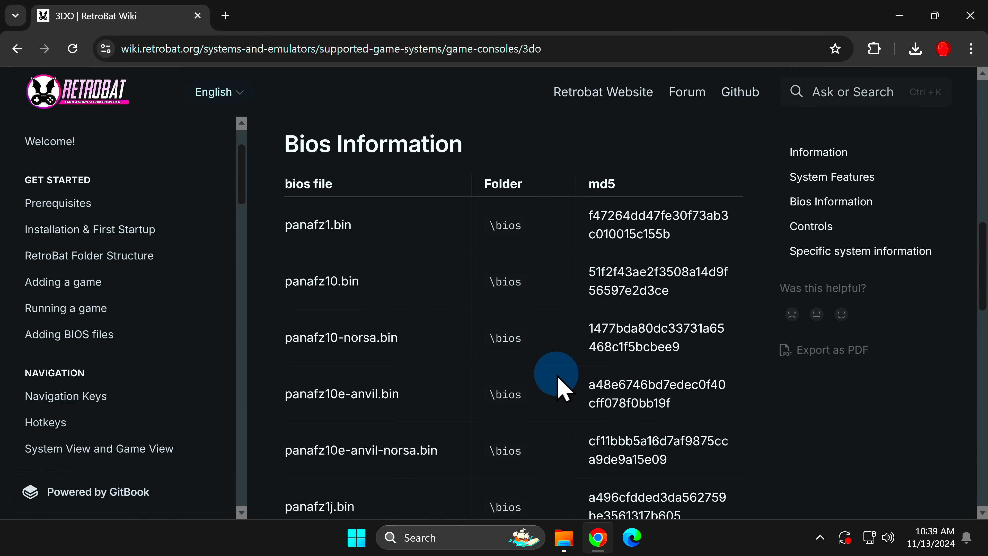
mouse_move(520, 365)
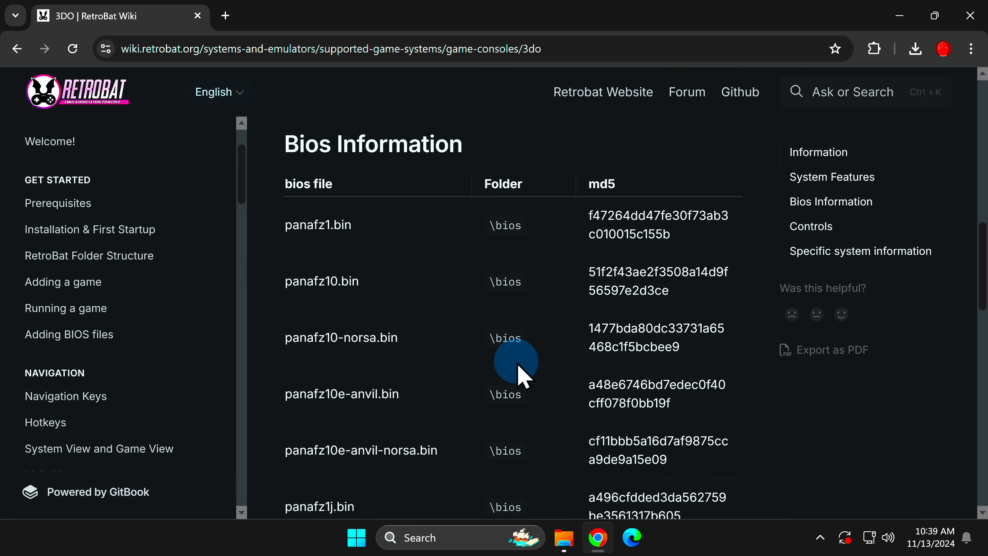
mouse_move(399, 233)
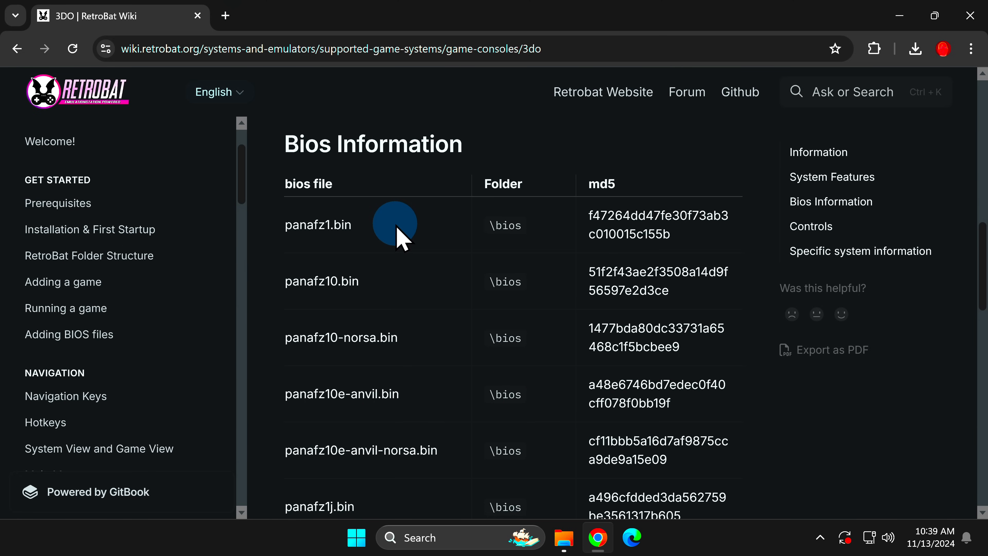
mouse_move(289, 260)
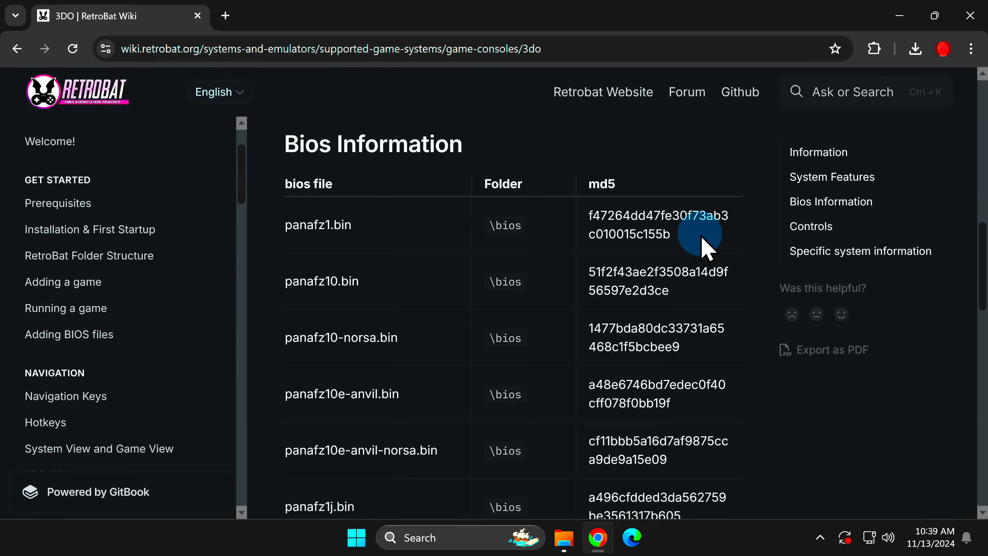
mouse_move(695, 253)
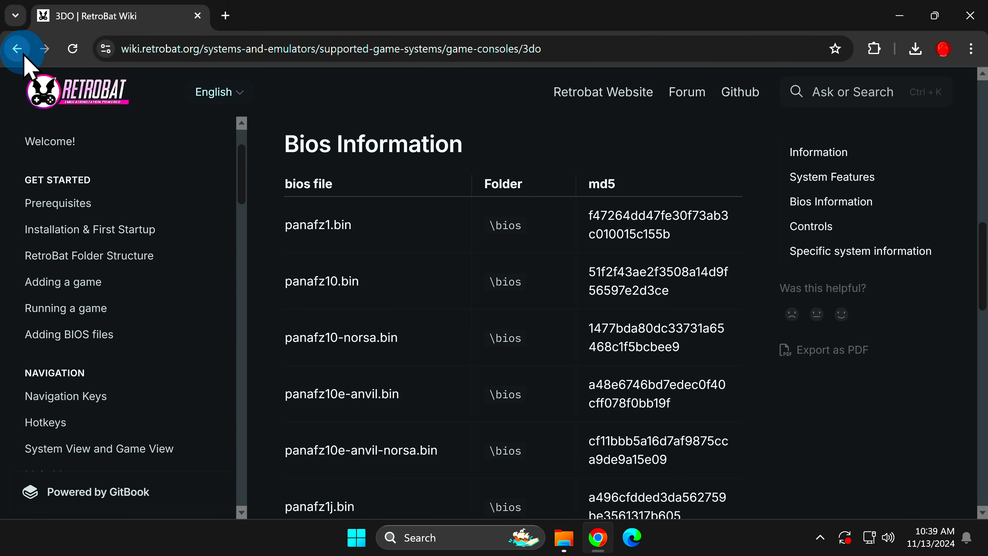
Step: Go back to the Supported Game Systems table and scroll to the daphne, dos and dreamcast rows
click(17, 48)
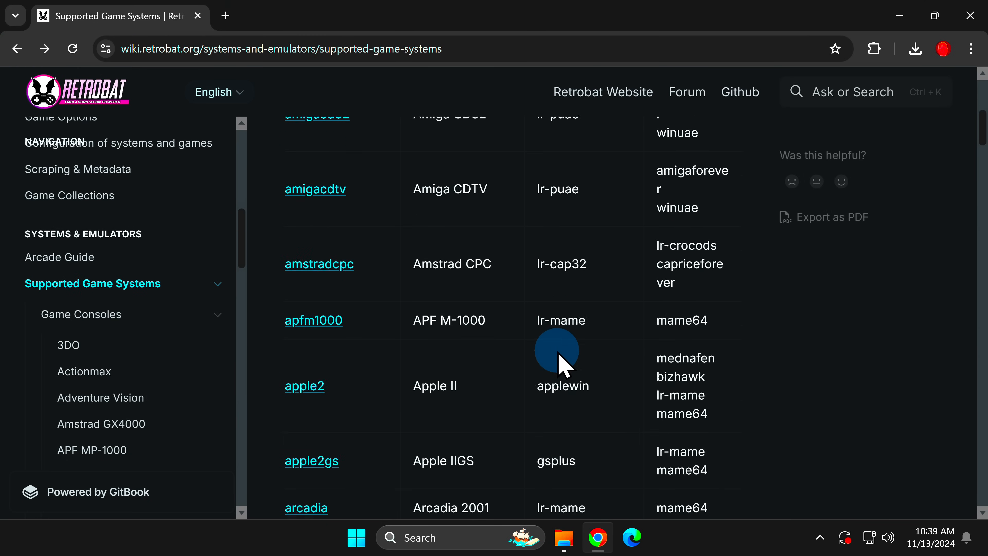
scroll(down, 3)
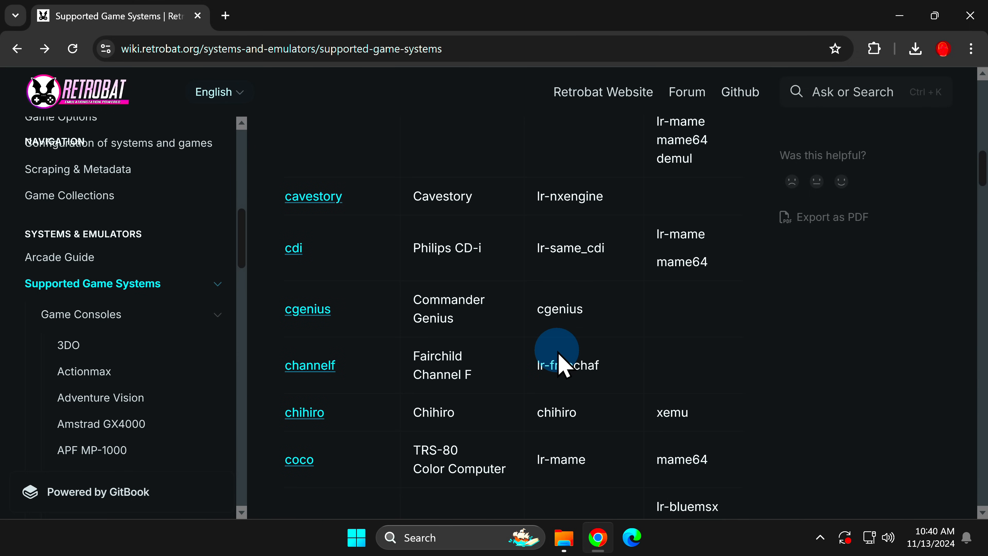
scroll(down, 3)
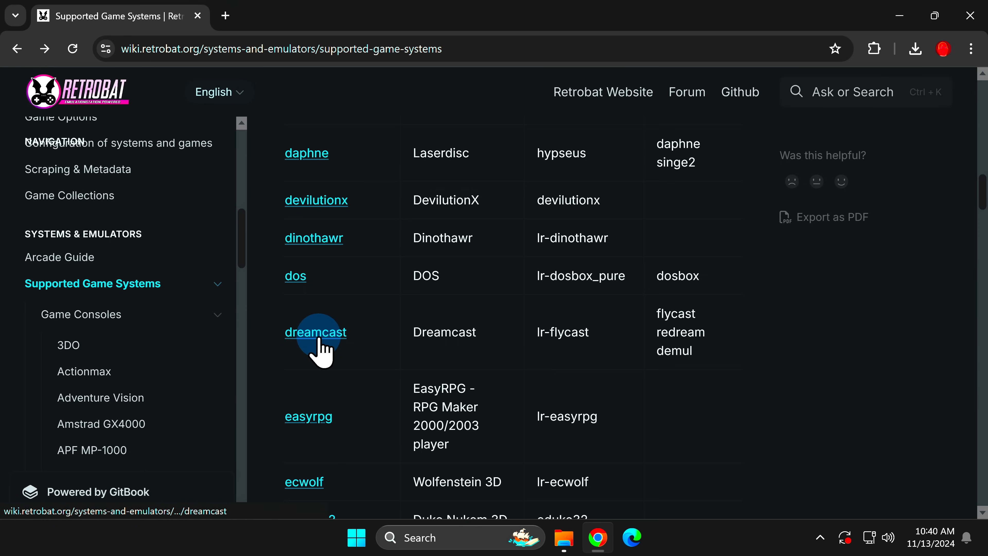
Step: Open the Dreamcast wiki page and scroll to its Bios Information table with the dc.zip contents
click(315, 332)
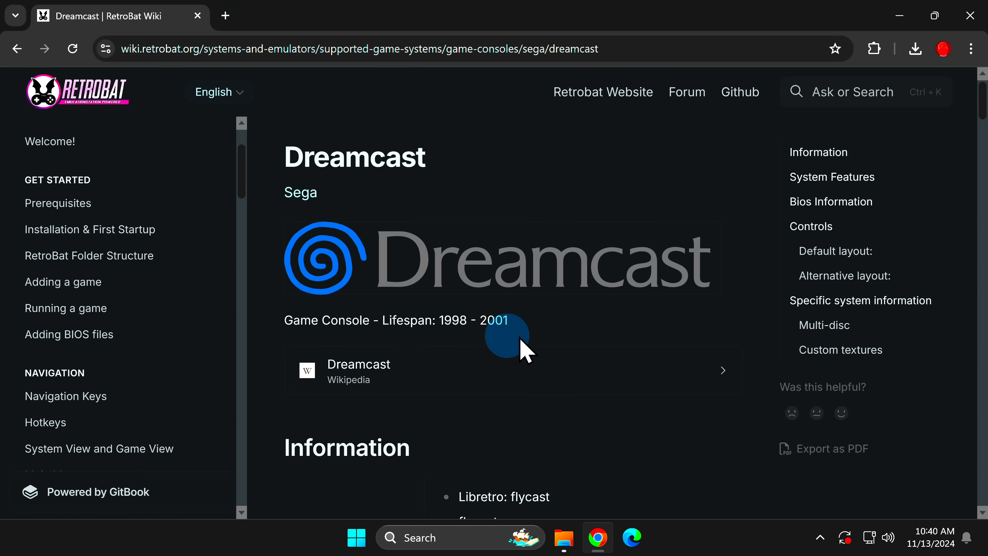
scroll(down, 3)
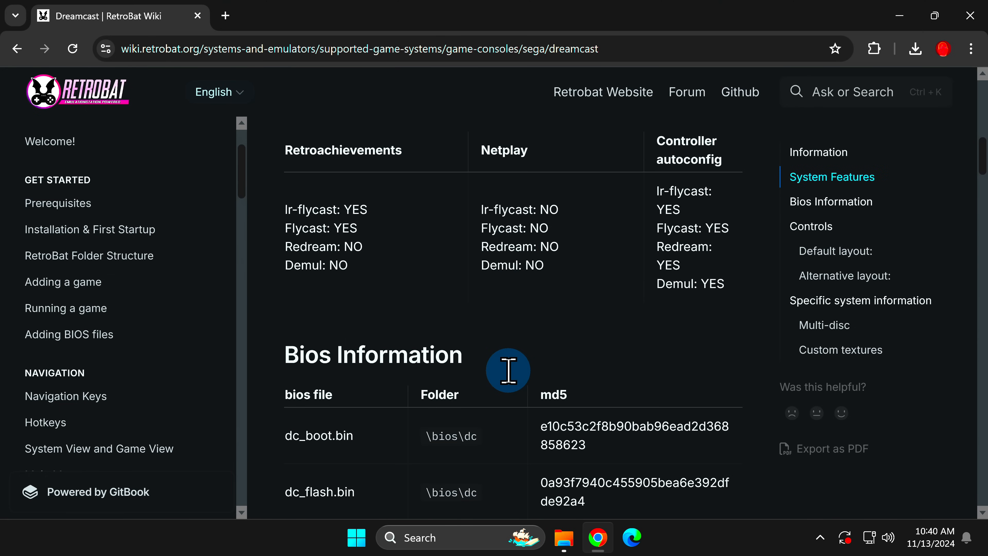
scroll(down, 3)
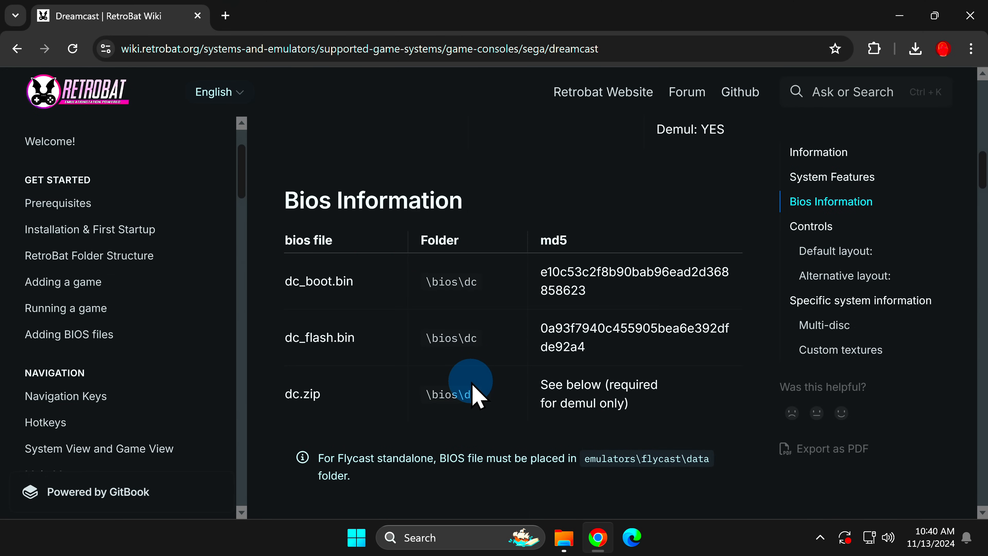
mouse_move(428, 319)
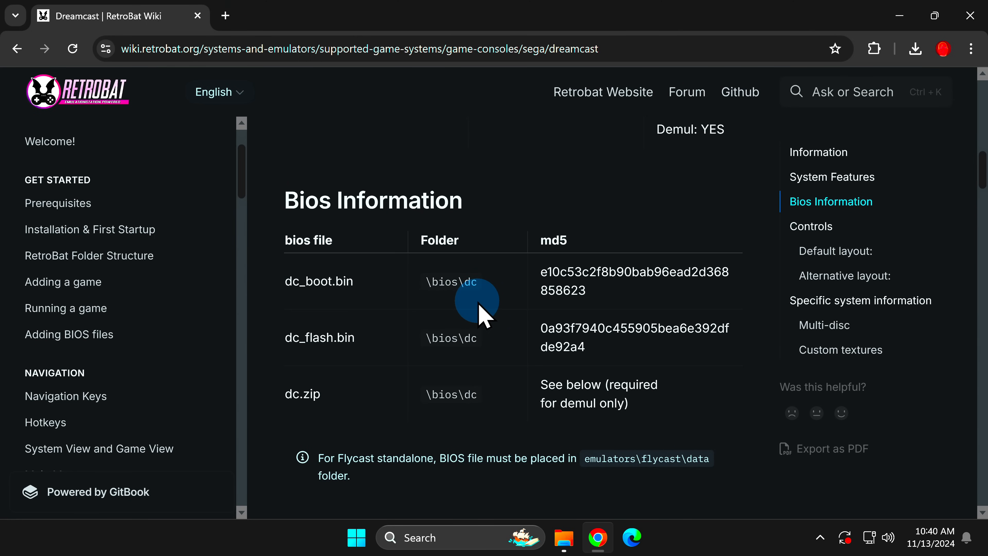
mouse_move(460, 309)
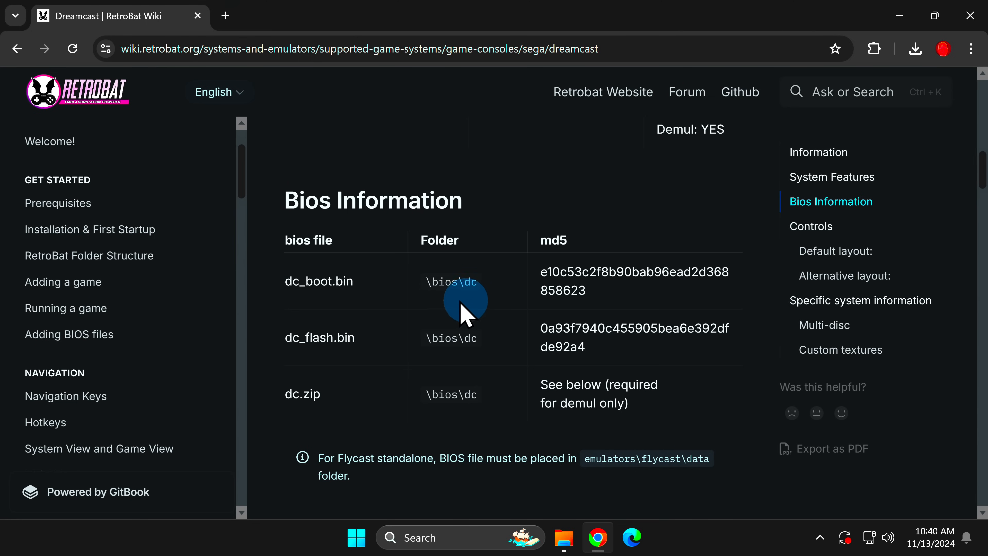
mouse_move(398, 380)
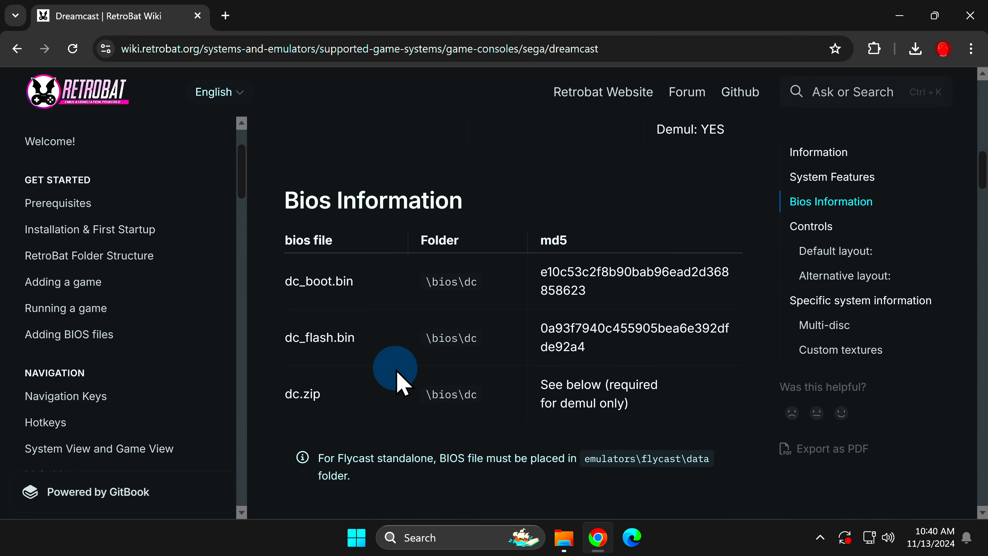
scroll(down, 3)
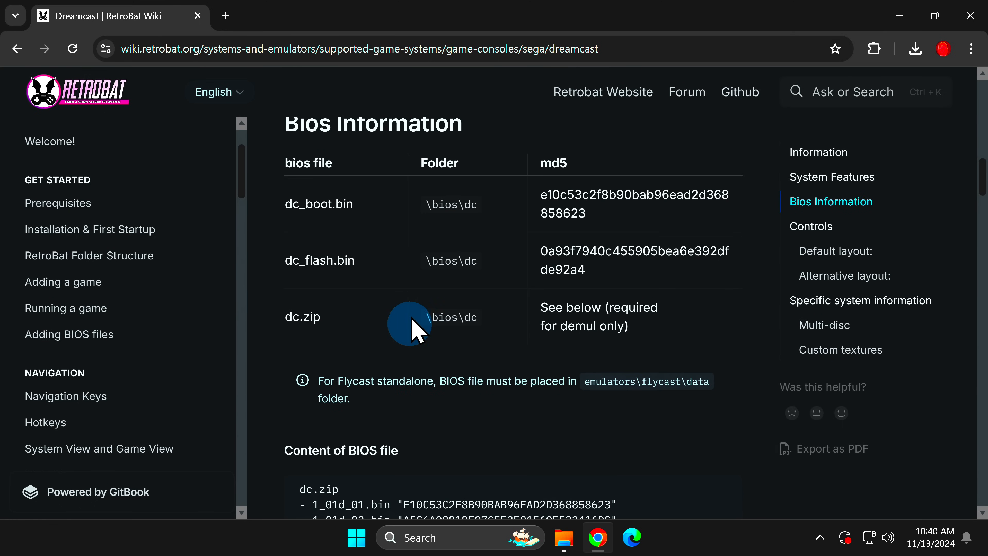
mouse_move(439, 386)
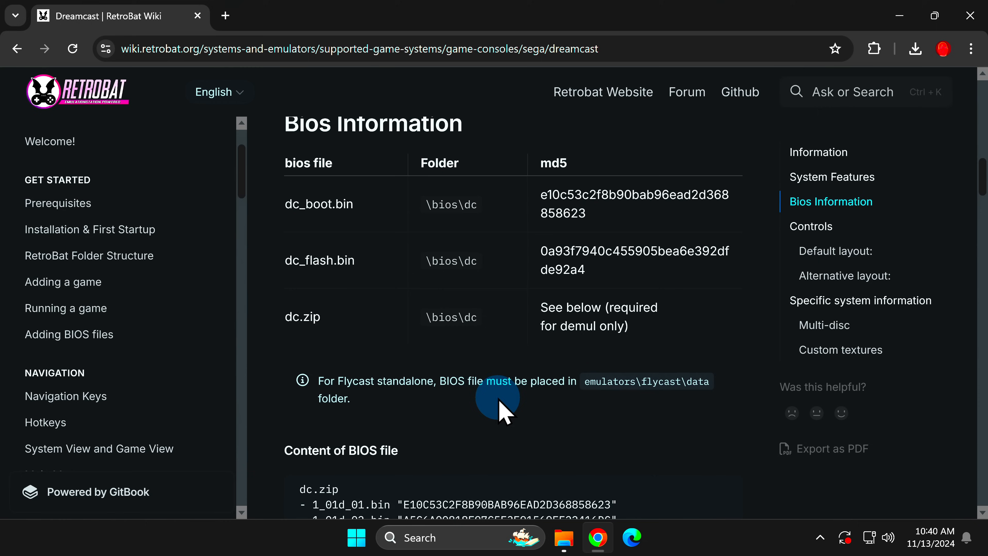
mouse_move(475, 363)
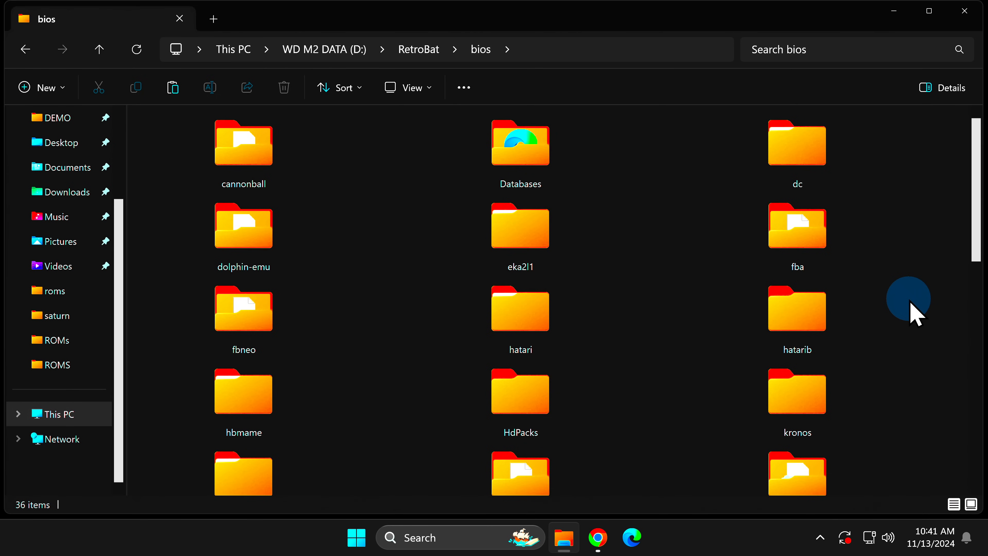
mouse_move(883, 304)
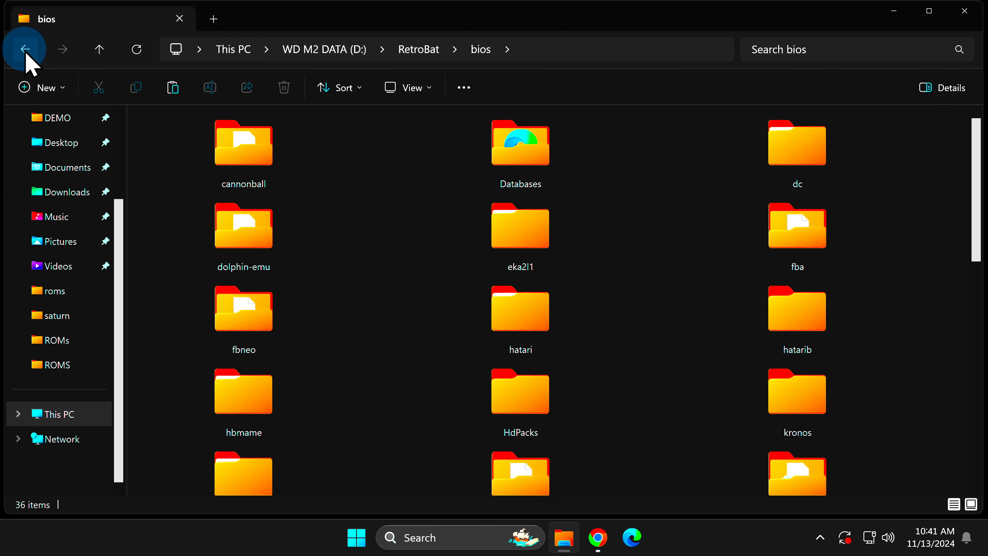
Step: Open D:\RetroBat\roms and browse its system subfolders down to snes, soh and sonicmania
click(25, 49)
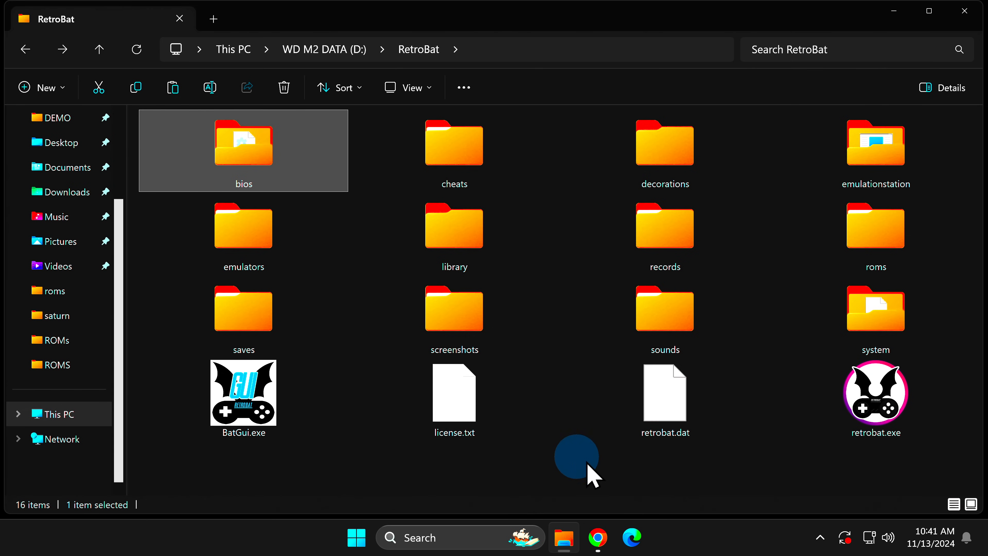
mouse_move(595, 471)
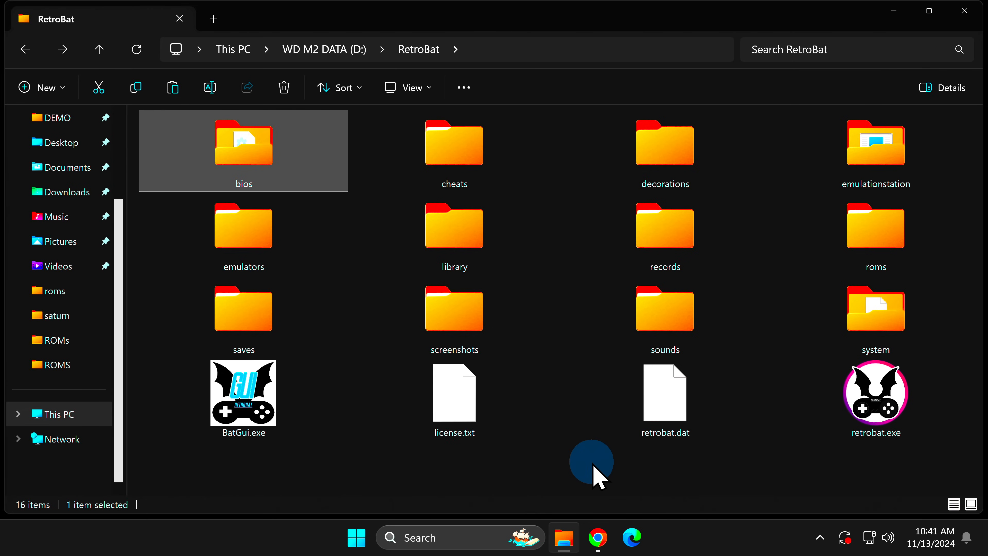
mouse_move(863, 247)
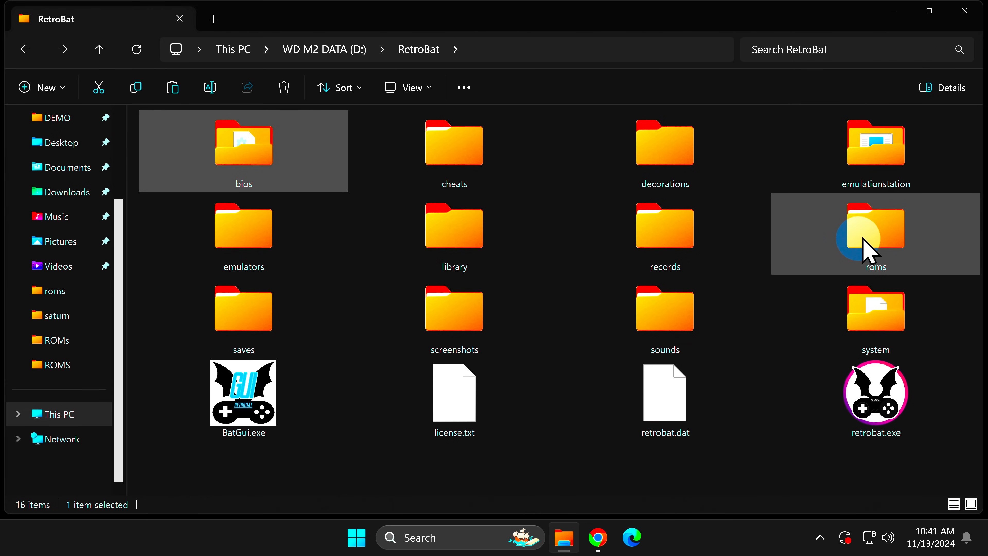
mouse_move(867, 247)
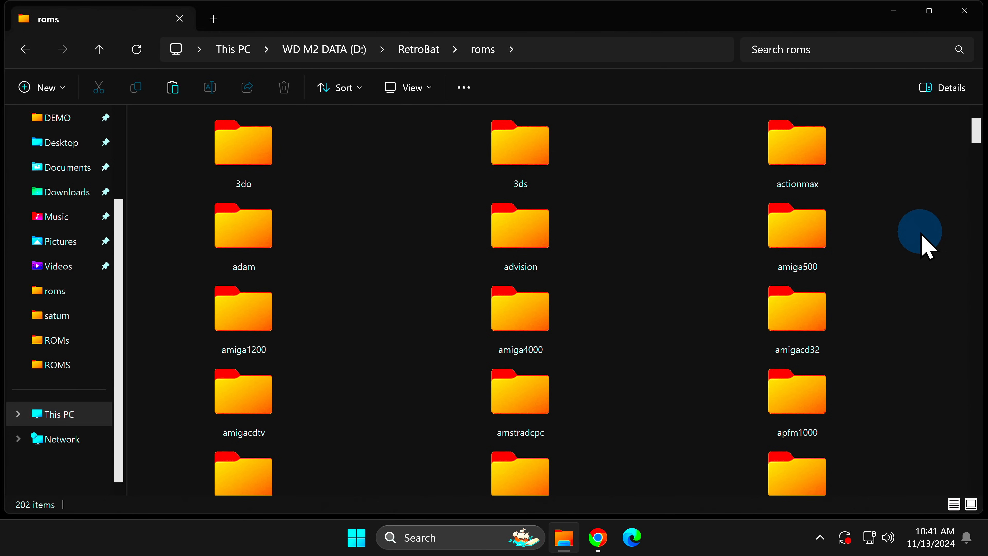
click(258, 152)
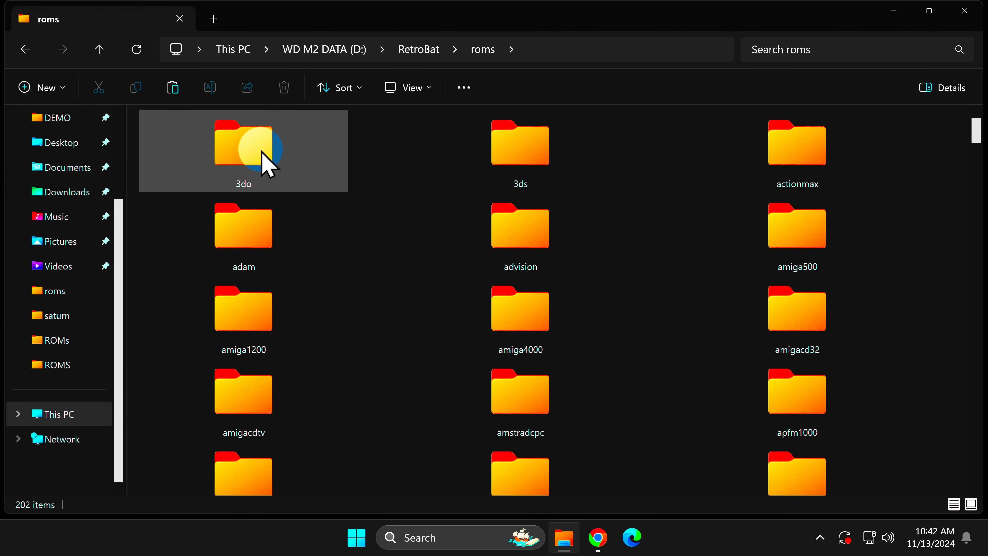
mouse_move(267, 161)
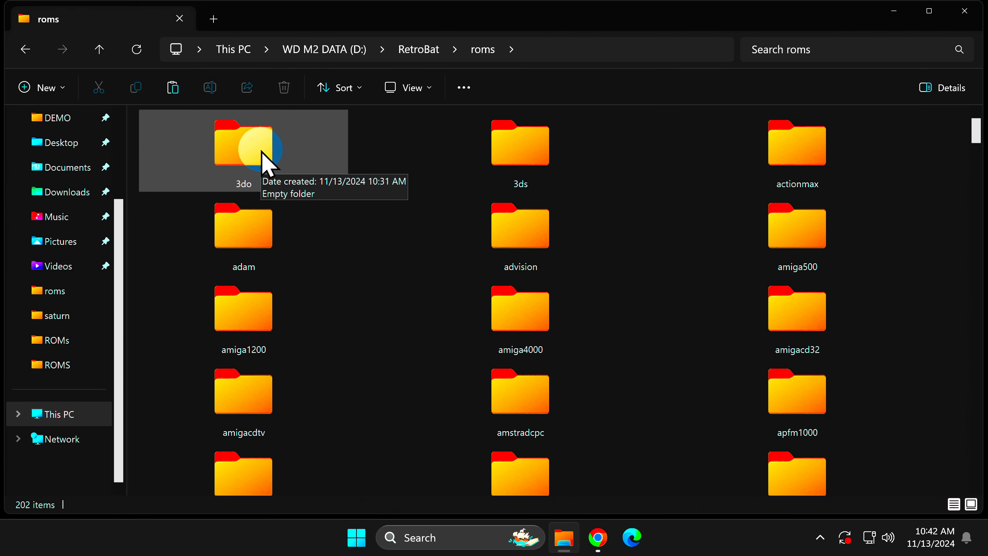
mouse_move(654, 391)
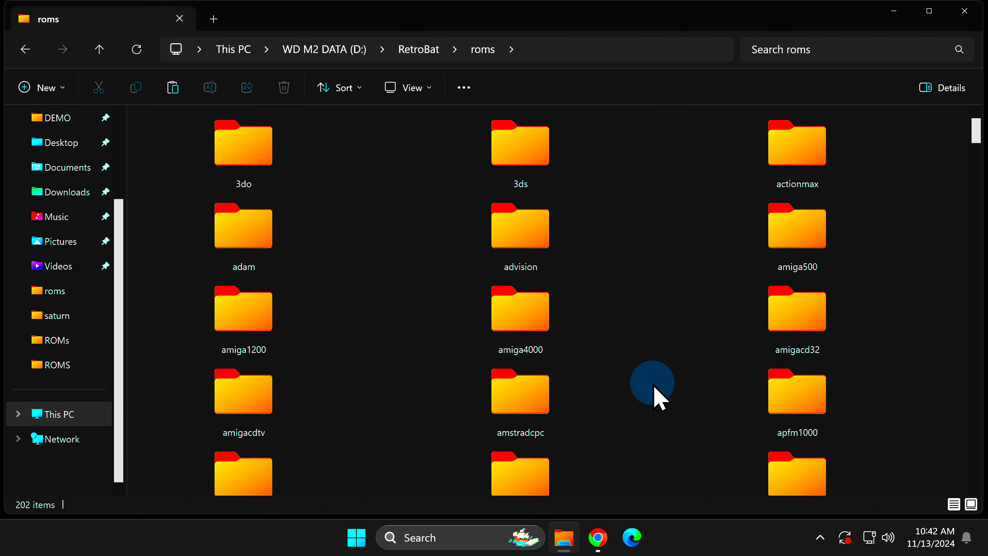
scroll(down, 3)
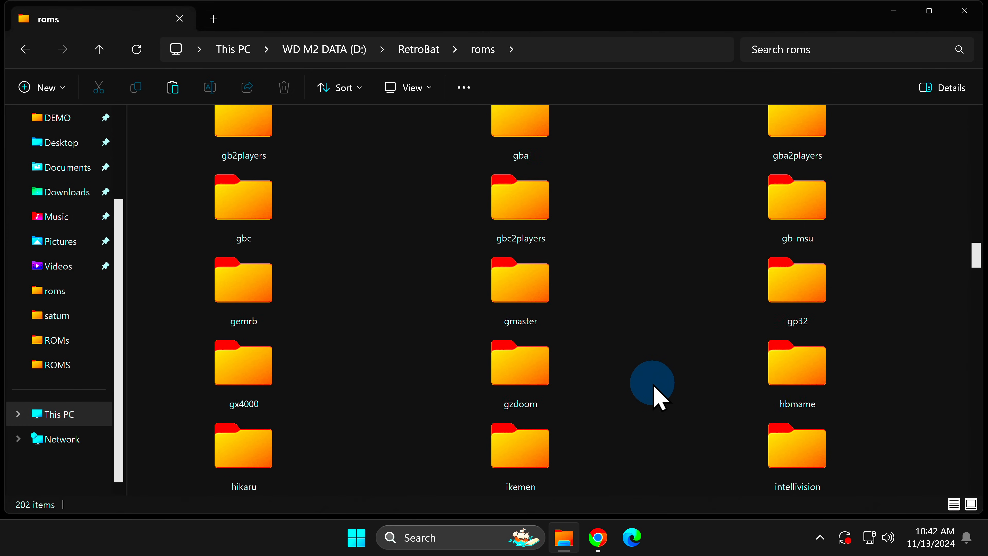
scroll(down, 3)
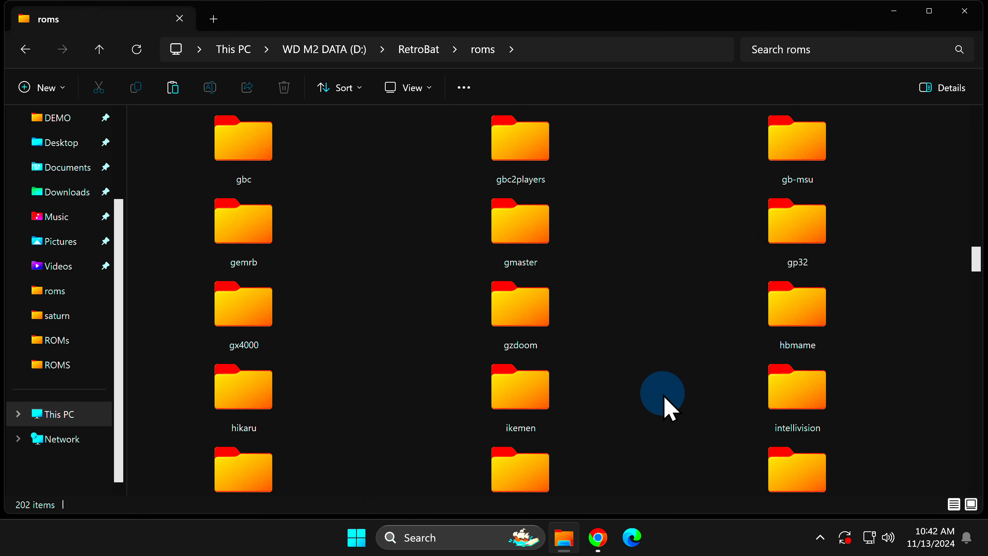
scroll(up, 3)
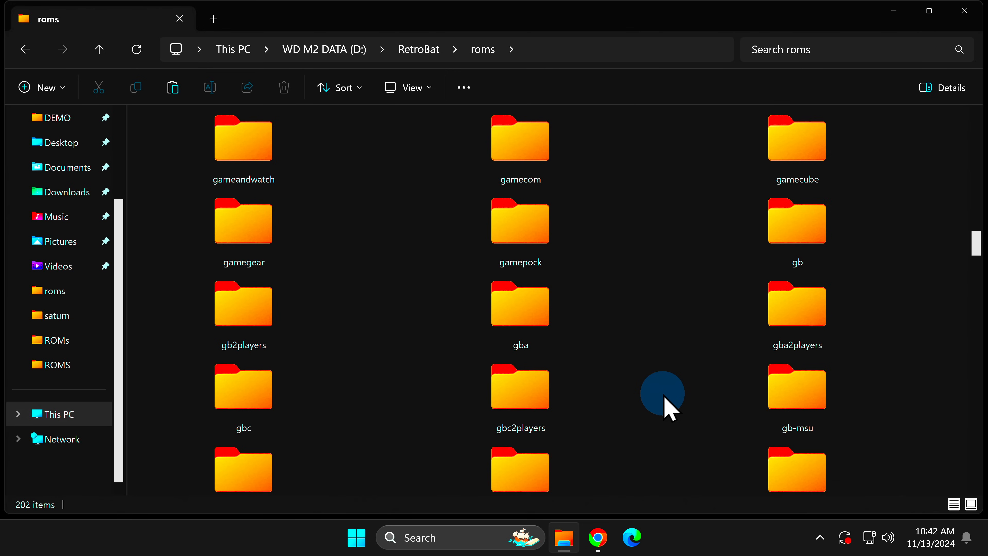
scroll(down, 3)
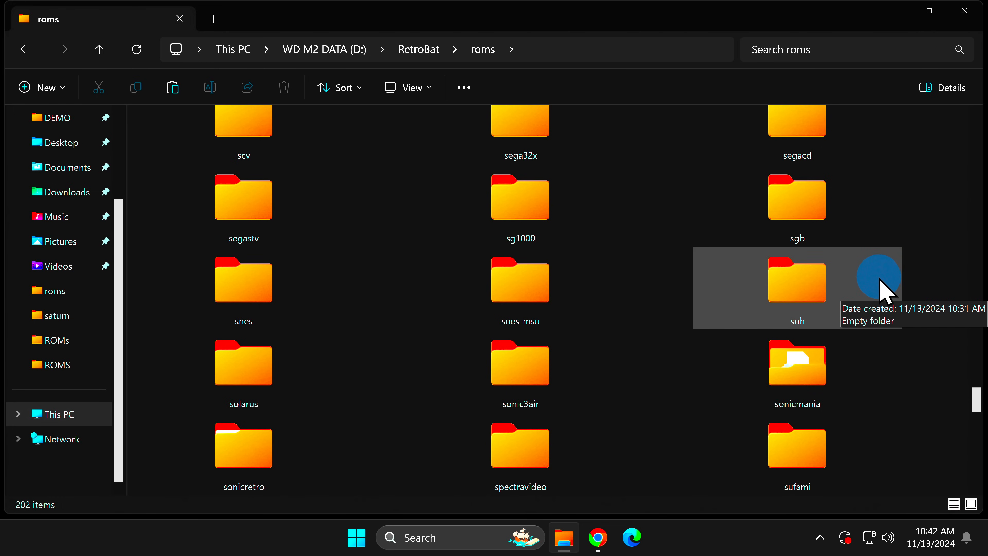
mouse_move(897, 305)
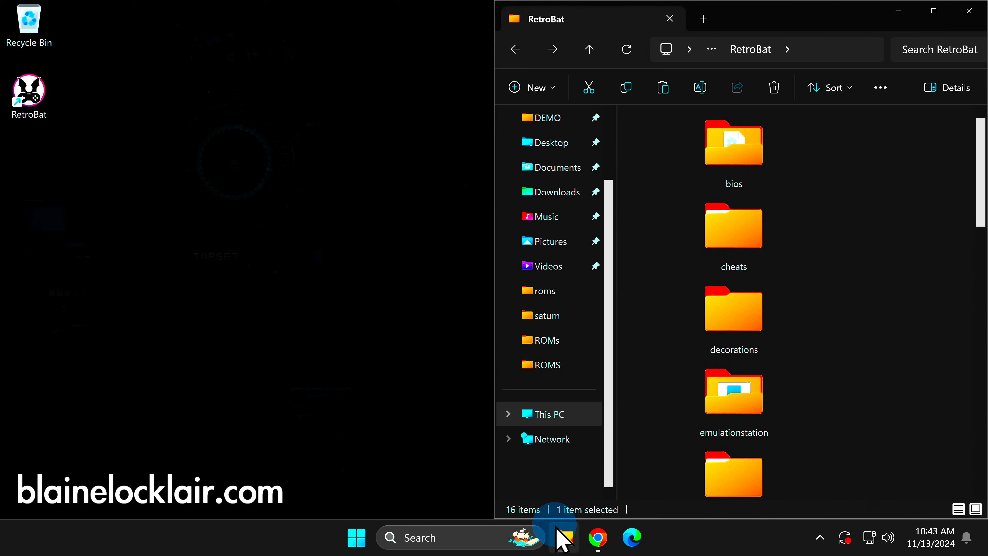
Step: Open a second Explorer window on DEMO and drag its bios folder into RetroBat's bios folder
right_click(565, 537)
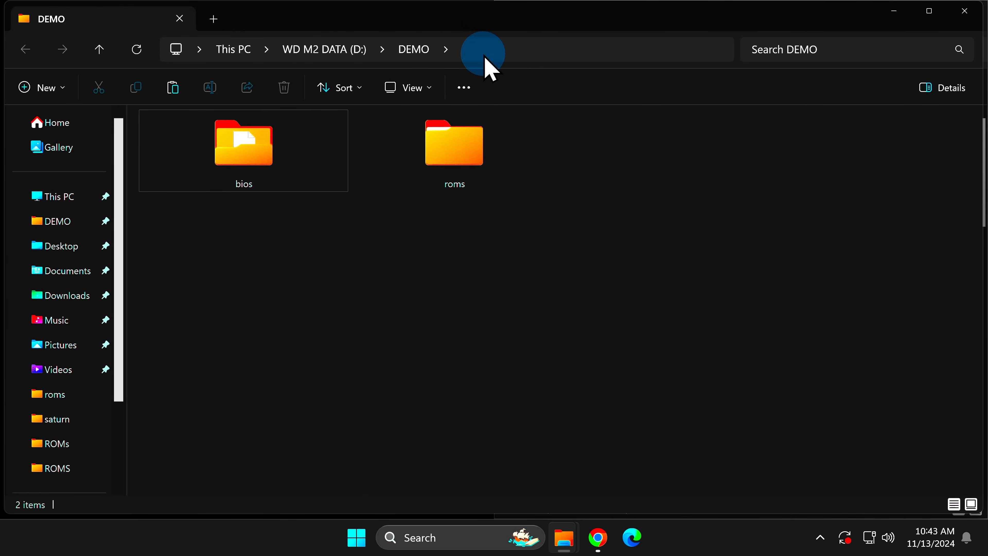
mouse_move(260, 248)
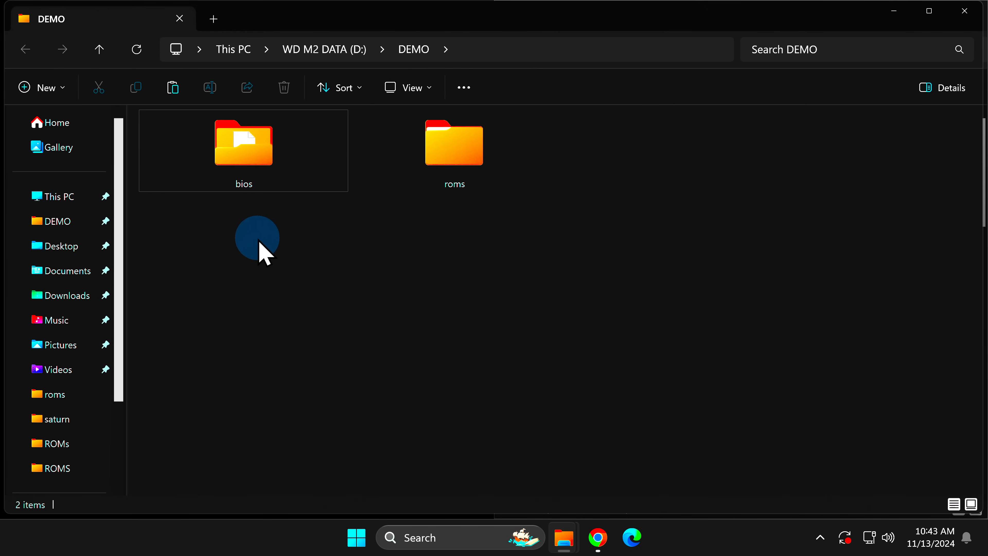
mouse_move(233, 221)
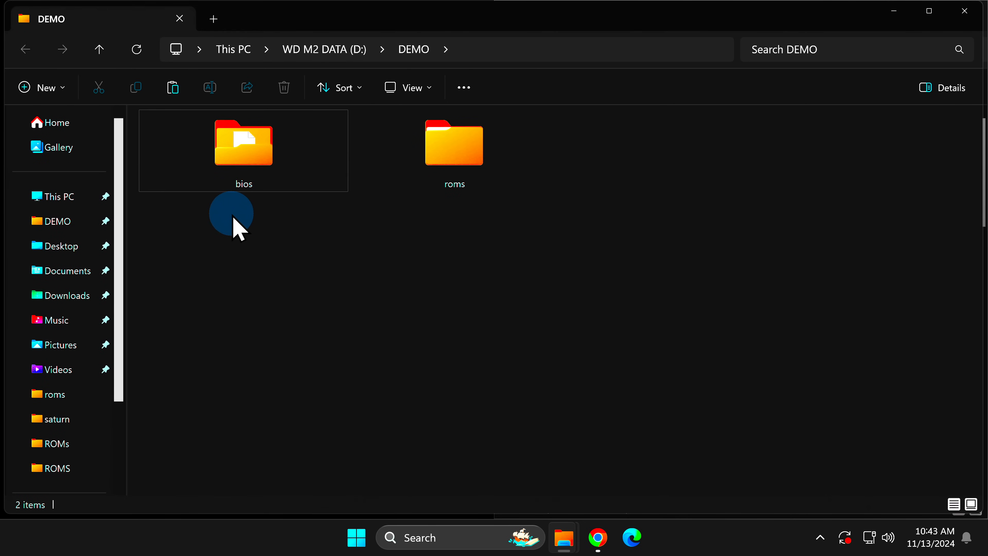
mouse_move(460, 213)
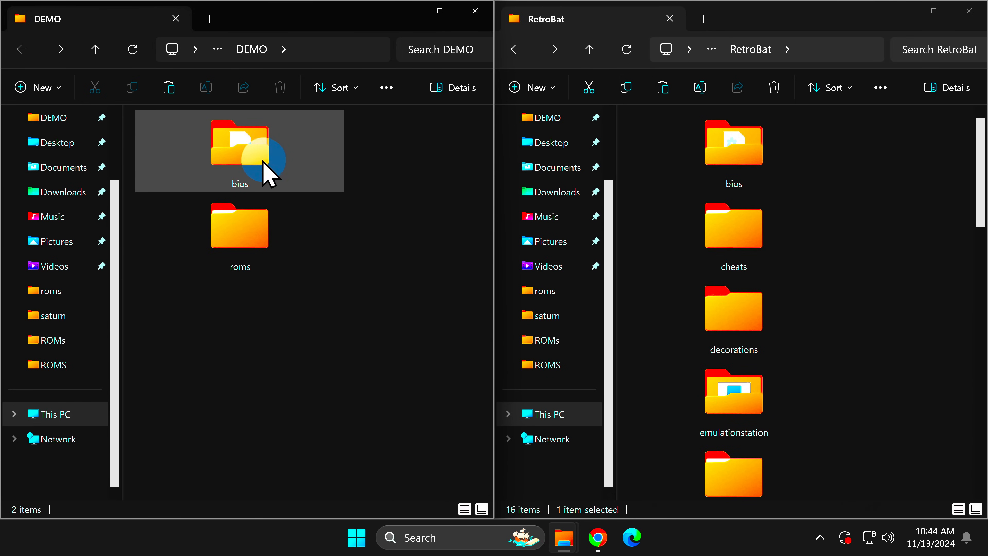
click(253, 150)
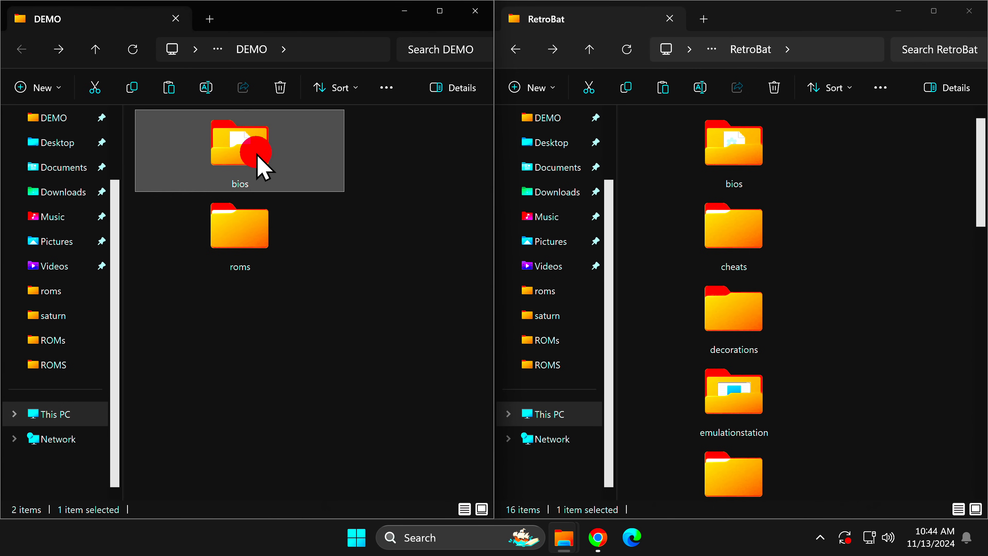
drag(239, 148, 733, 148)
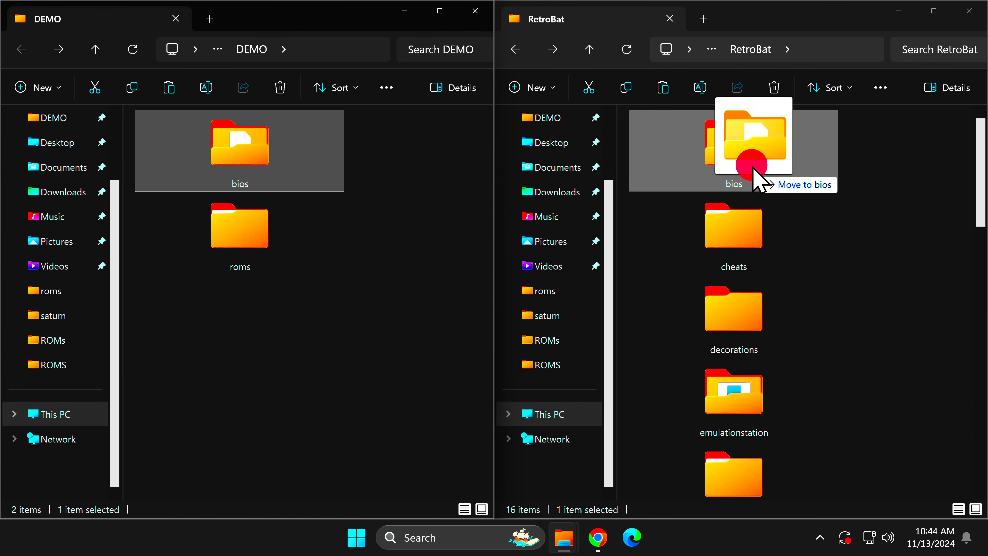
drag(755, 170, 816, 177)
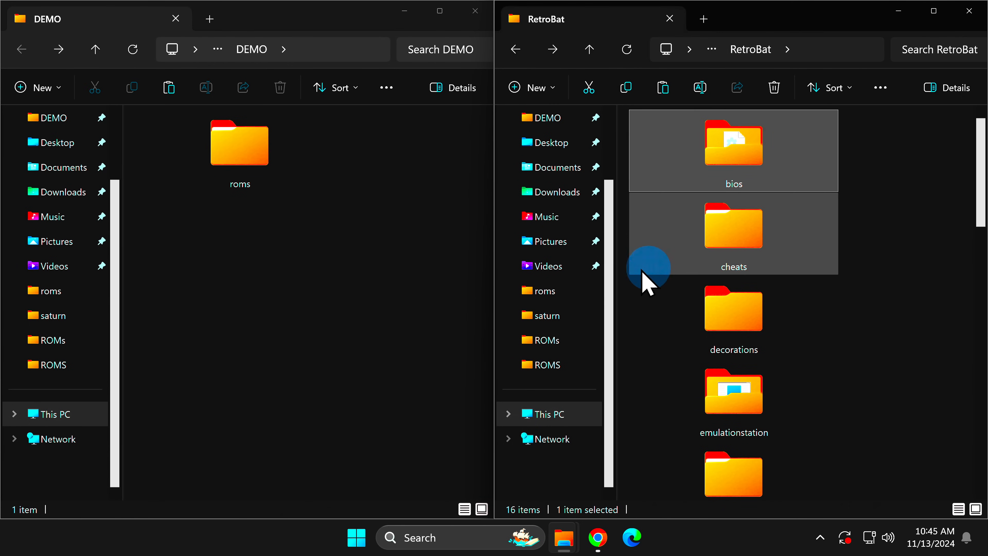
mouse_move(561, 276)
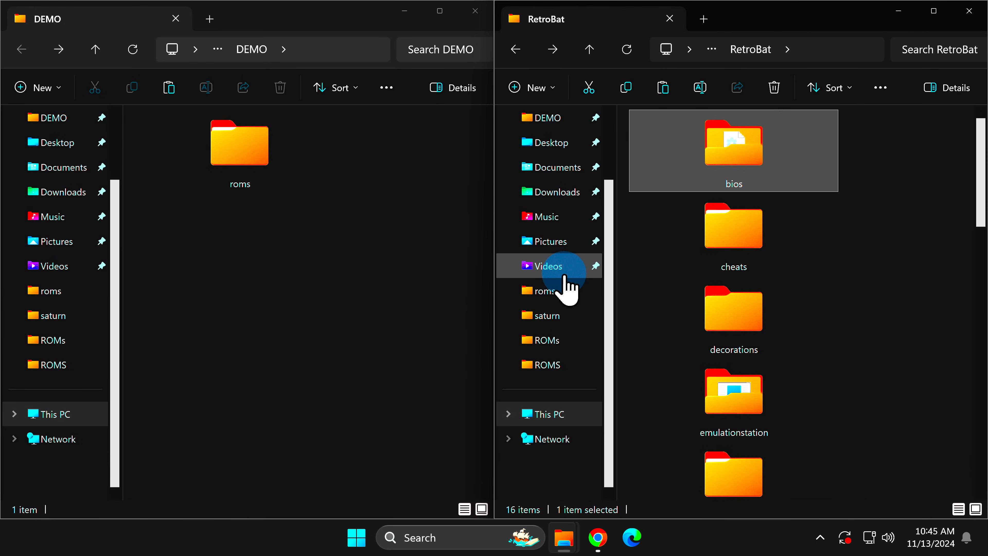
mouse_move(868, 286)
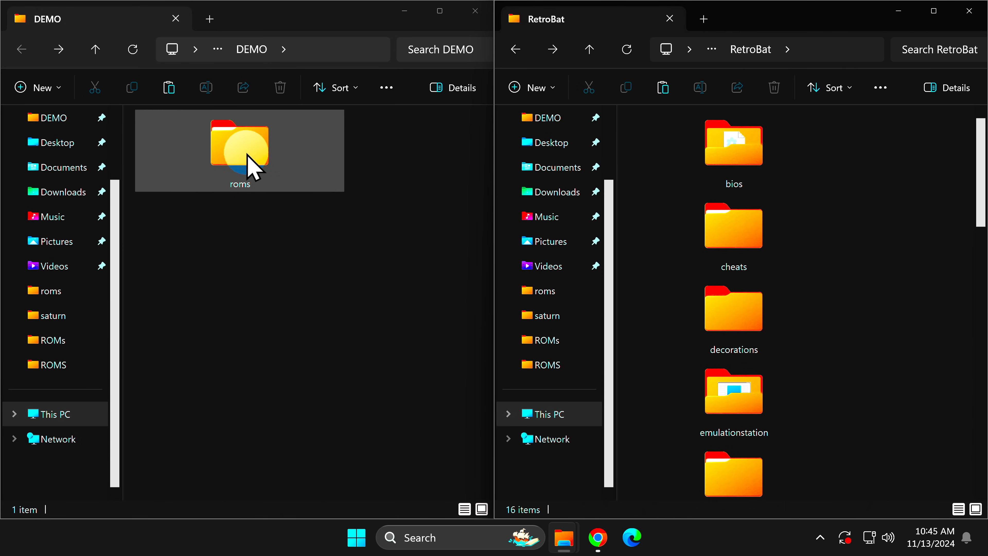
Step: Drag DEMO's roms folder into the RetroBat folder, leaving DEMO empty
drag(239, 145, 895, 330)
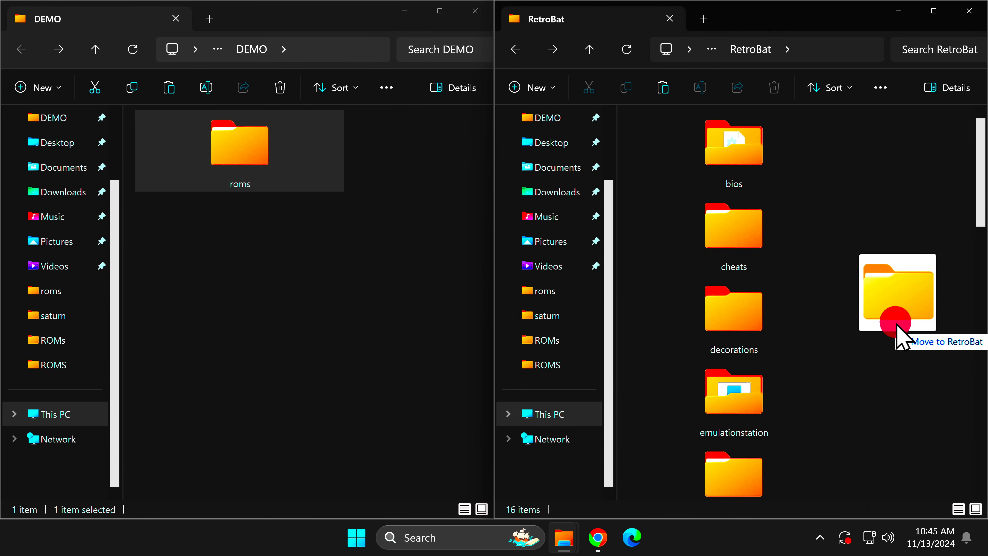
drag(239, 143, 894, 328)
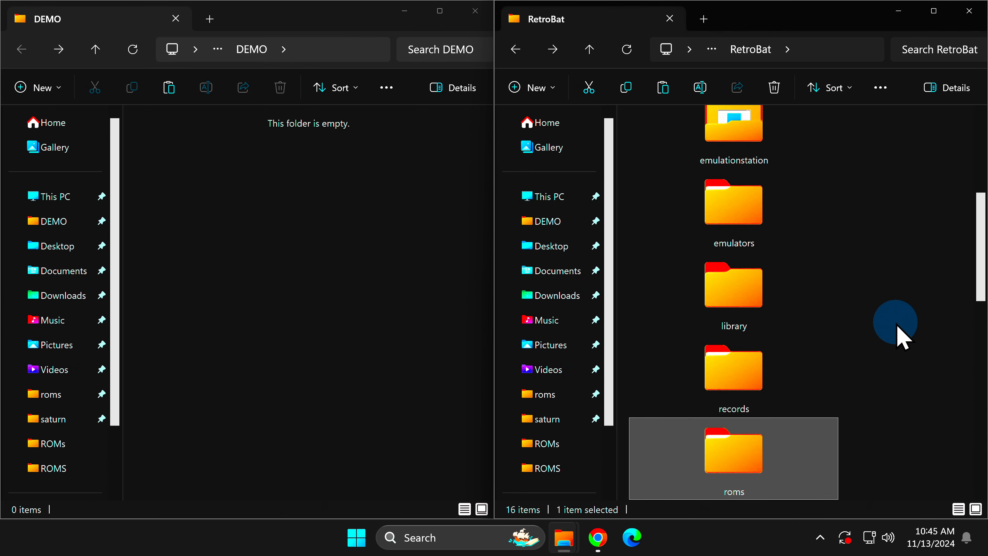
mouse_move(906, 360)
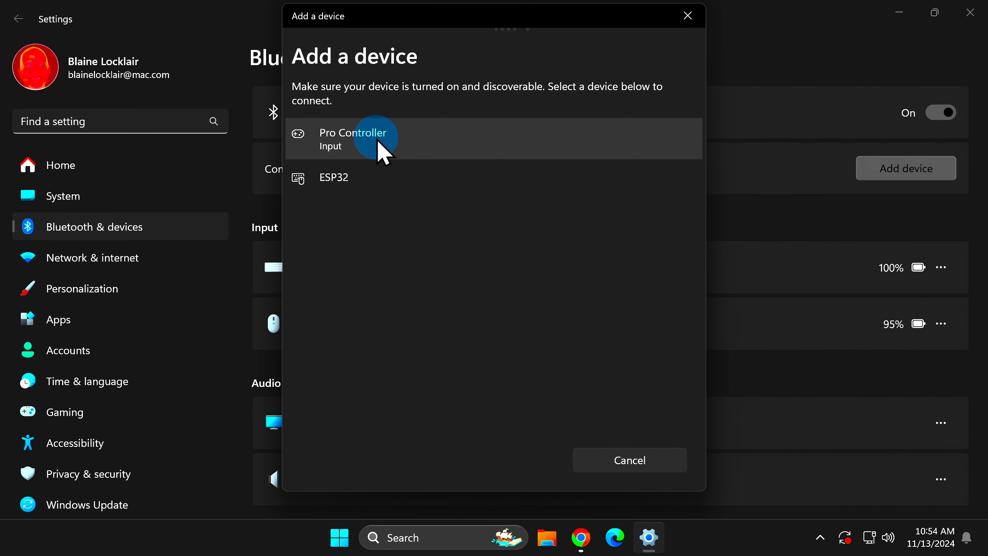
Step: Pair the Pro Controller over Bluetooth until it shows connected, then close Settings
click(374, 138)
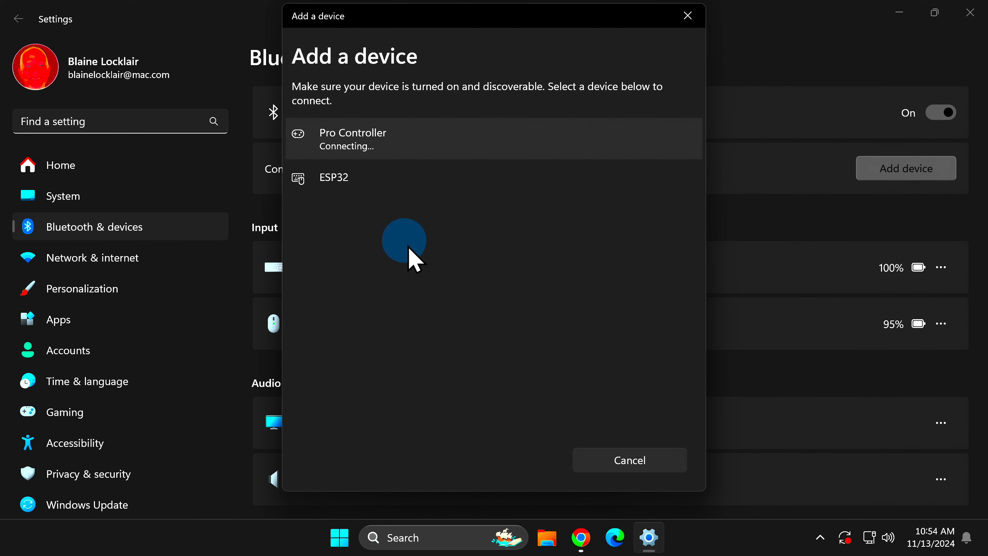
mouse_move(431, 270)
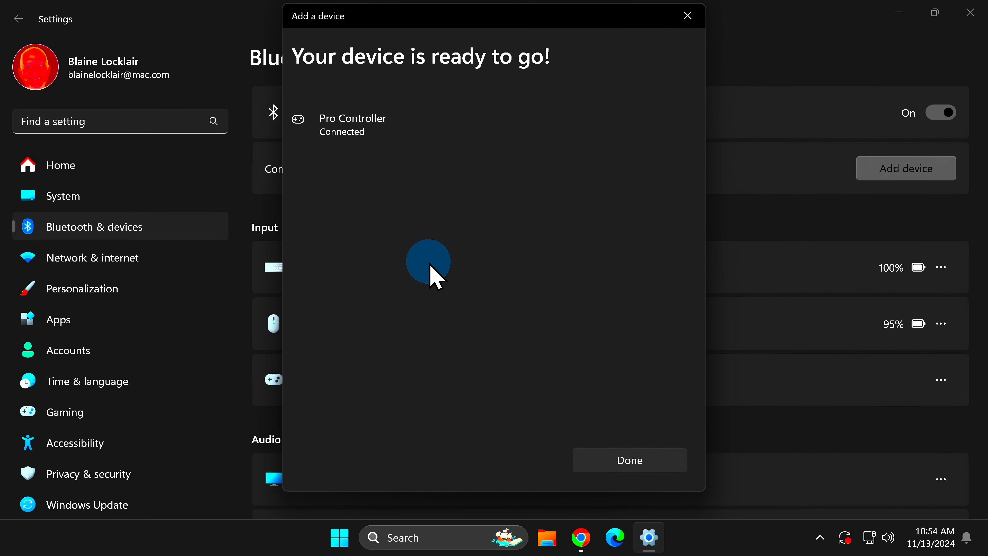
click(624, 455)
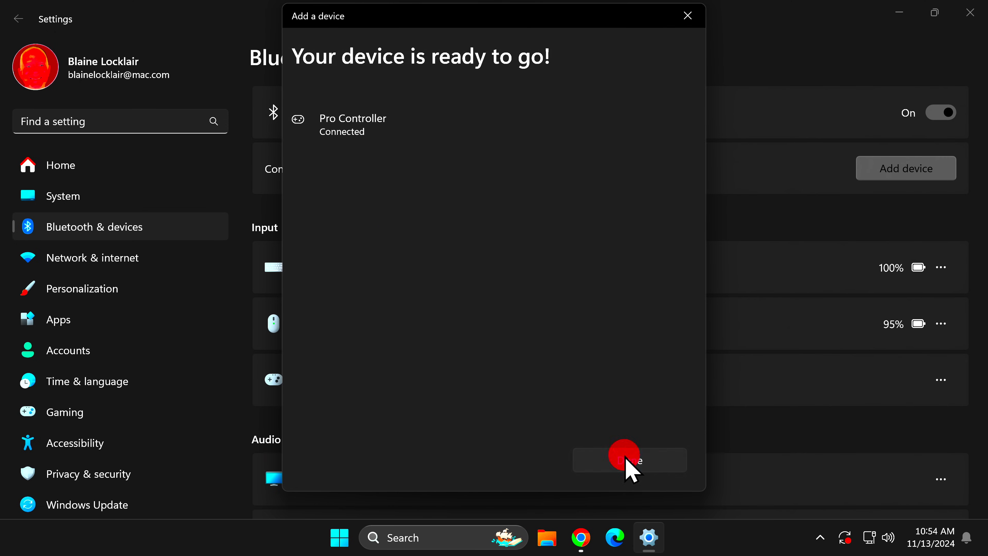
click(630, 460)
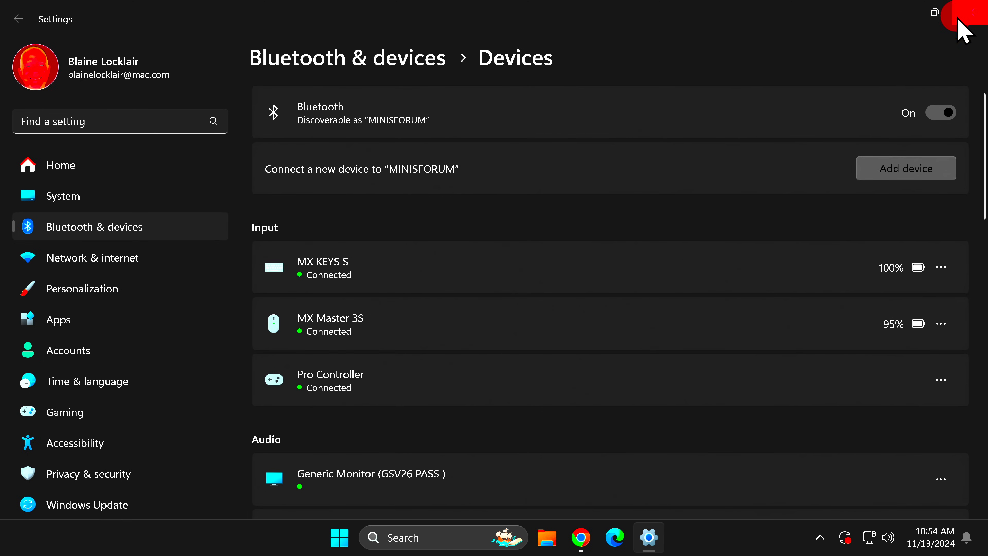
click(972, 12)
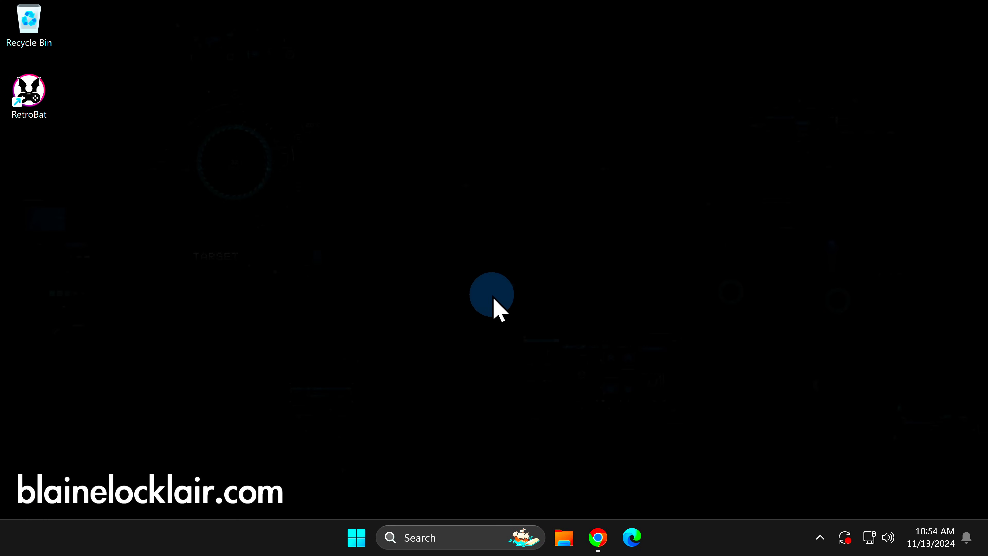
mouse_move(235, 195)
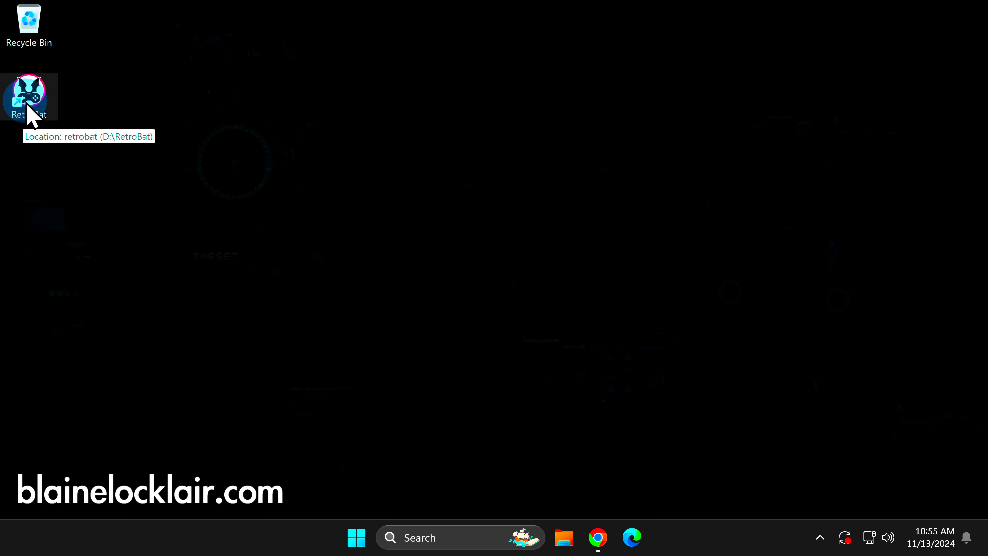
Step: Launch RetroBat from its desktop shortcut
double_click(28, 97)
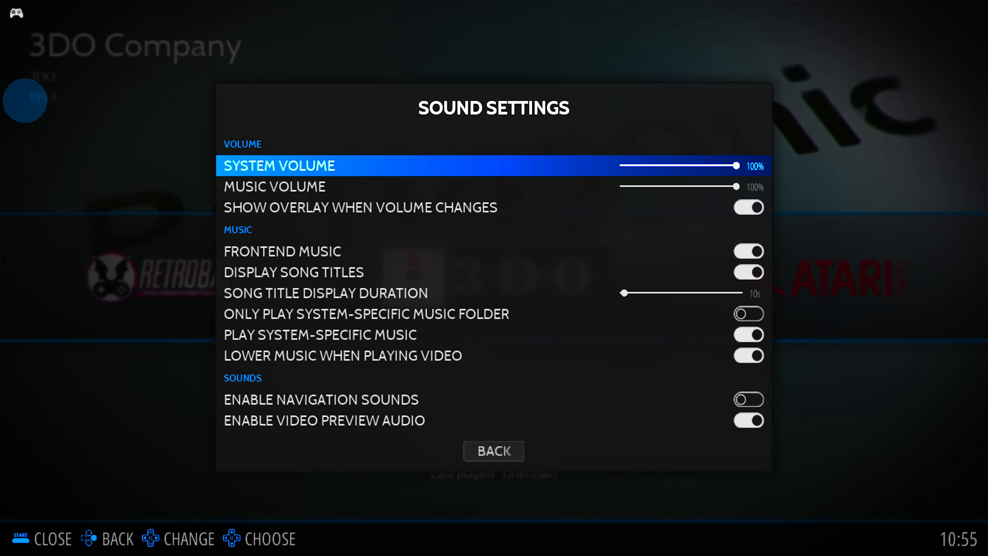
Step: Toggle Frontend Music in Sound Settings and return to the system carousel at Vectrex
key(down)
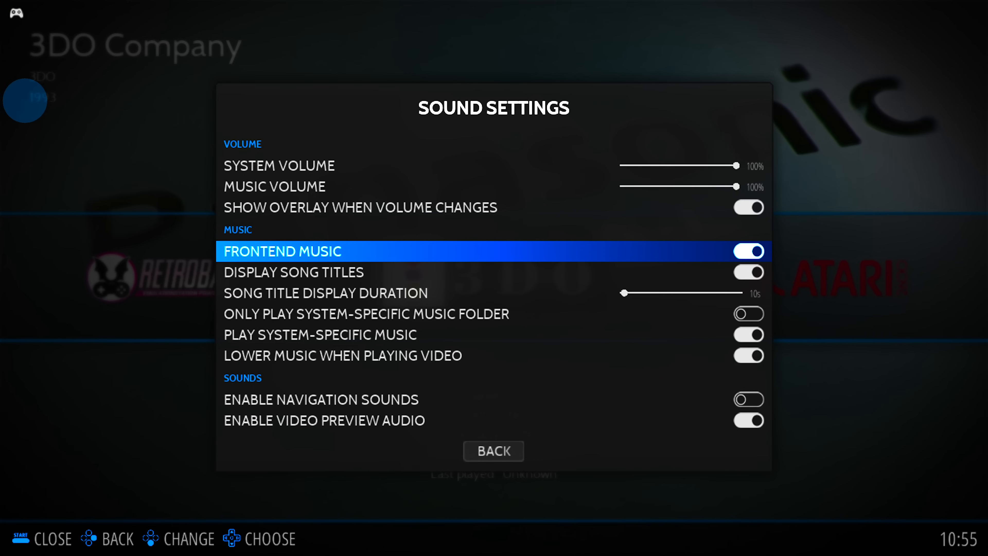
click(749, 251)
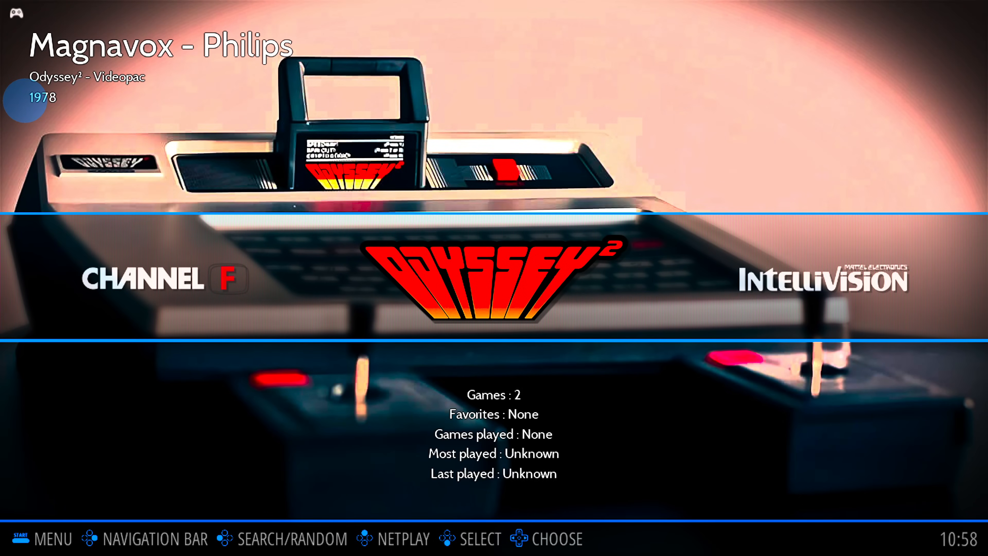
key(Right)
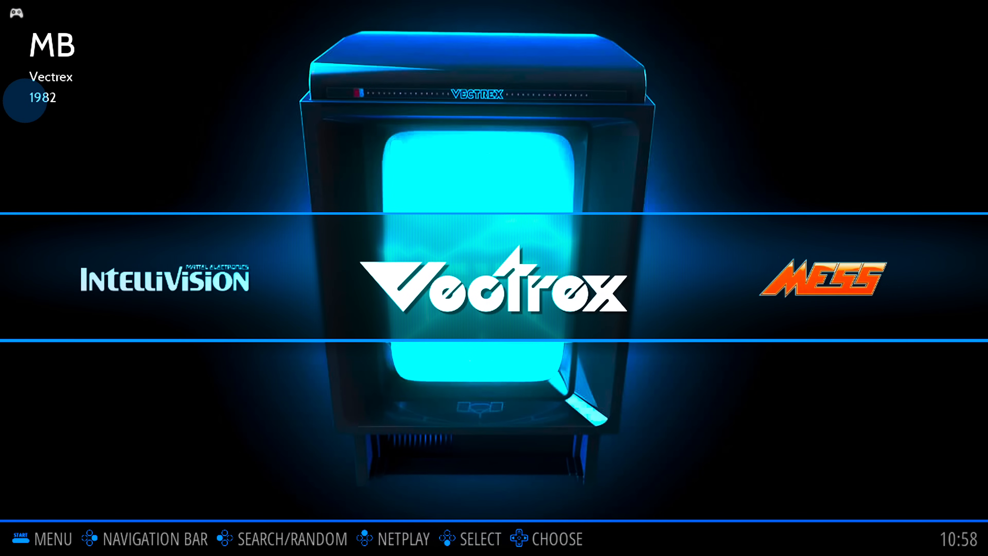
Step: Scroll the system carousel right from Vectrex through MSX and Xbox 360 to Nintendo GameCube
scroll(right, 3)
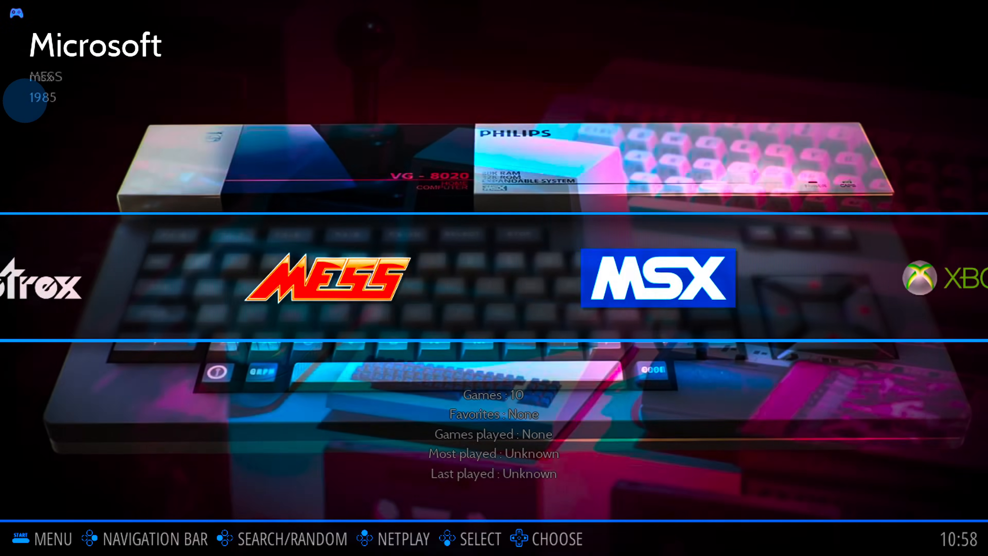
key(Right)
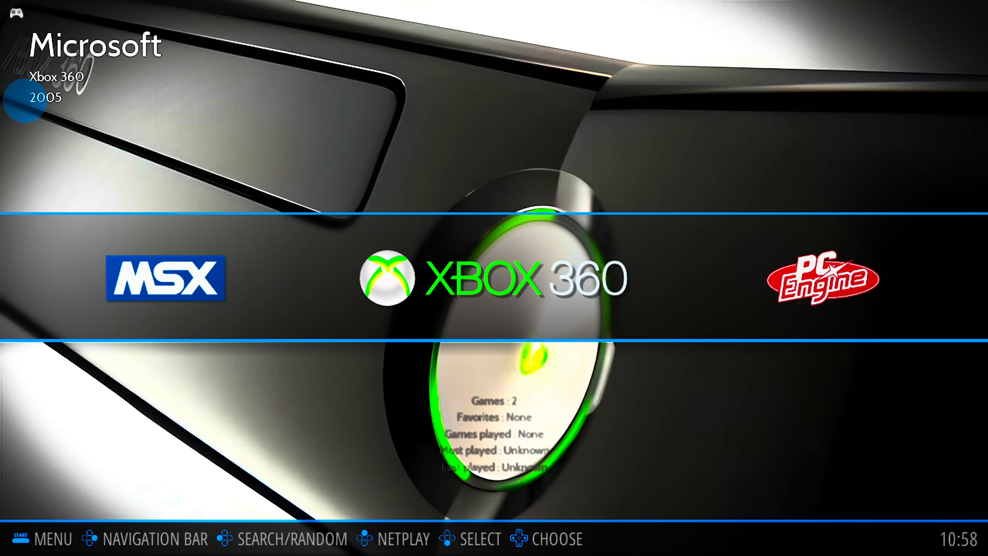
scroll(right, 3)
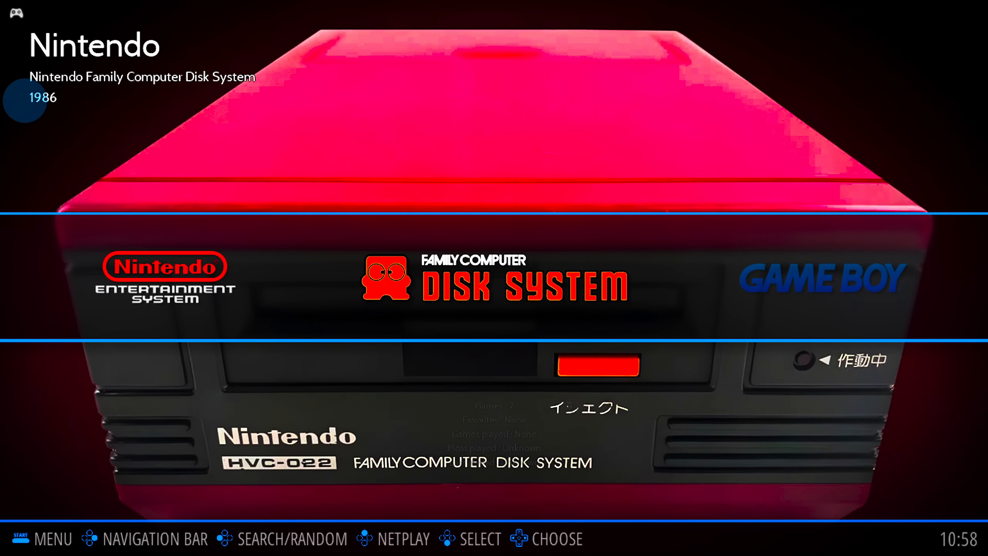
key(Right)
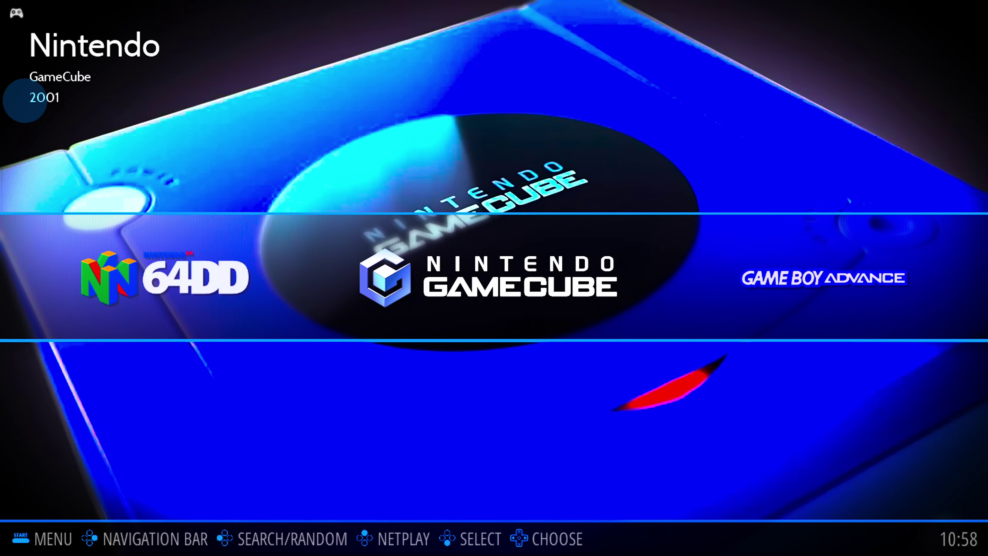
key(Right)
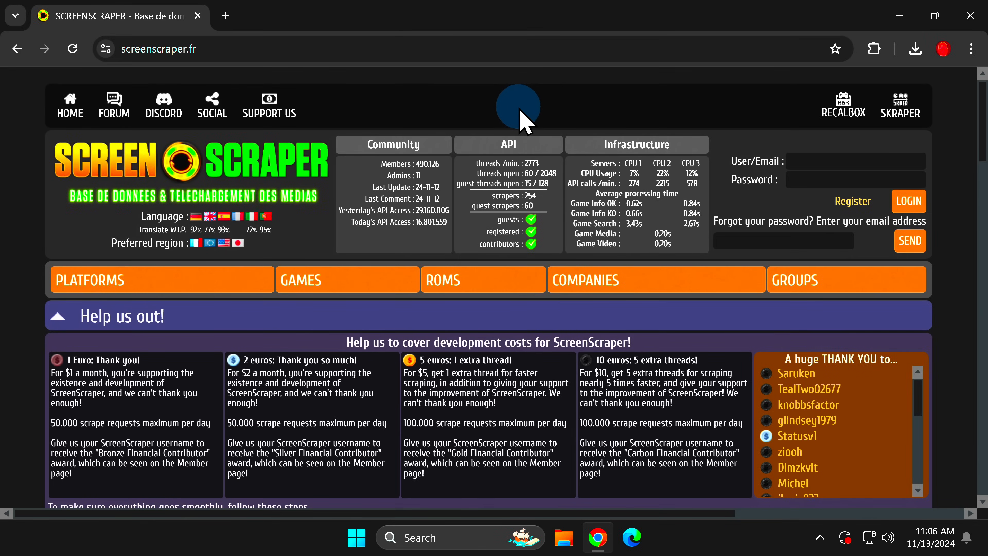
click(853, 200)
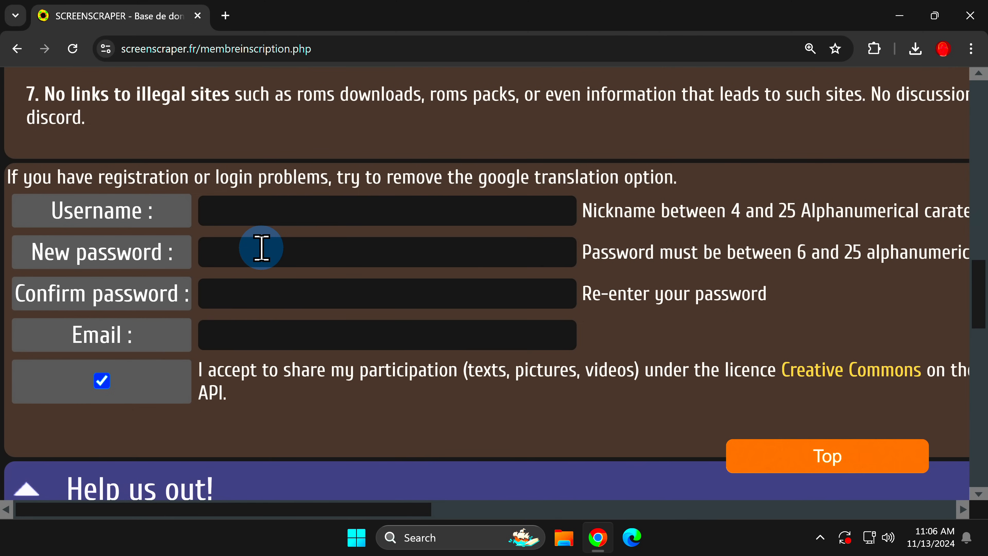
mouse_move(259, 294)
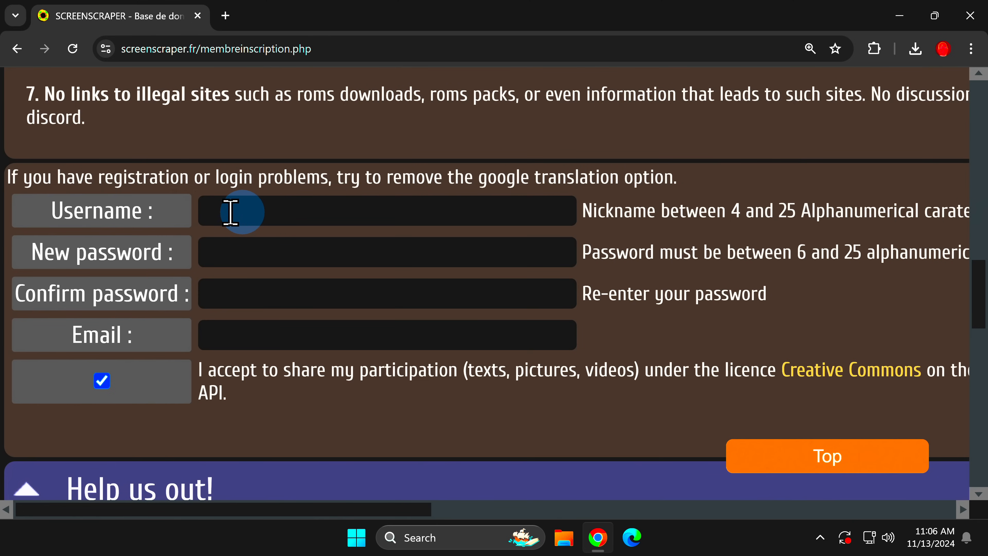
mouse_move(238, 295)
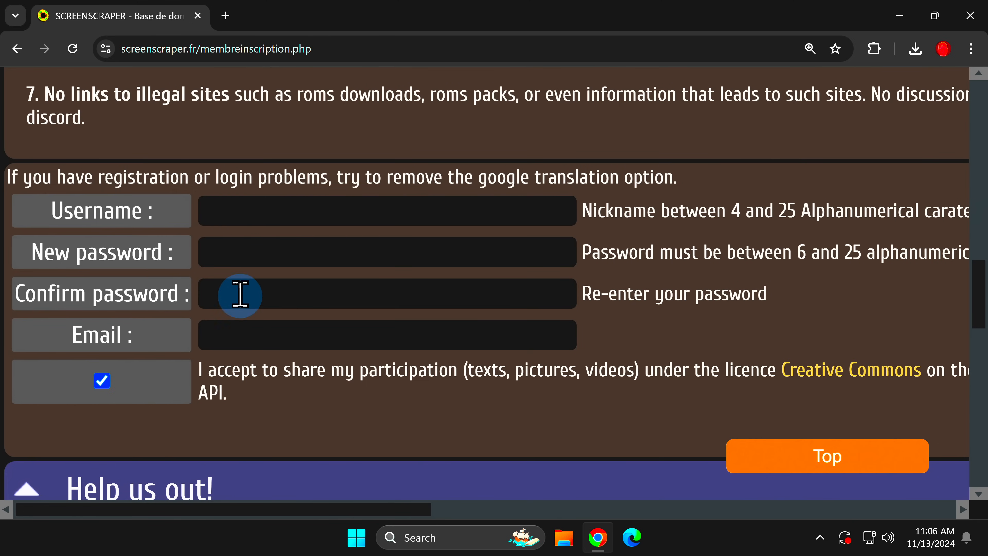
mouse_move(242, 257)
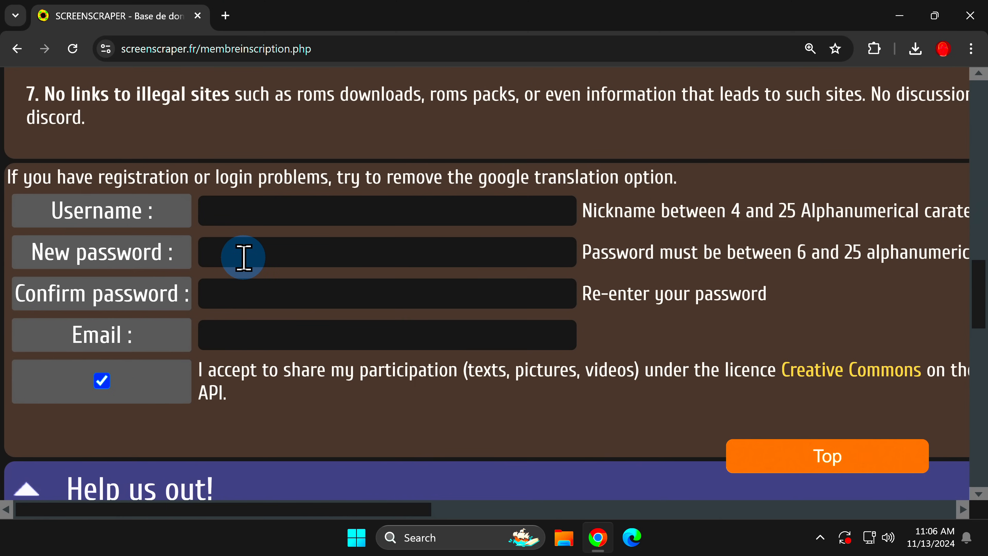
mouse_move(264, 250)
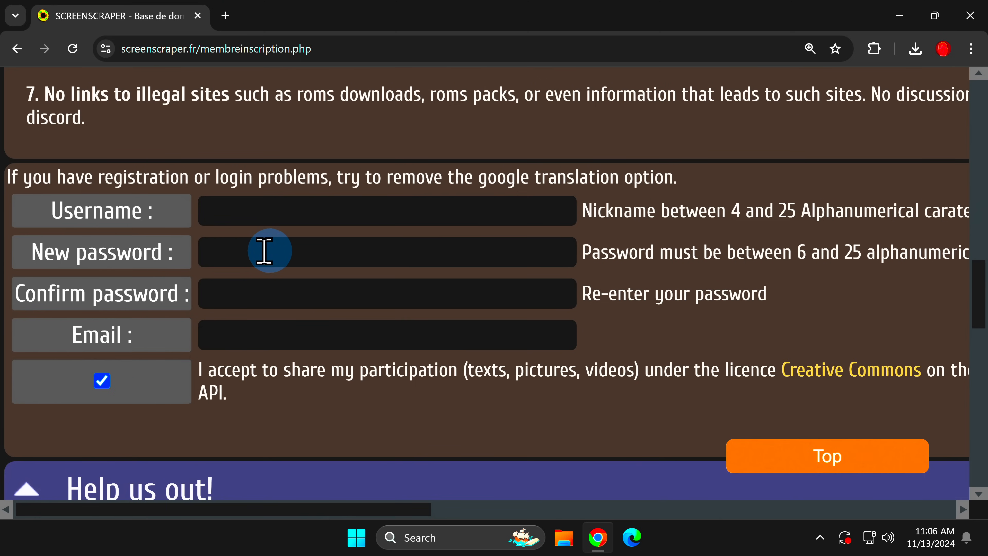
mouse_move(273, 251)
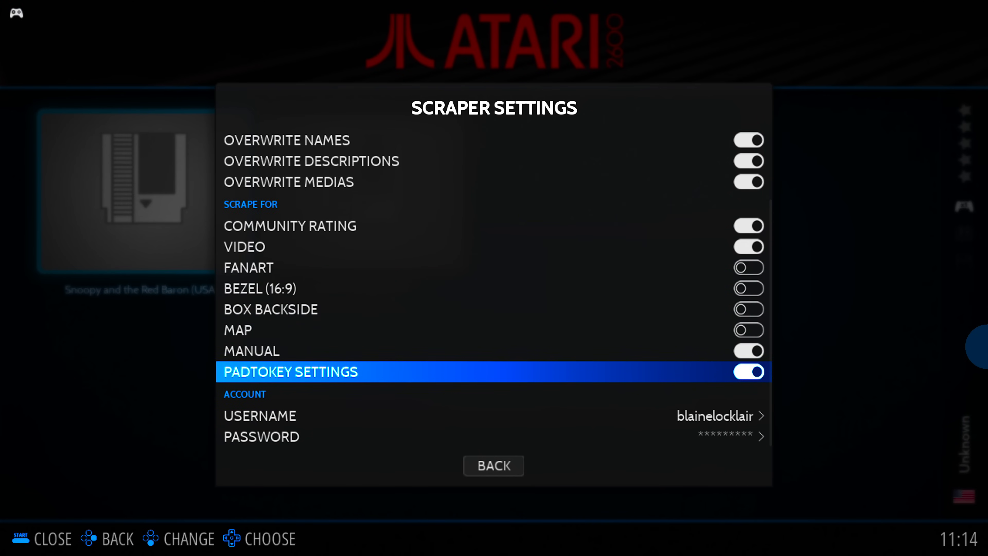
Step: Enter the ScreenScraper username and password under Account and return to the Scraper menu
key(Down)
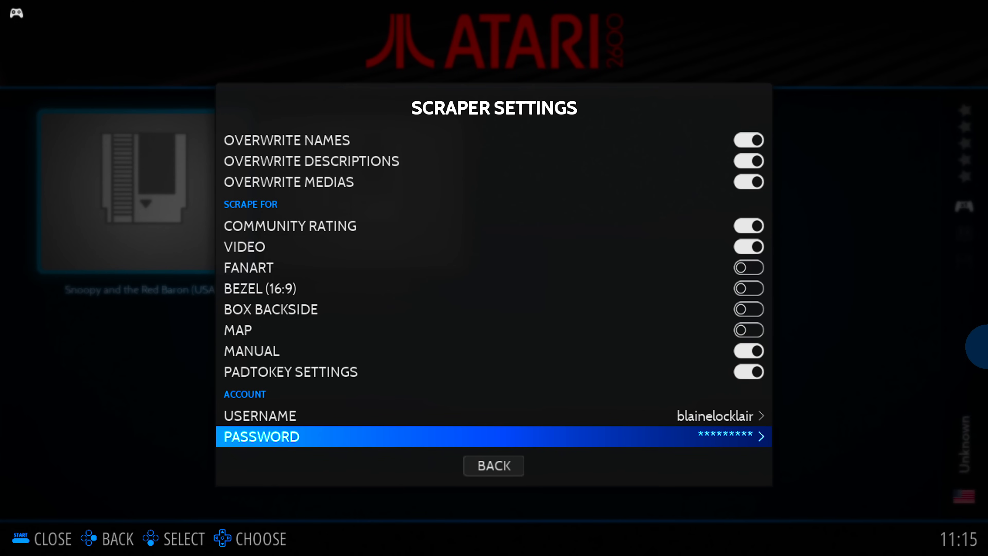
key(down)
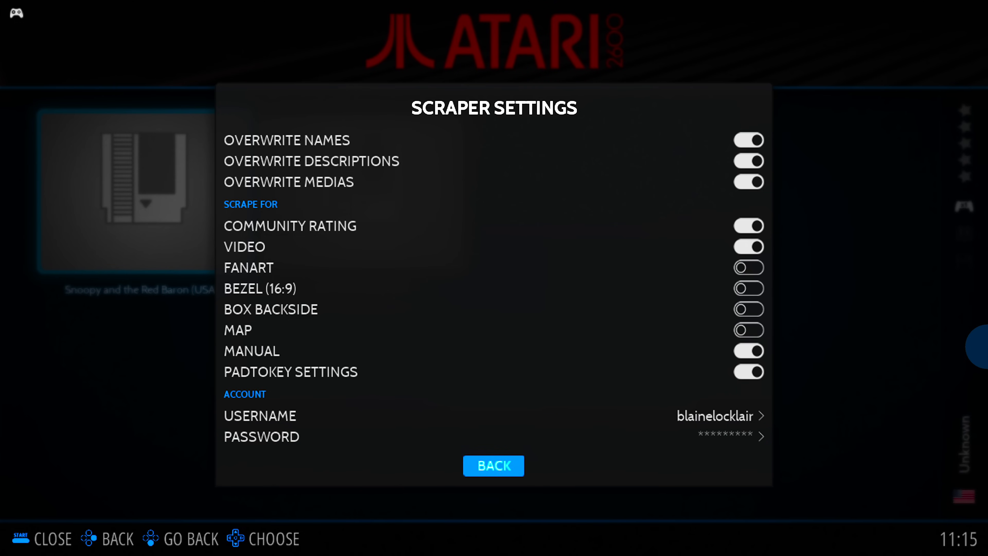
click(493, 465)
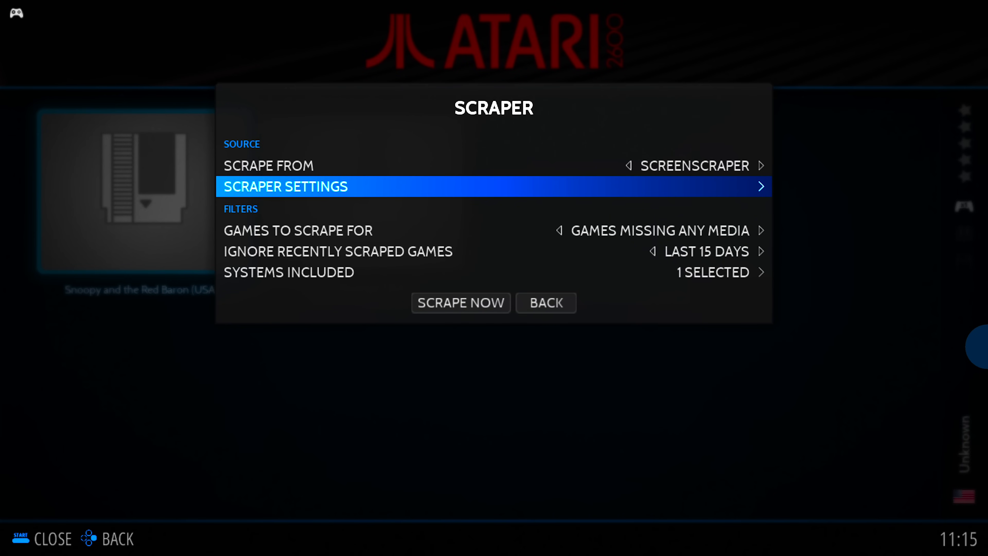
Step: Select all 52 systems in the Systems Included list for scraping
key(down)
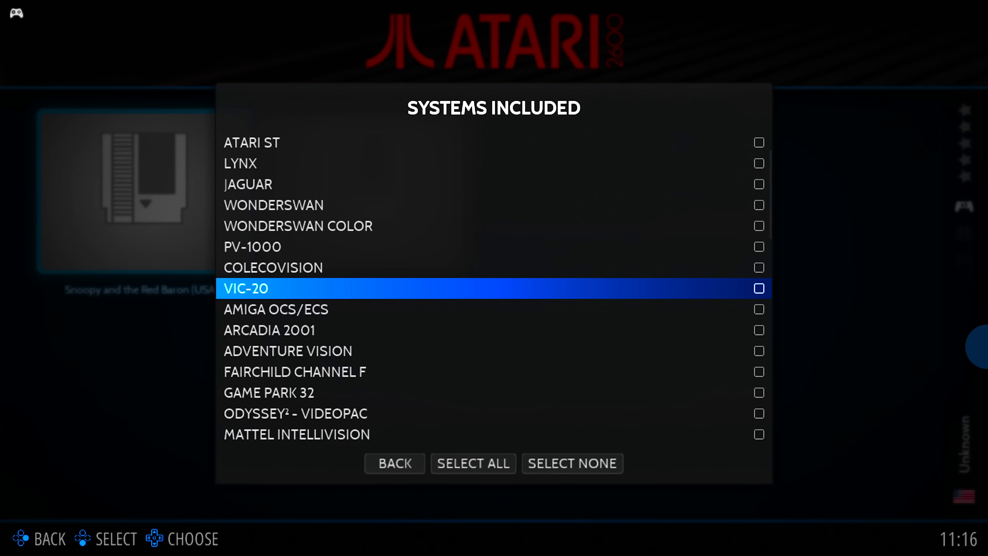
scroll(down, 3)
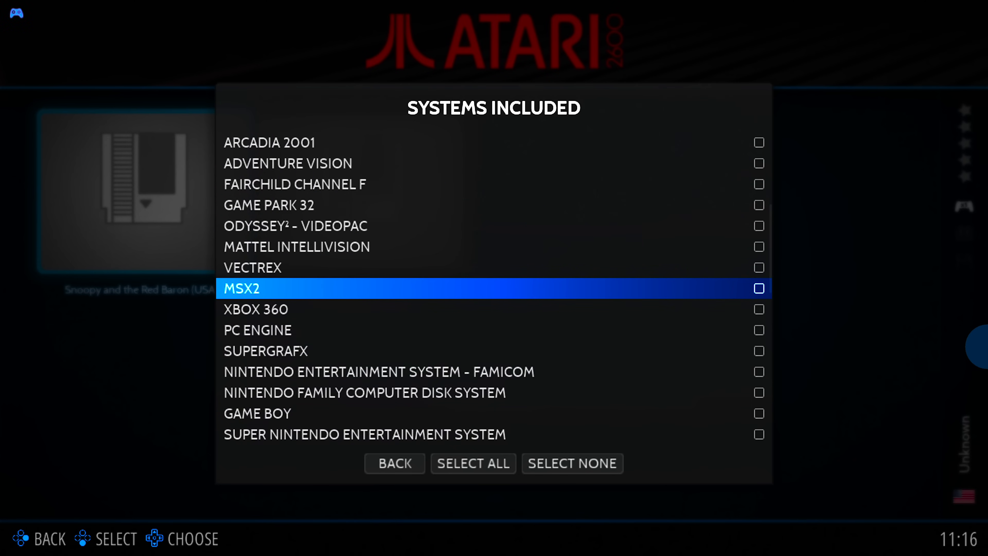
scroll(down, 3)
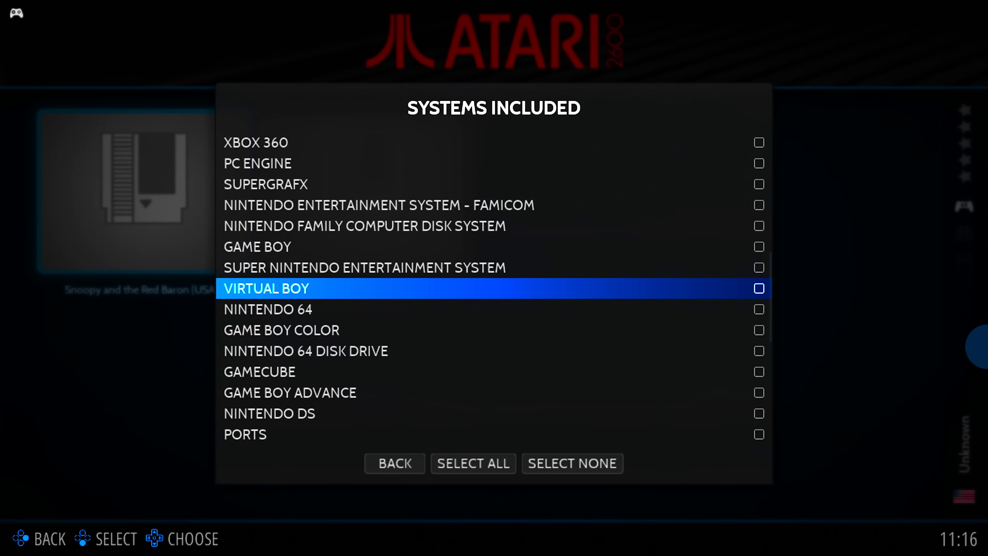
scroll(down, 3)
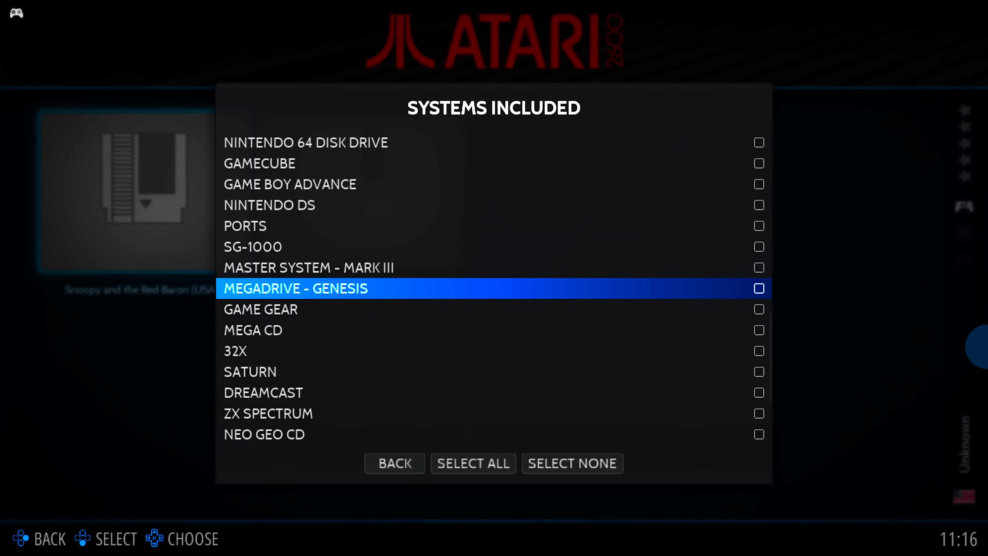
scroll(down, 3)
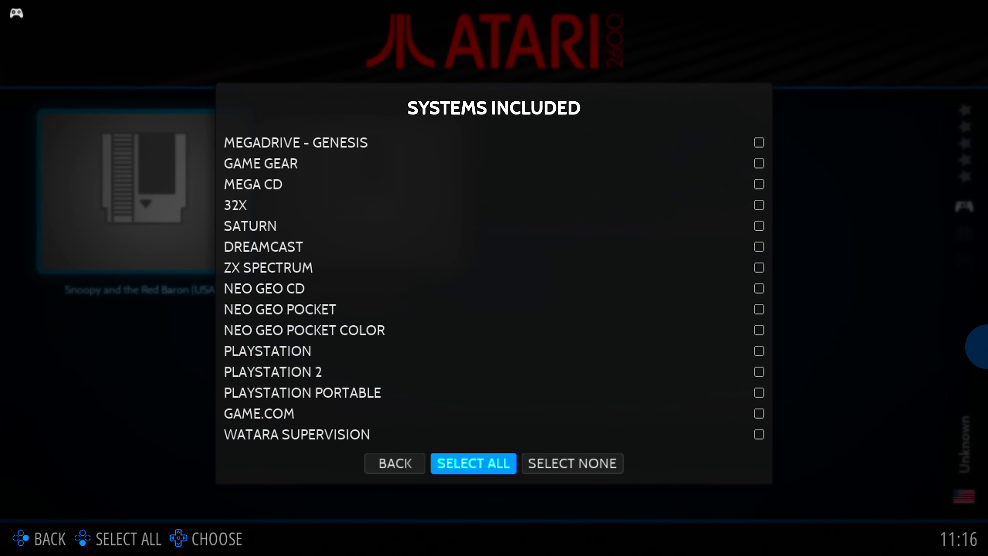
click(473, 463)
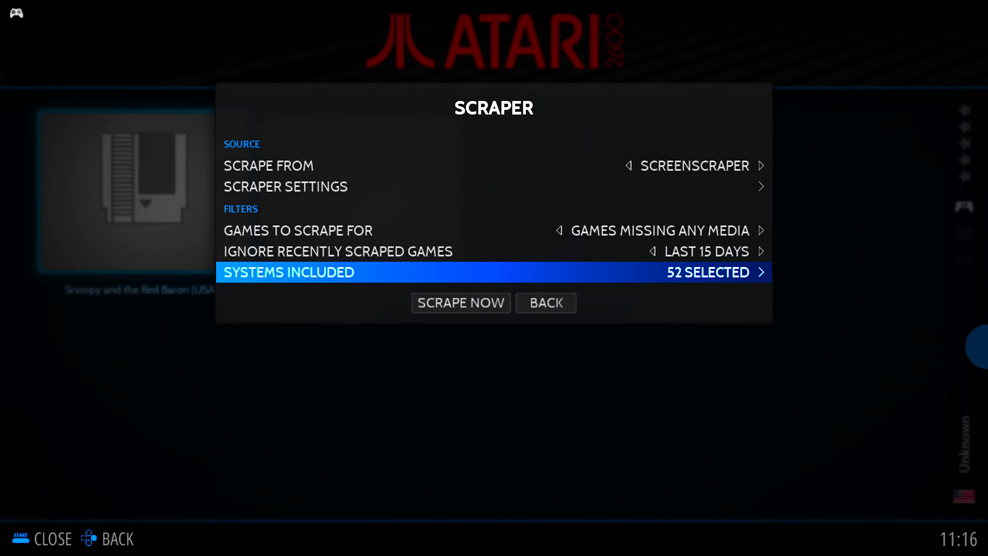
Step: Start Scrape Now for the 52 selected systems using ScreenScraper artwork
key(down)
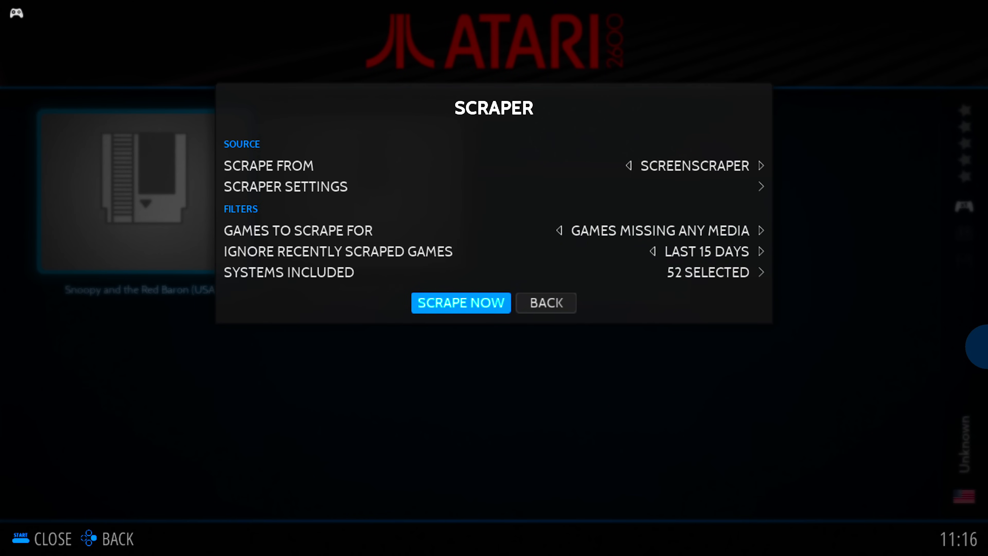
click(460, 303)
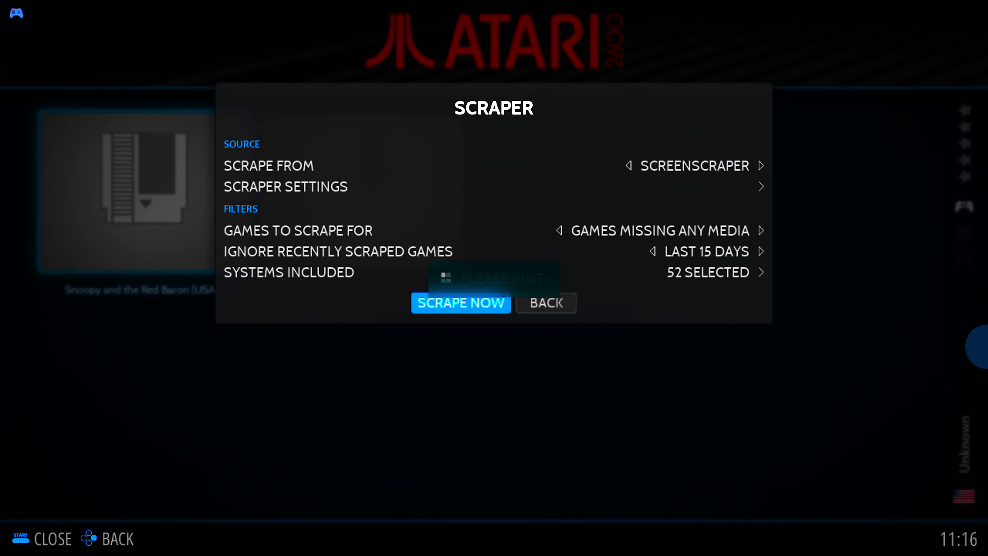
click(461, 303)
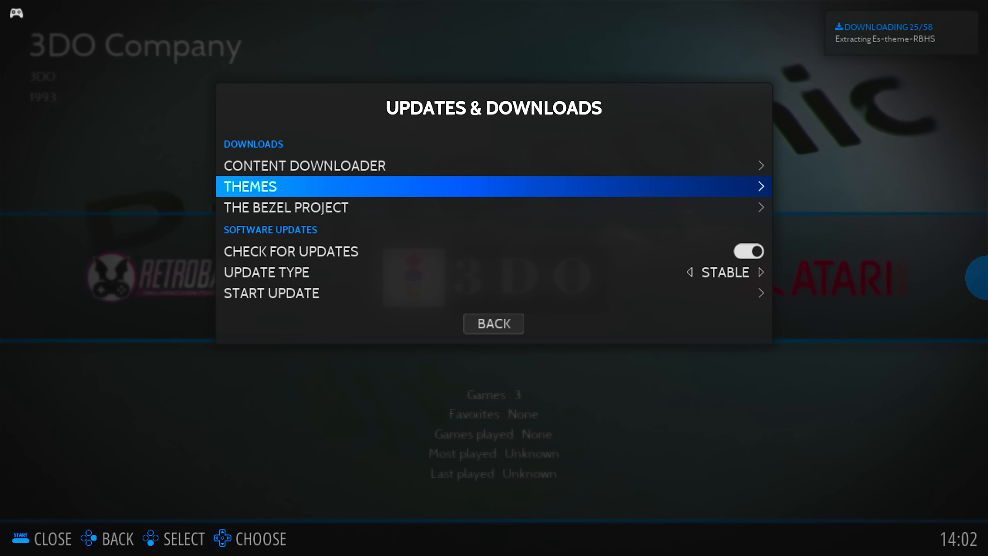
click(491, 188)
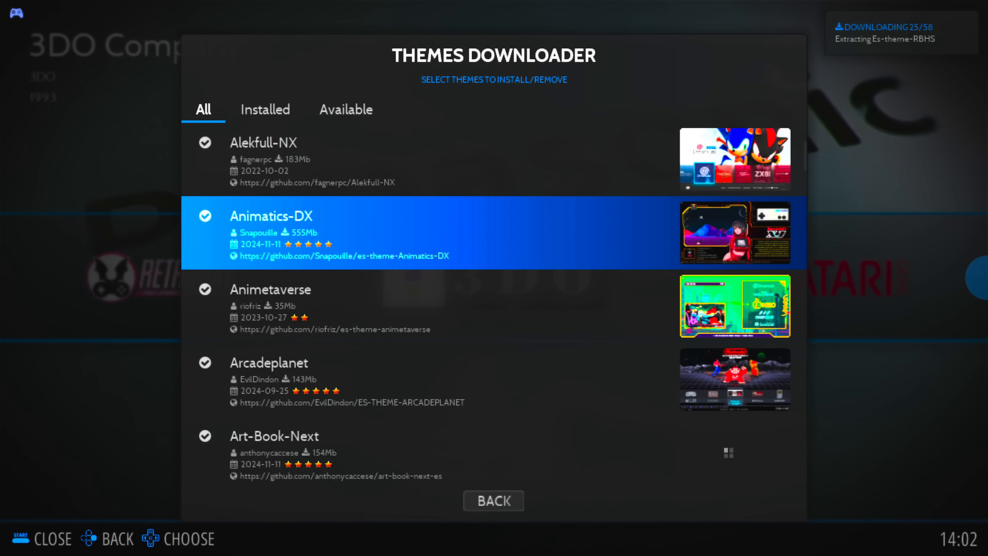
scroll(down, 3)
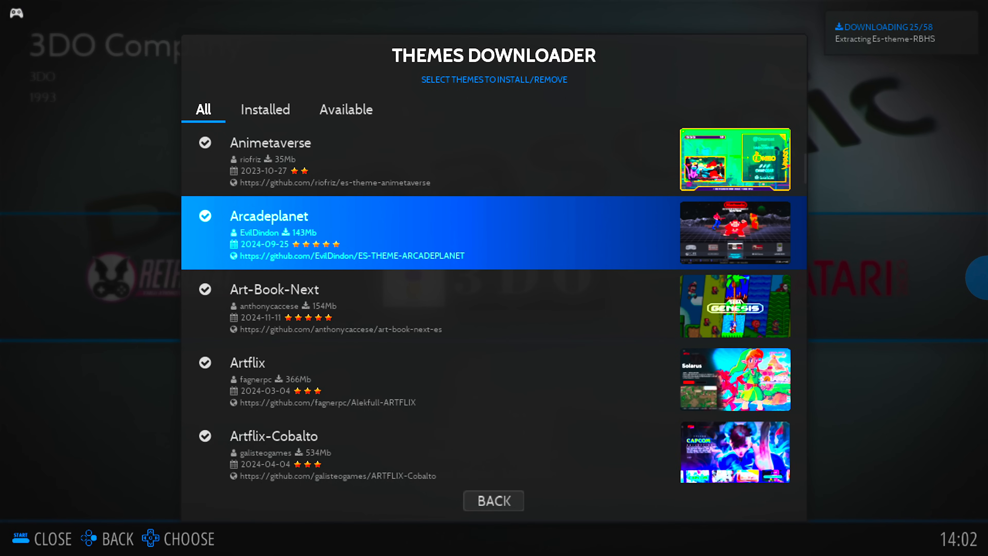
scroll(down, 3)
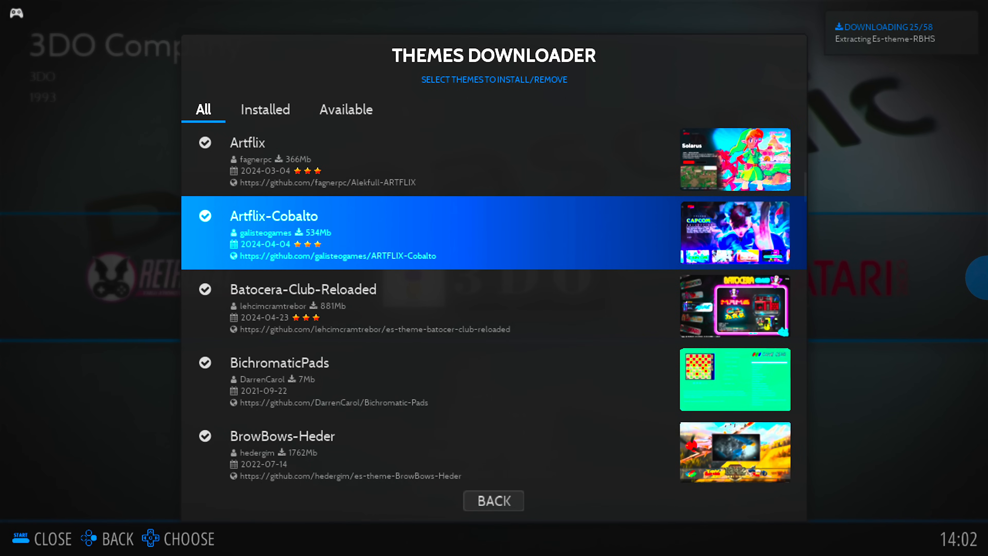
scroll(down, 3)
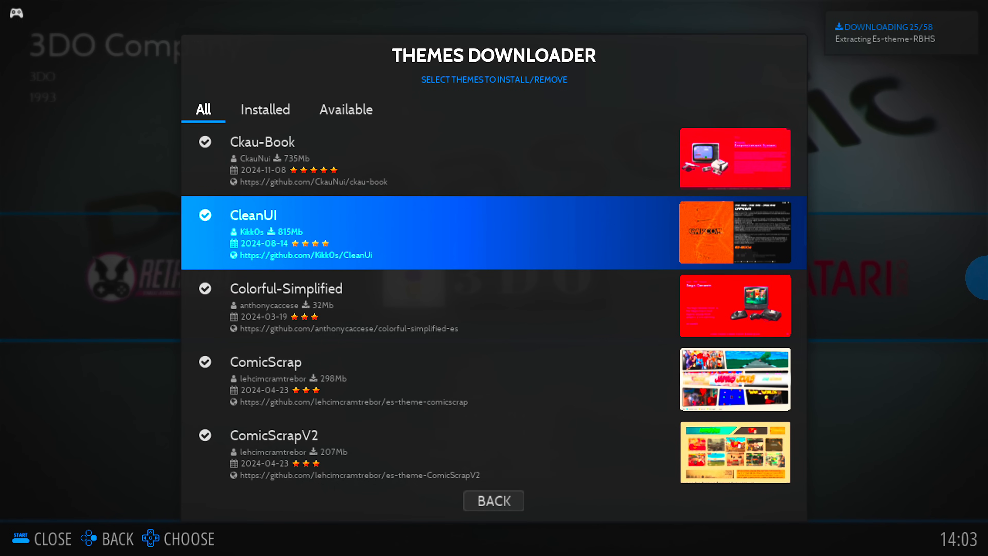
click(493, 501)
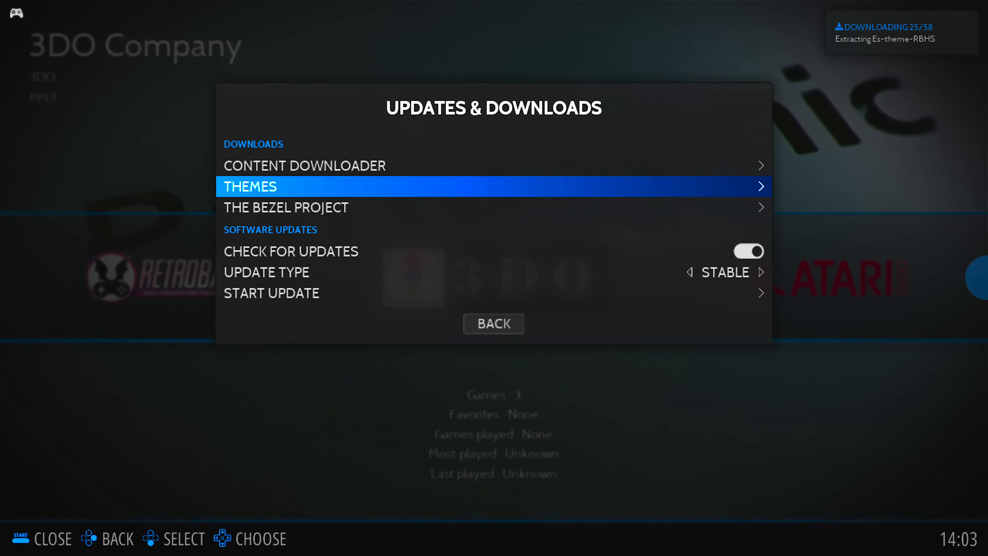
click(494, 324)
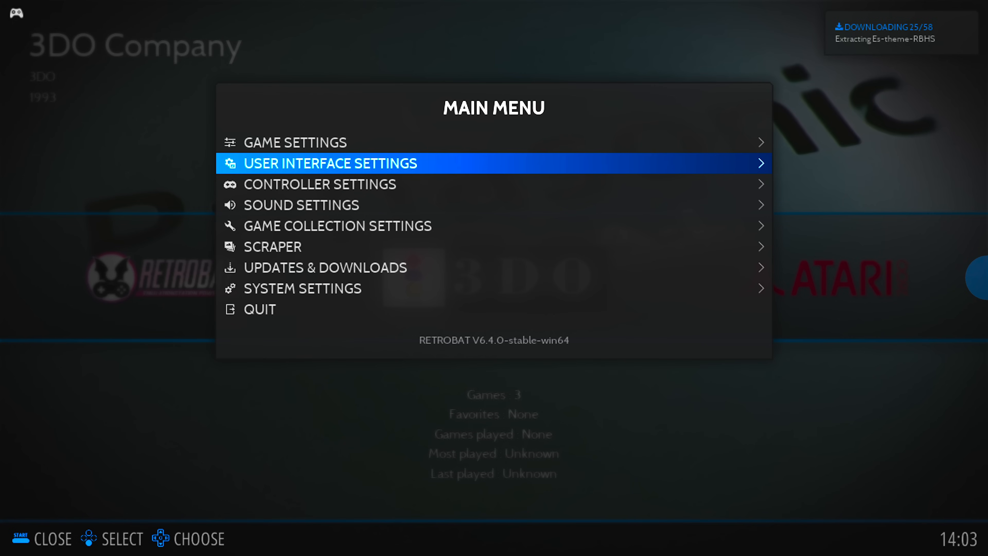
Step: Choose ALEKFULL-ARTFLIX as the theme set in User Interface Settings and view the redrawn 3DO page
click(330, 164)
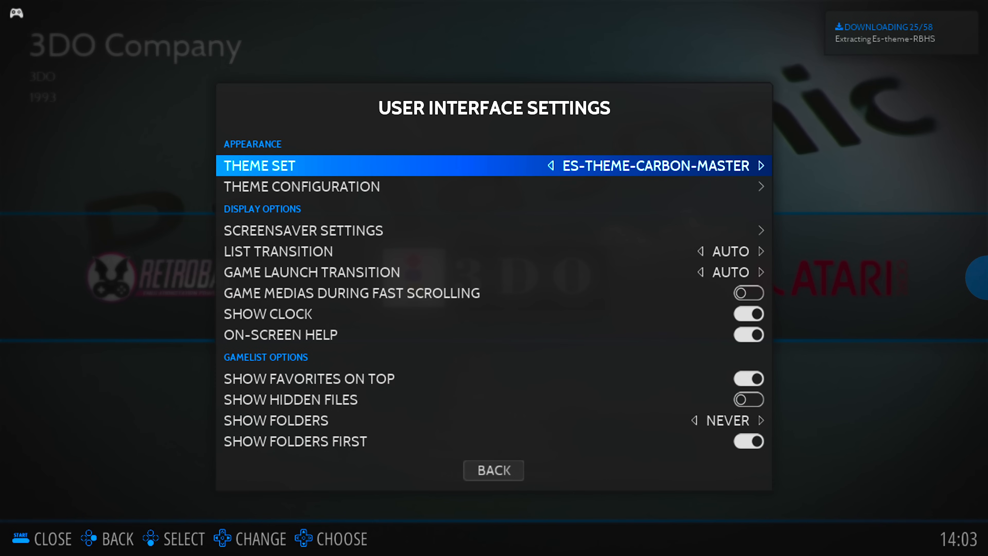
click(493, 167)
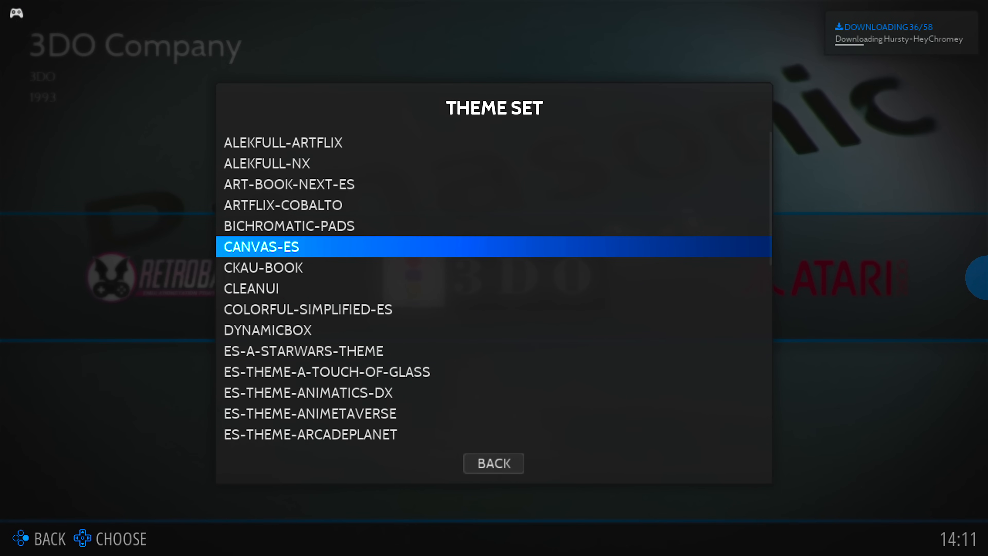
key(up)
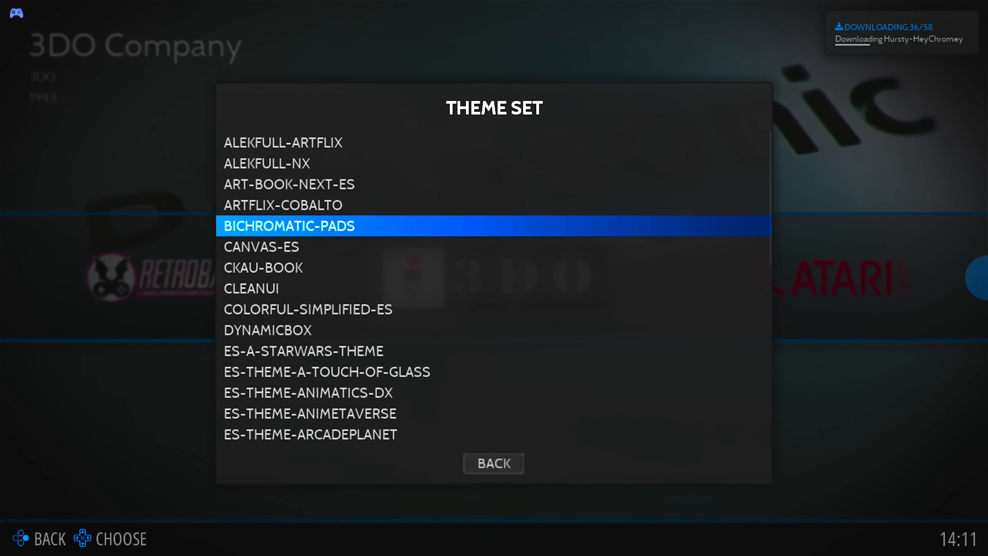
key(Up)
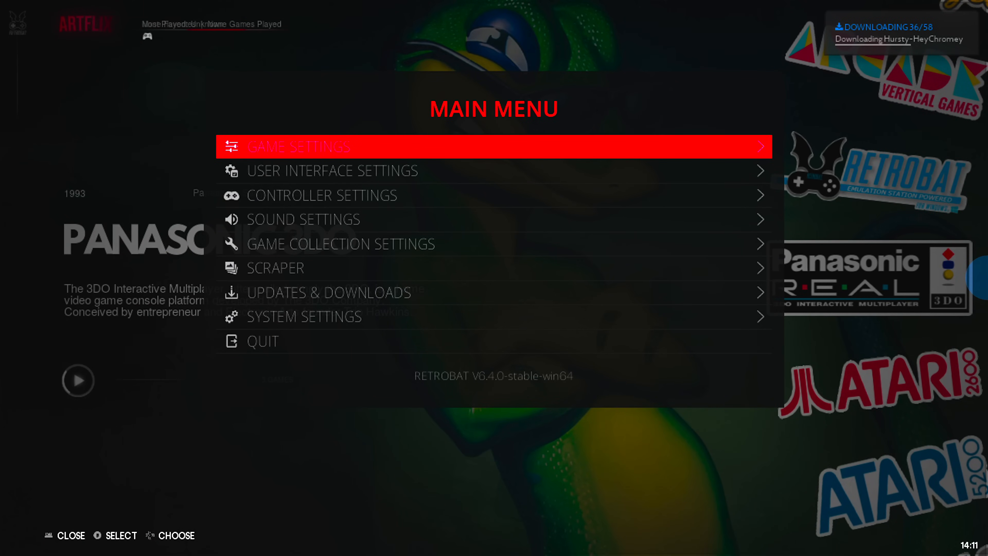
key(Escape)
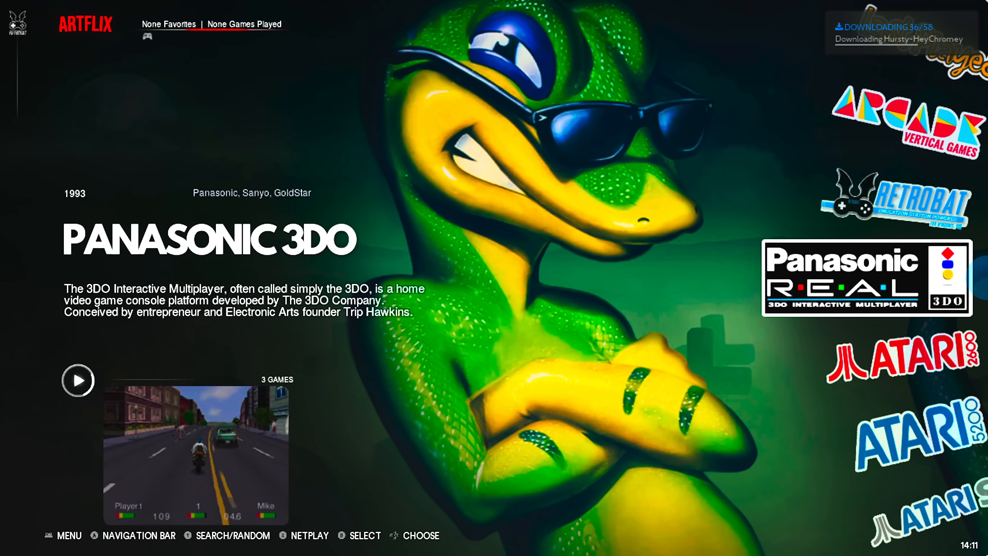